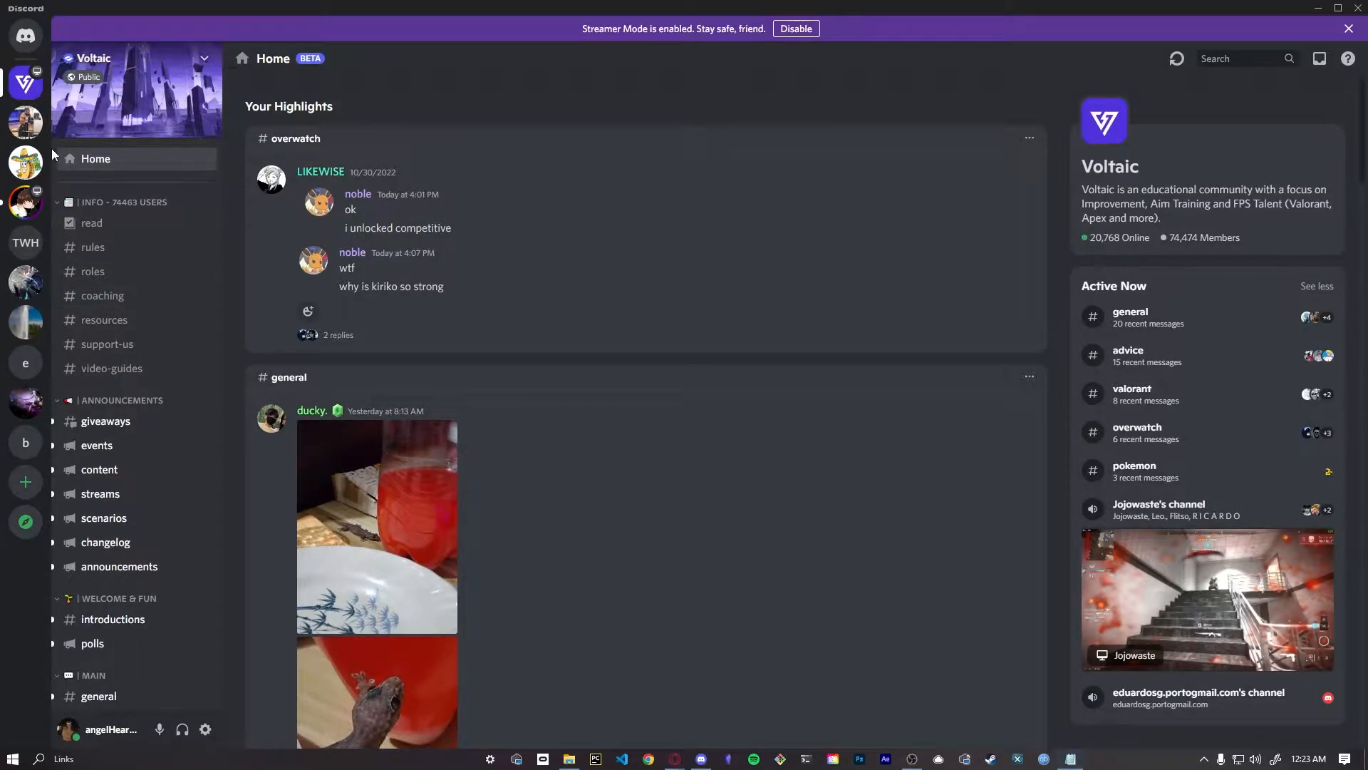
Follow the KovaaKs Benchmarks & Progress Sheet link from the Voltaic #resources channel.
left_click(104, 319)
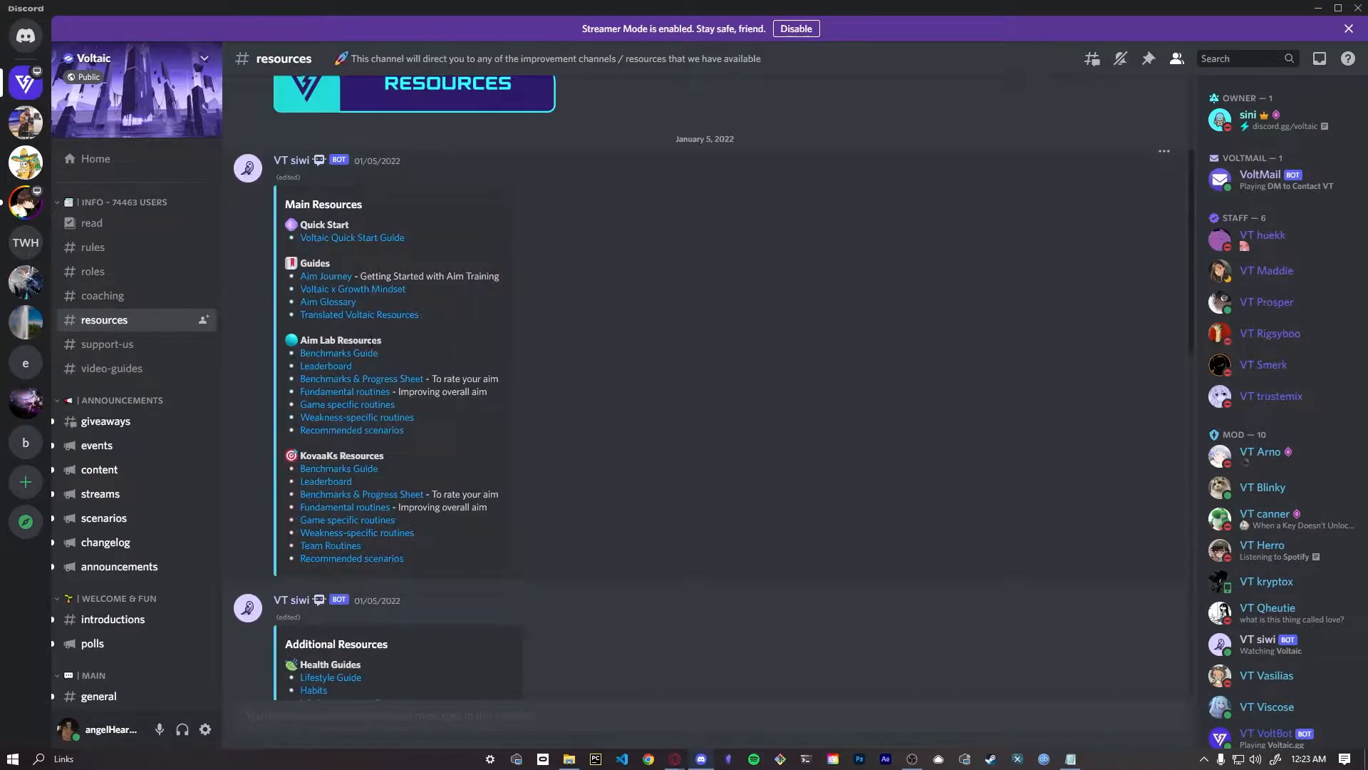
double_click(343, 454)
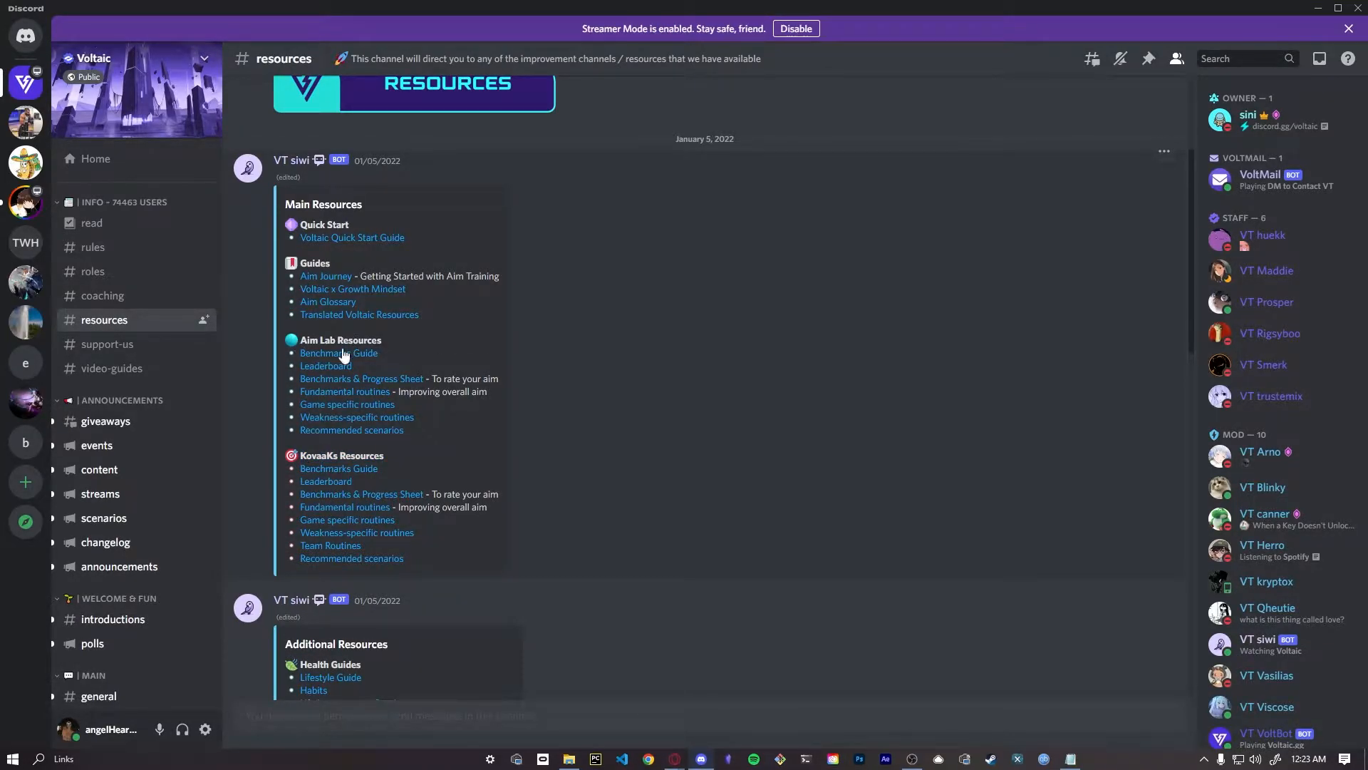
mouse_move(336, 473)
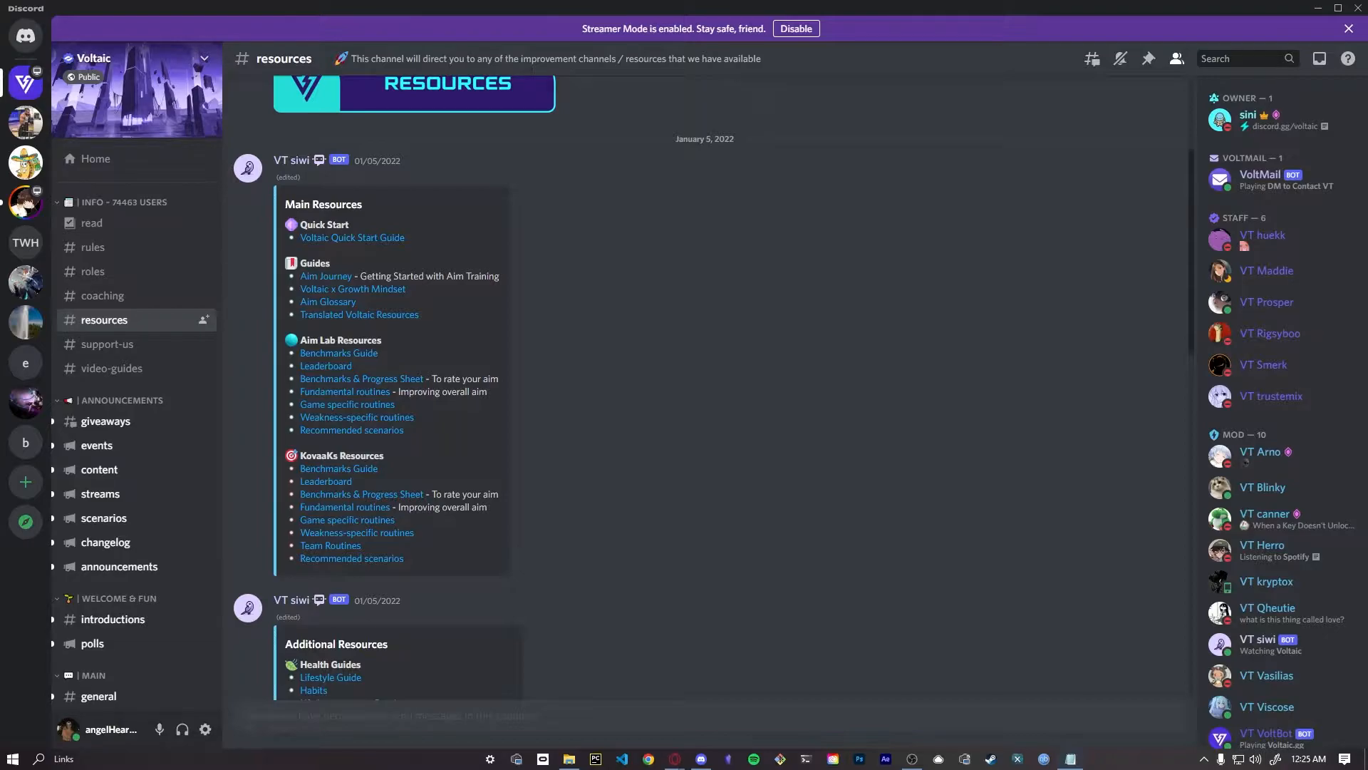
mouse_move(844, 313)
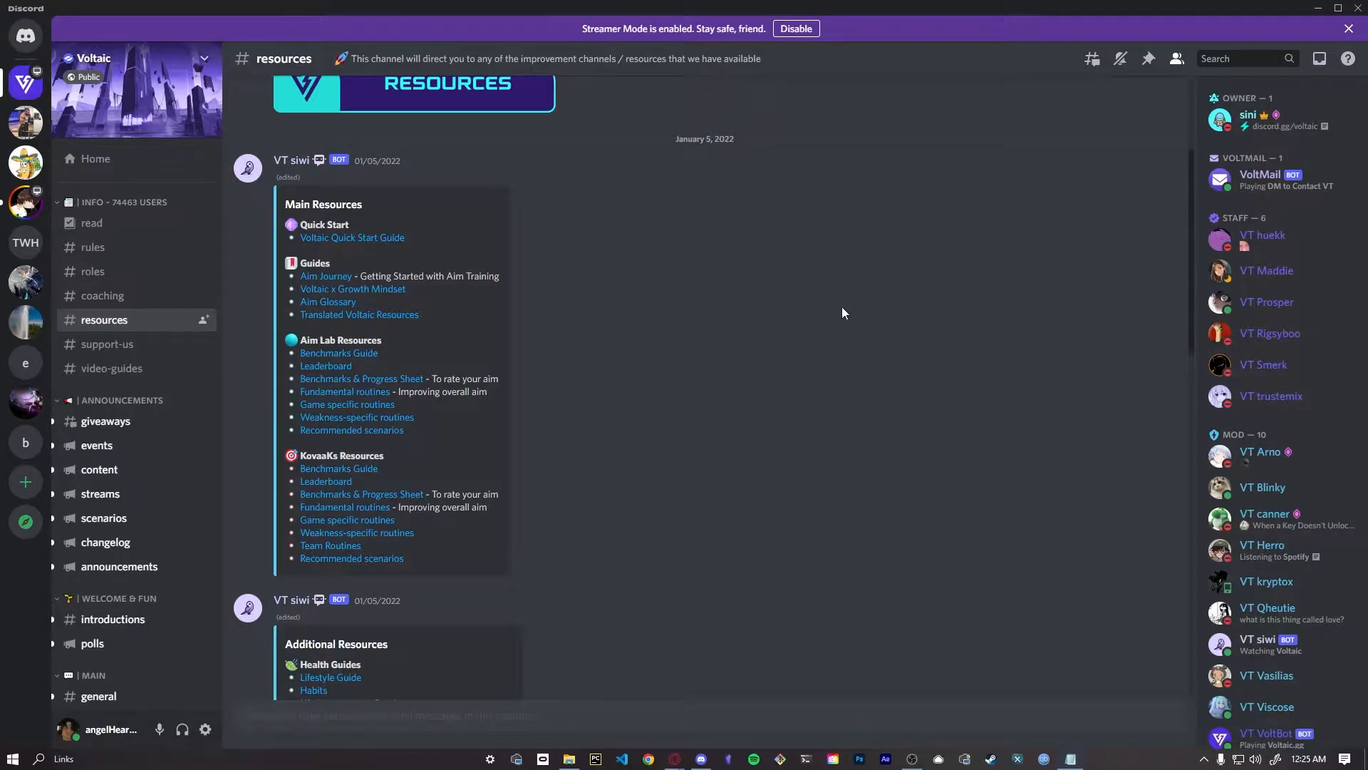
mouse_move(379, 385)
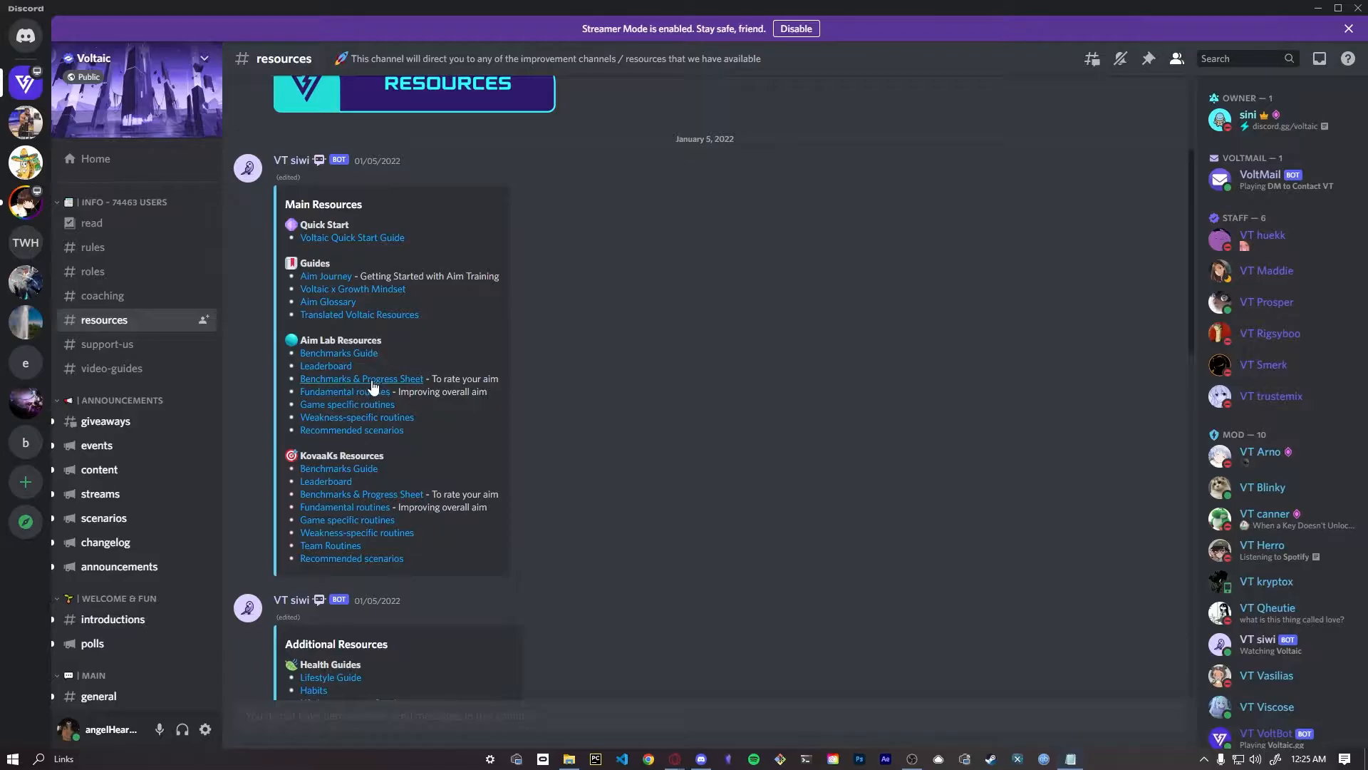
left_click(362, 379)
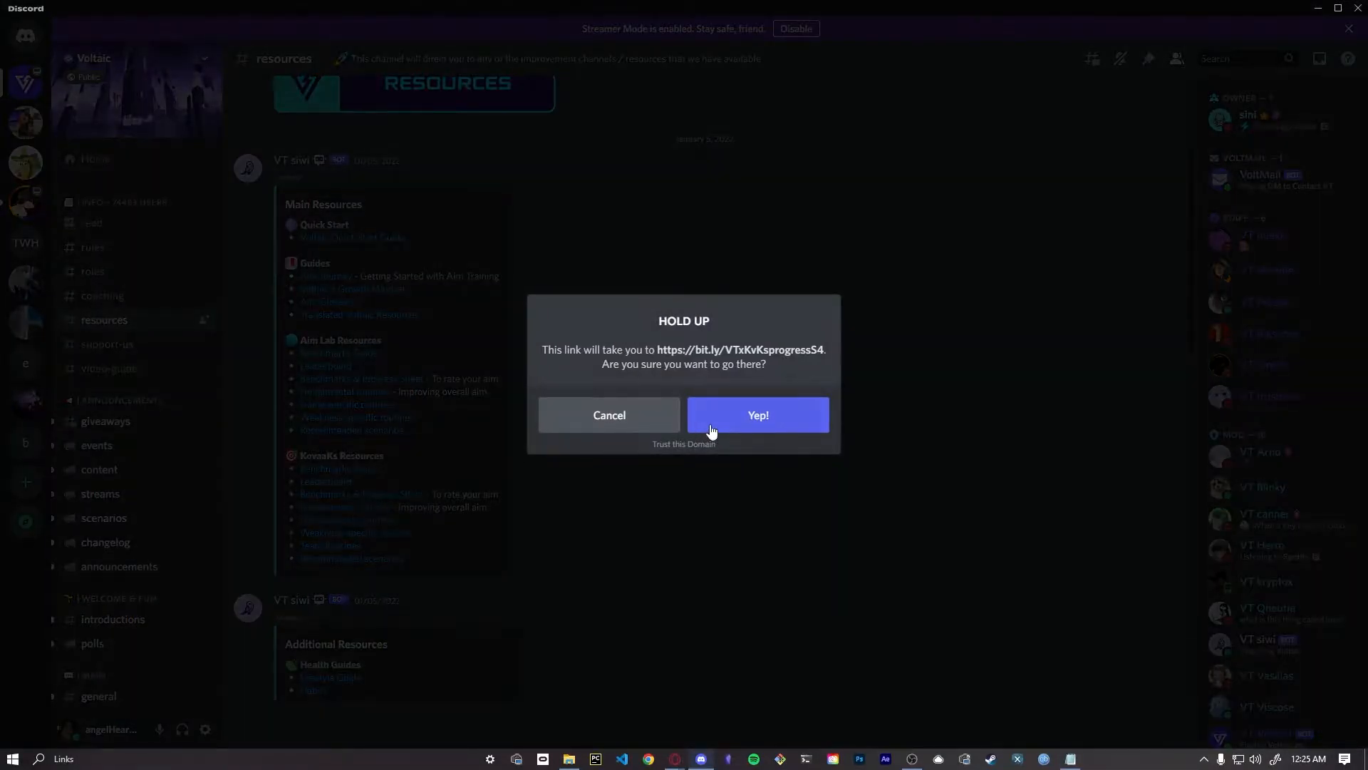
Confirm leaving Discord and inspect the view-only Novice sheet's Bounceshot and Pasu Rasp score cells.
left_click(759, 415)
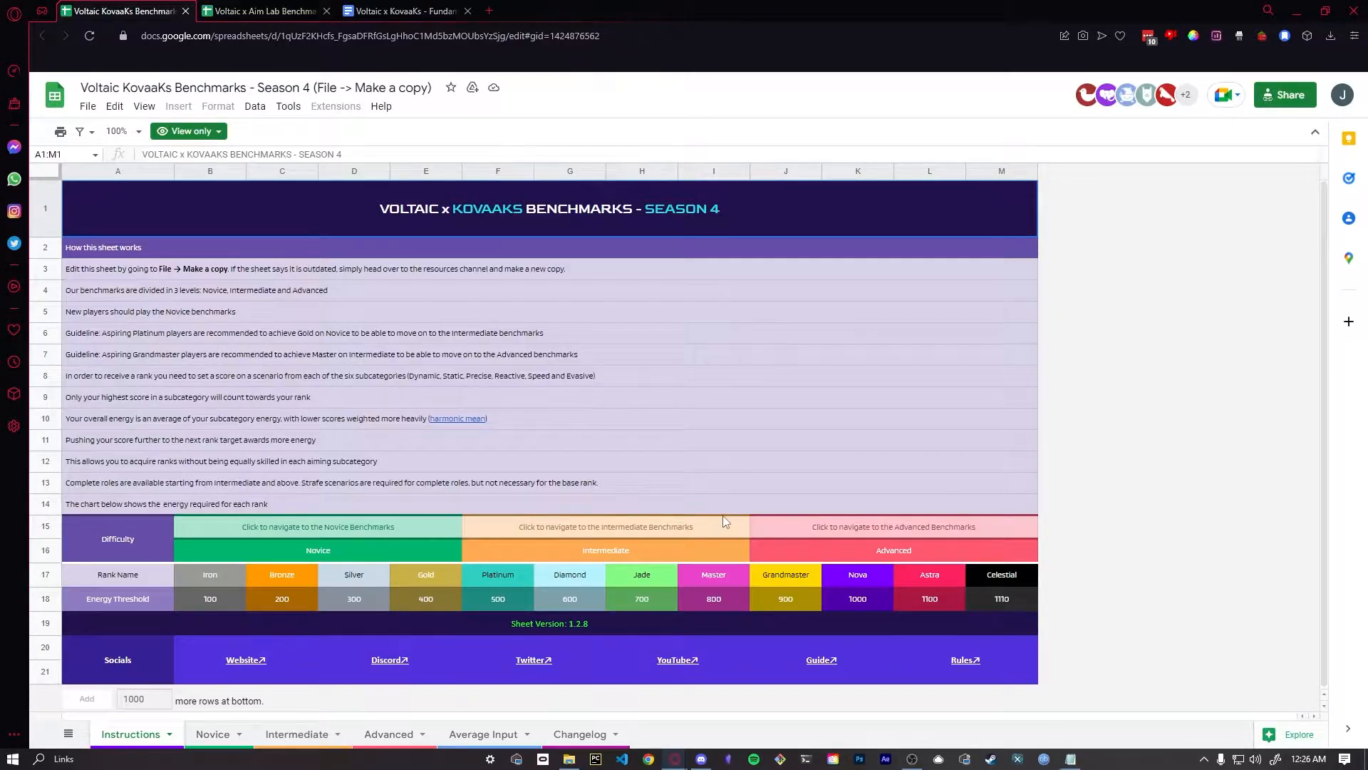
left_click(211, 733)
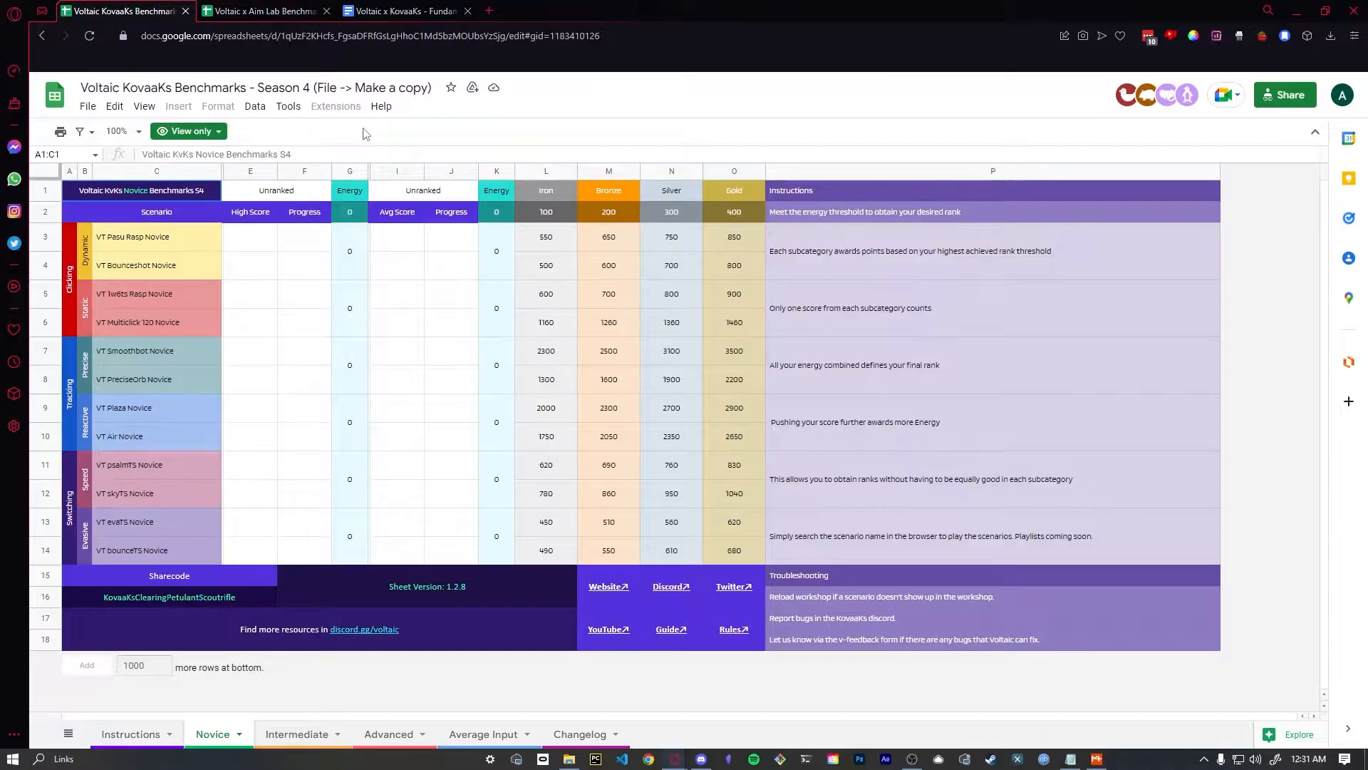
left_click(249, 265)
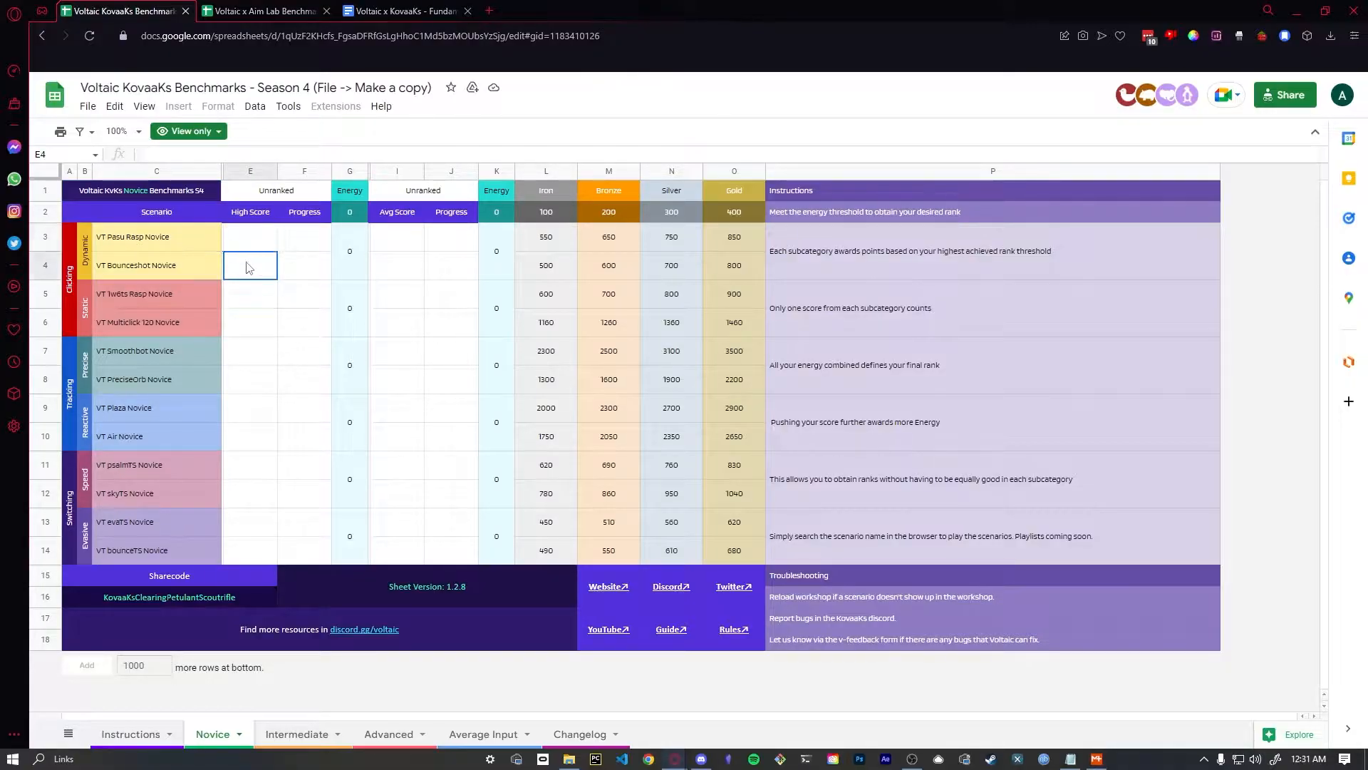
left_click(249, 237)
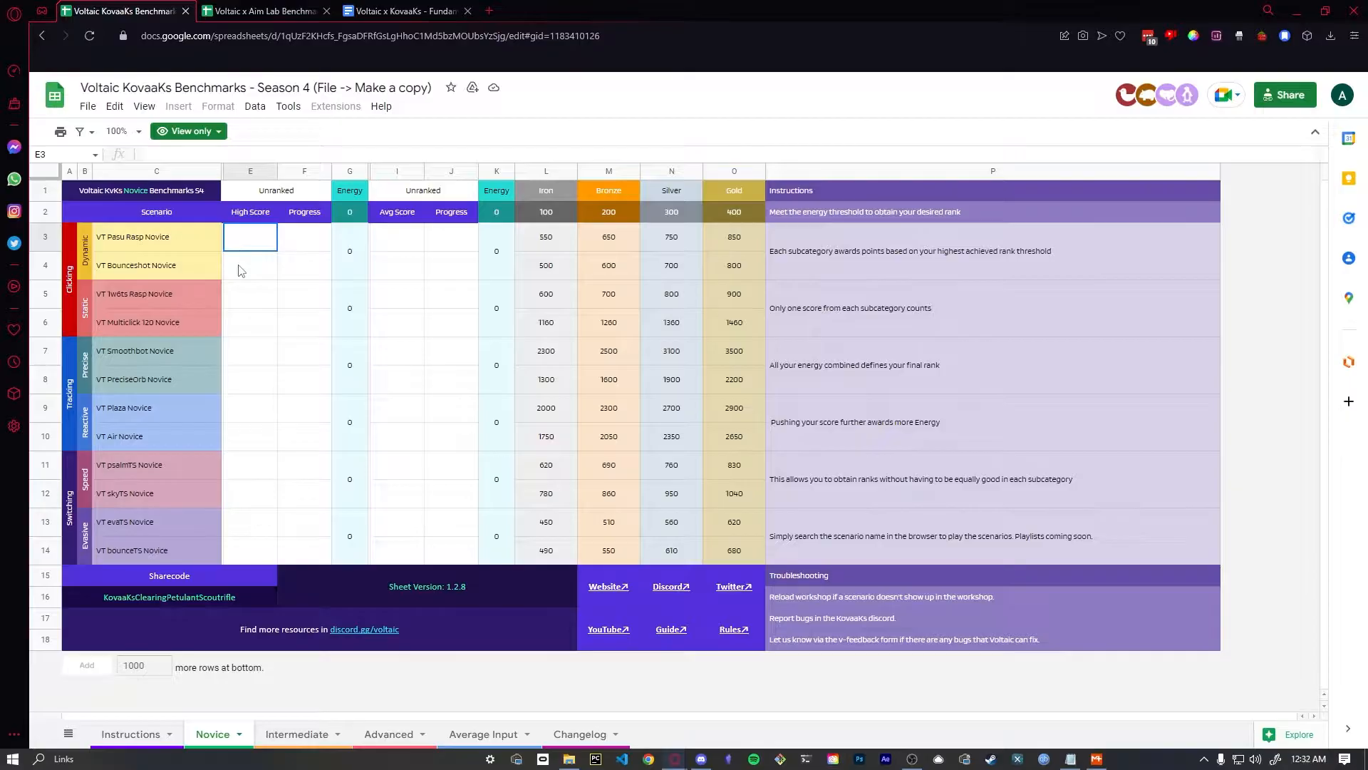
left_click(156, 236)
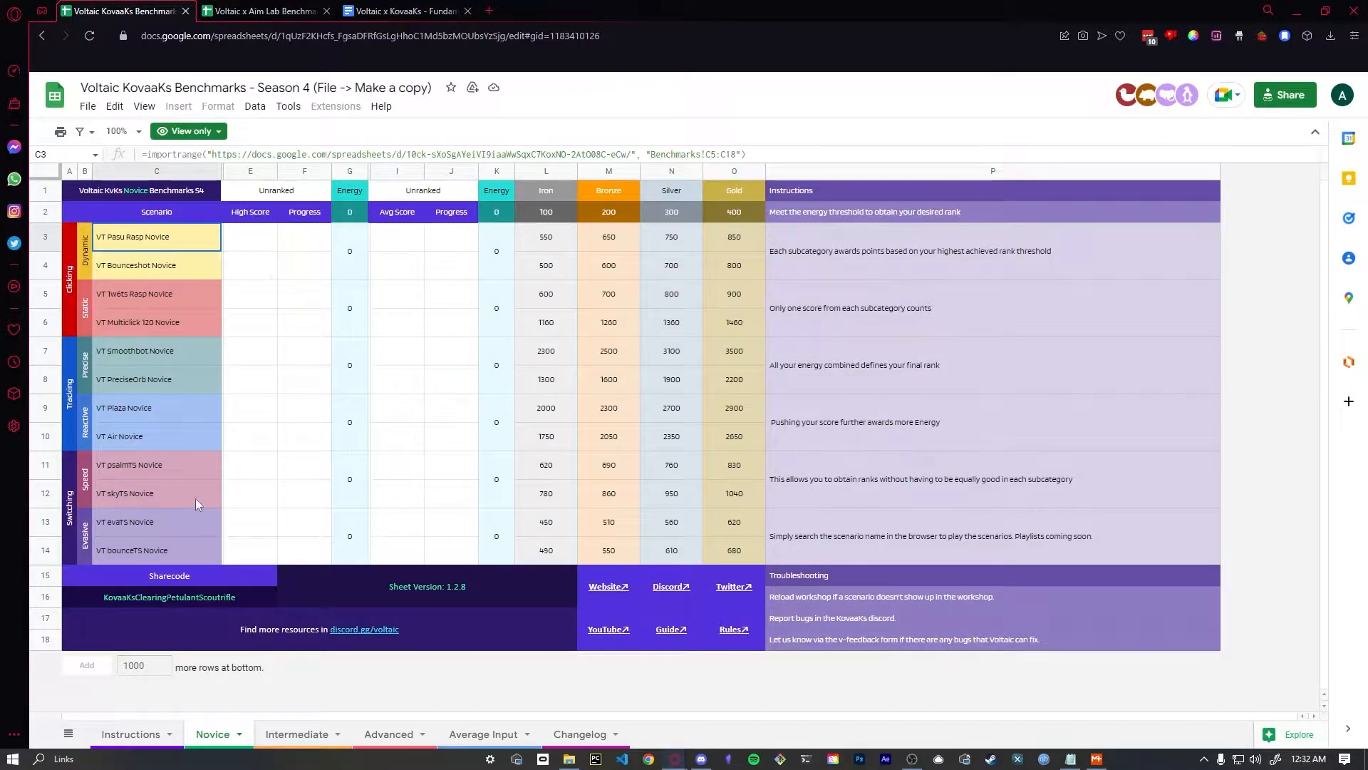
Make an editable personal copy of the benchmarks sheet named 'Test Benchmarks'.
left_click(87, 106)
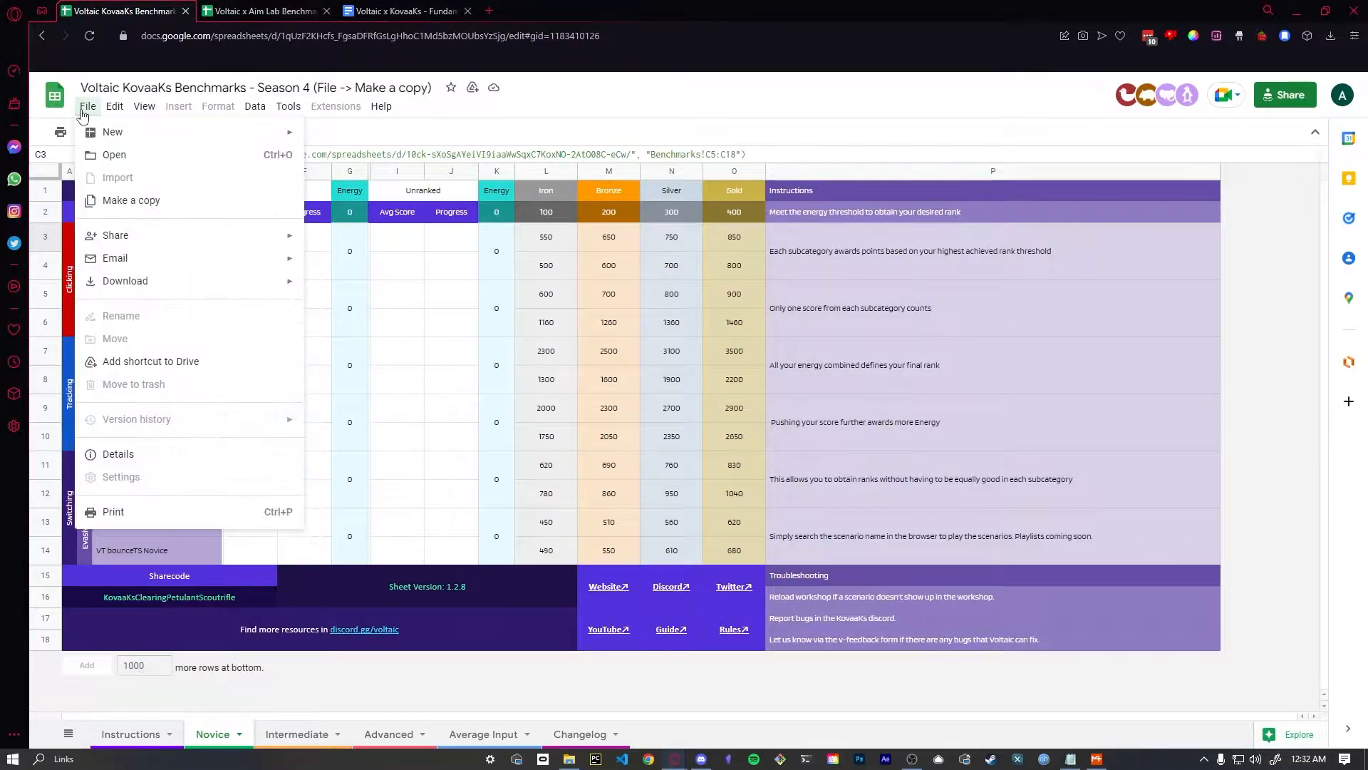
left_click(132, 199)
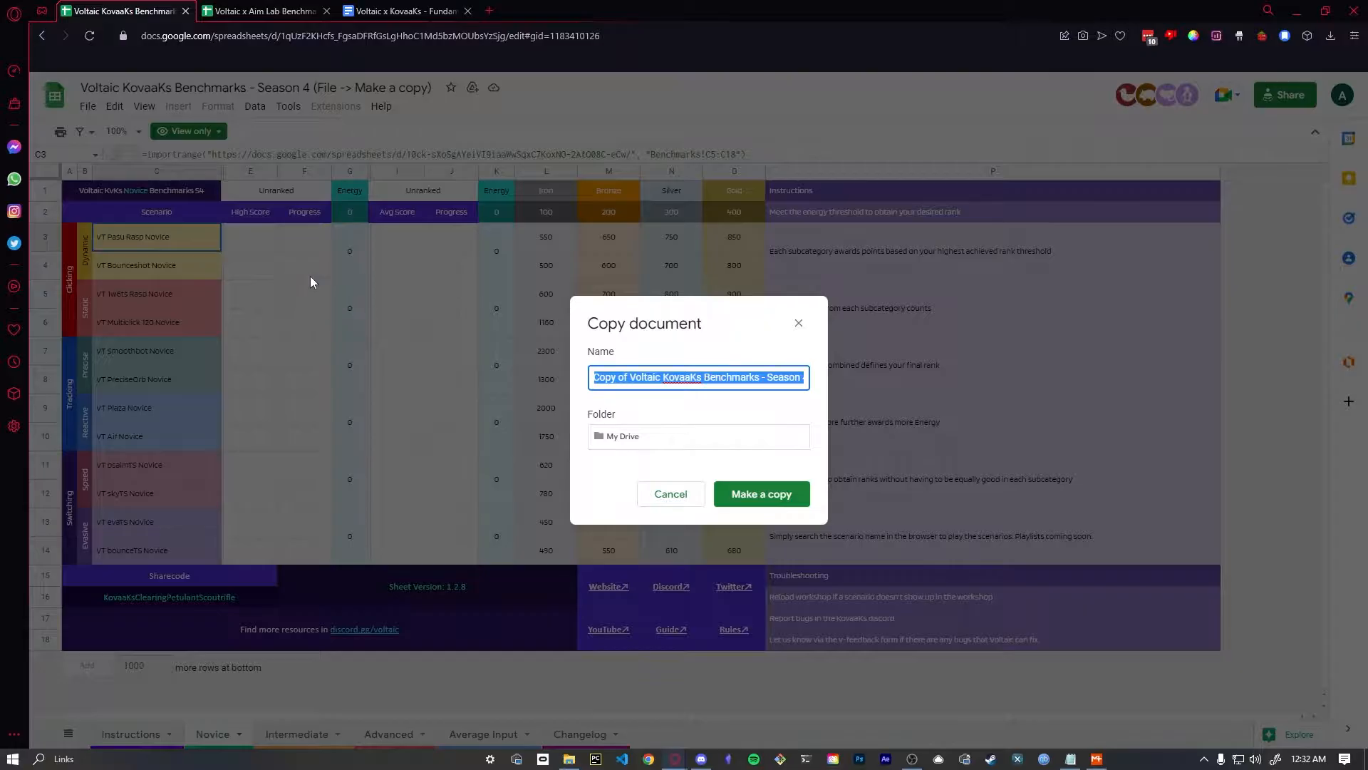
type("Test")
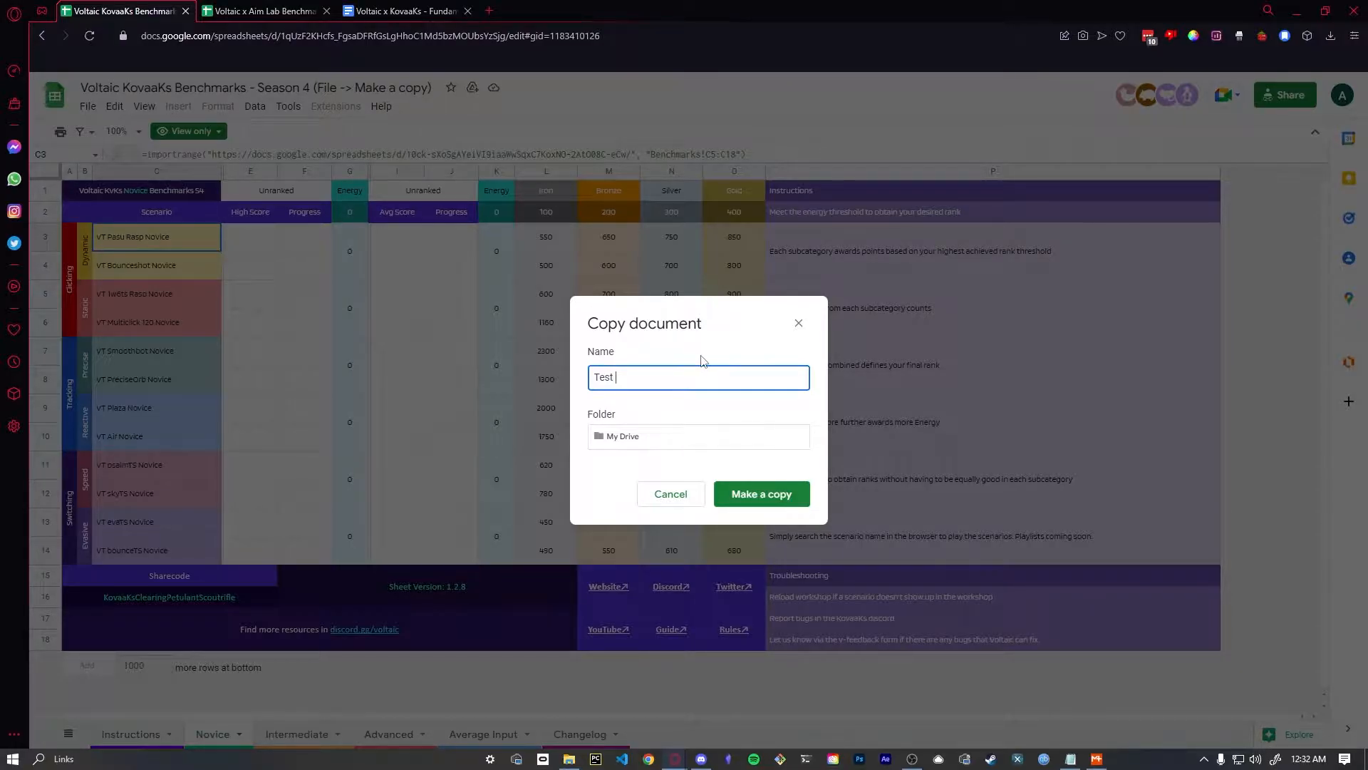
type("Benchmarks")
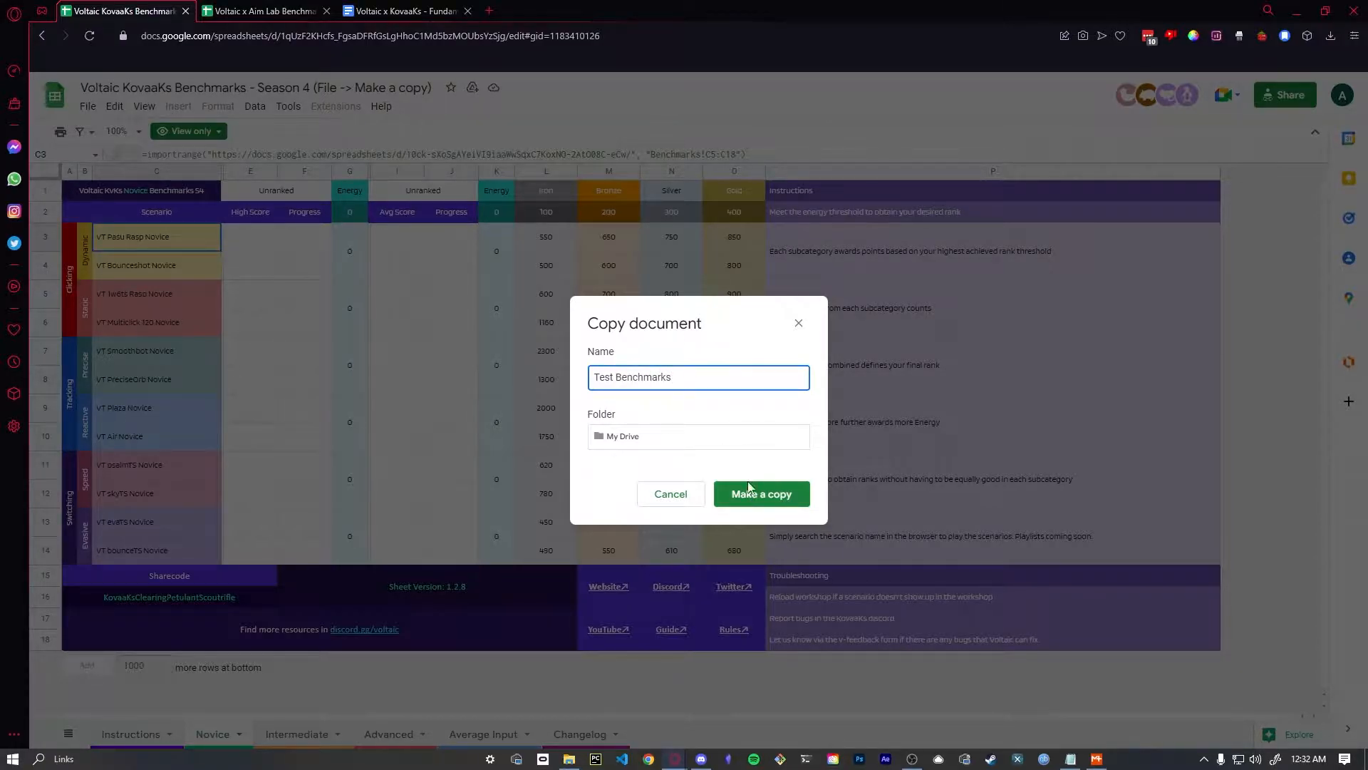
left_click(761, 493)
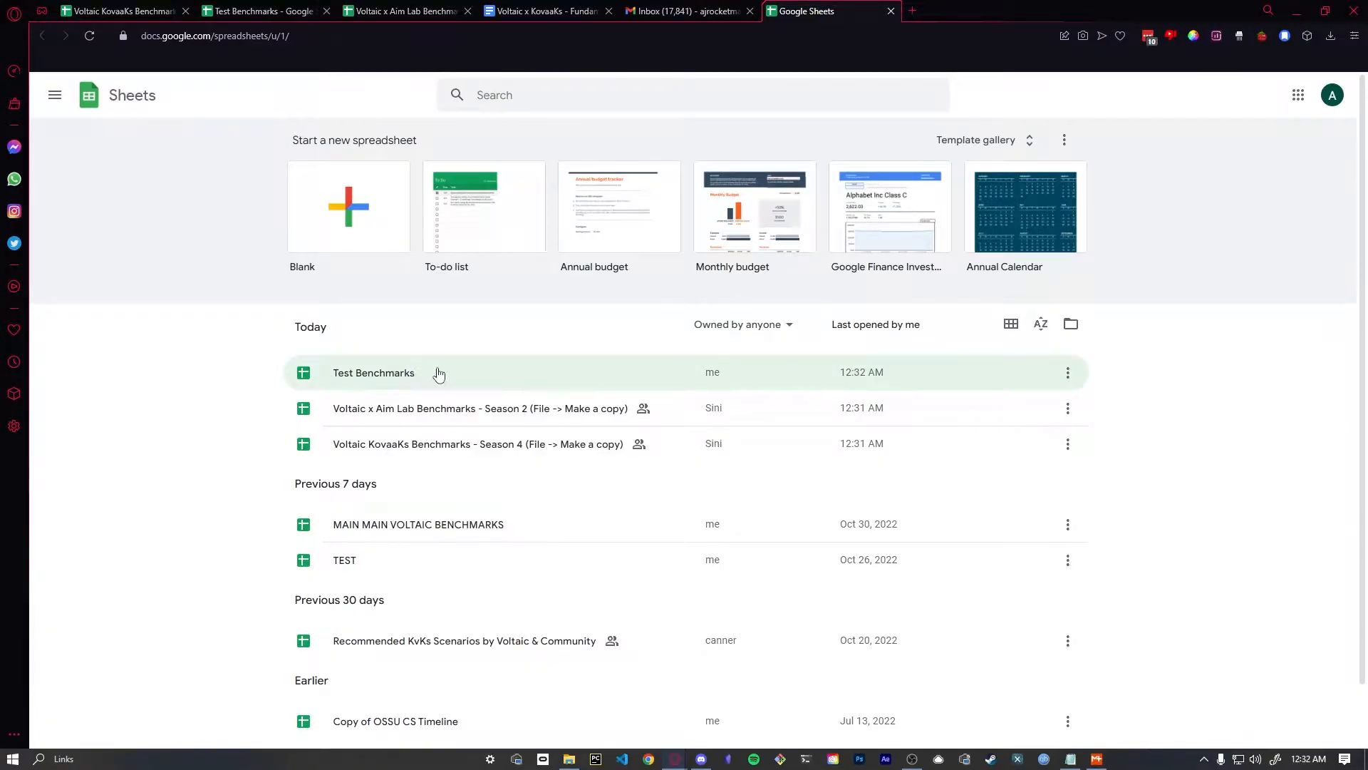
Load the Test Benchmarks copy from the Sheets home list.
left_click(374, 379)
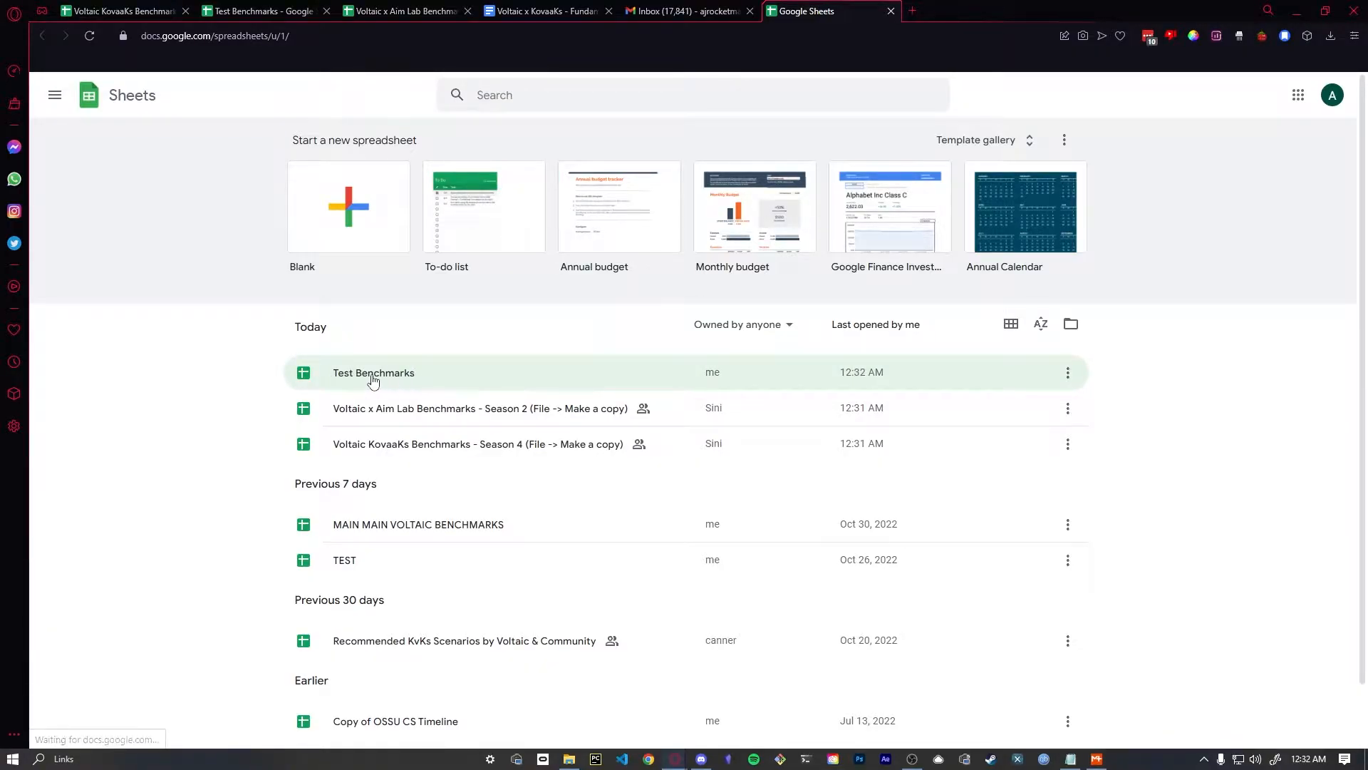
mouse_move(392, 376)
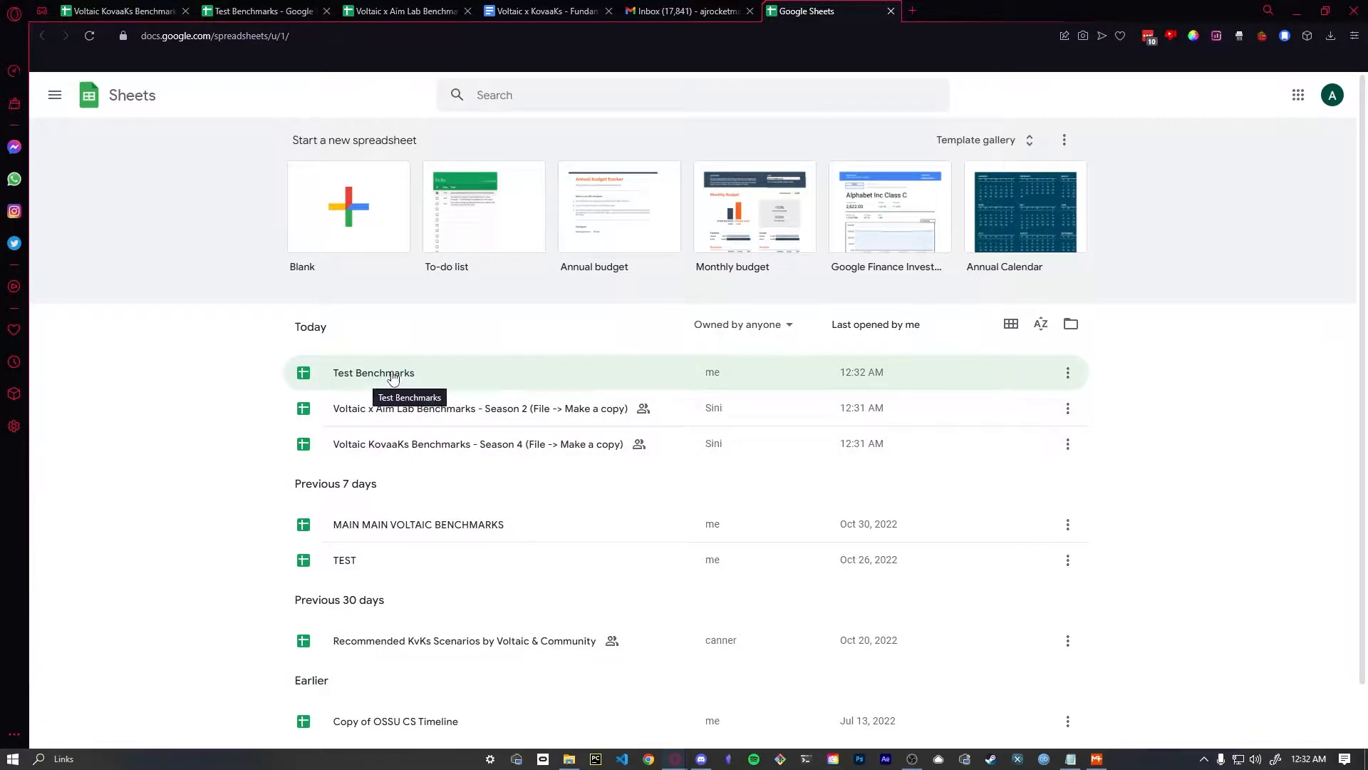
left_click(373, 374)
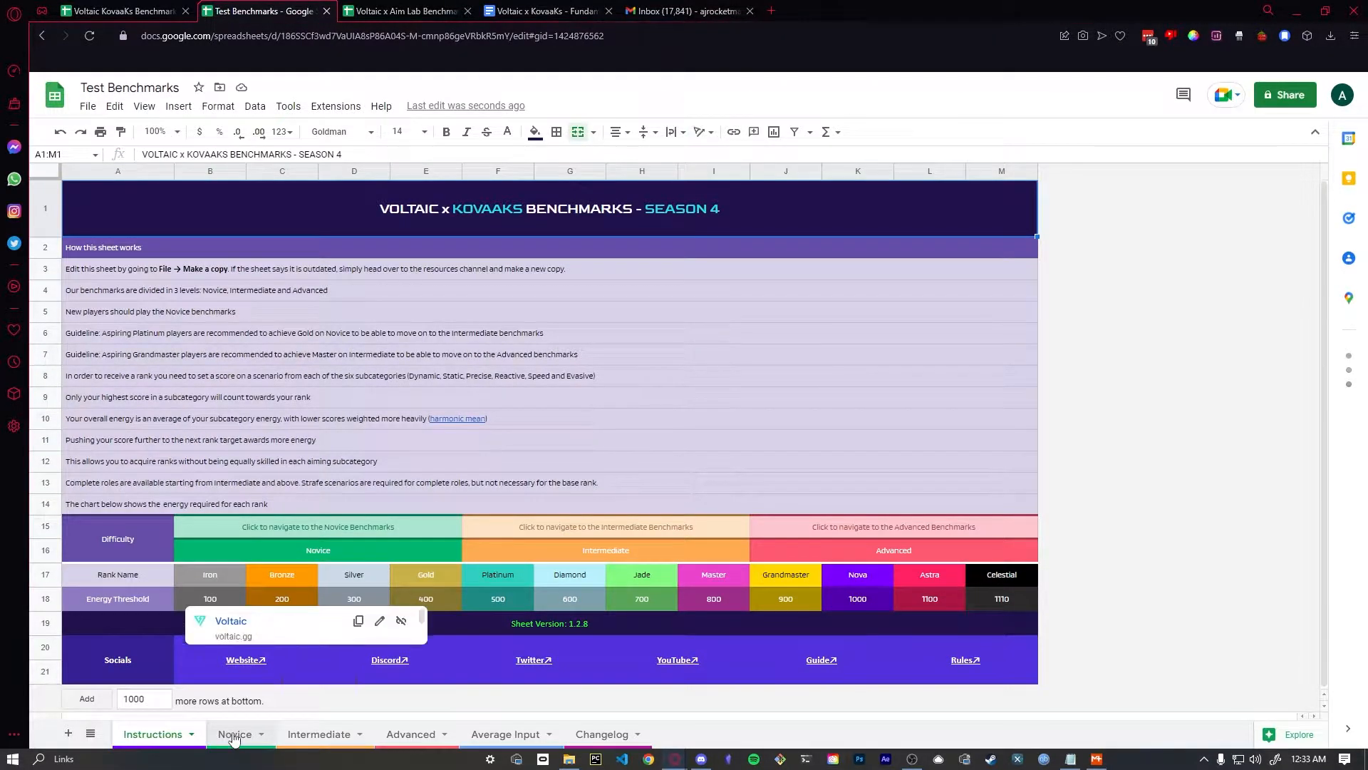
Check the formula behind the Bounceshot Avg Score cell I4 on the Novice sheet.
left_click(233, 734)
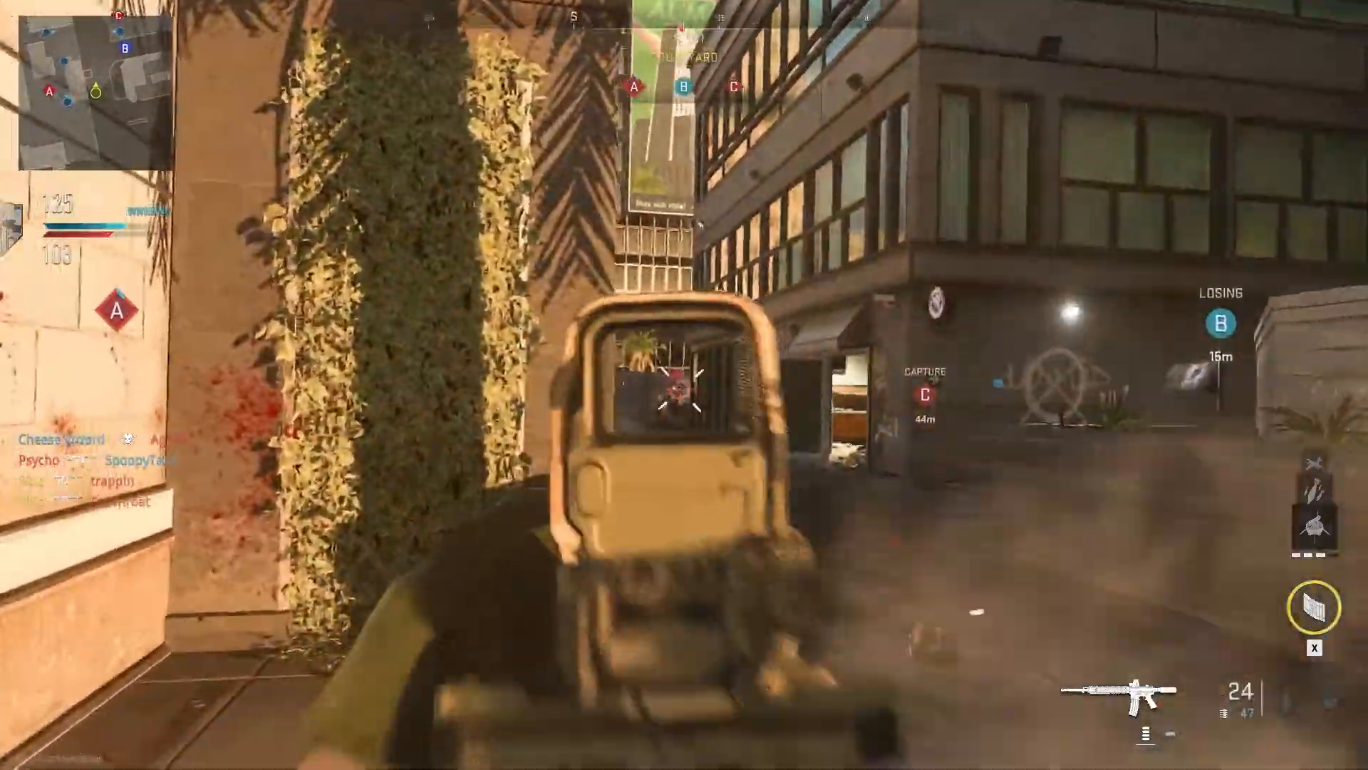
left_click(677, 392)
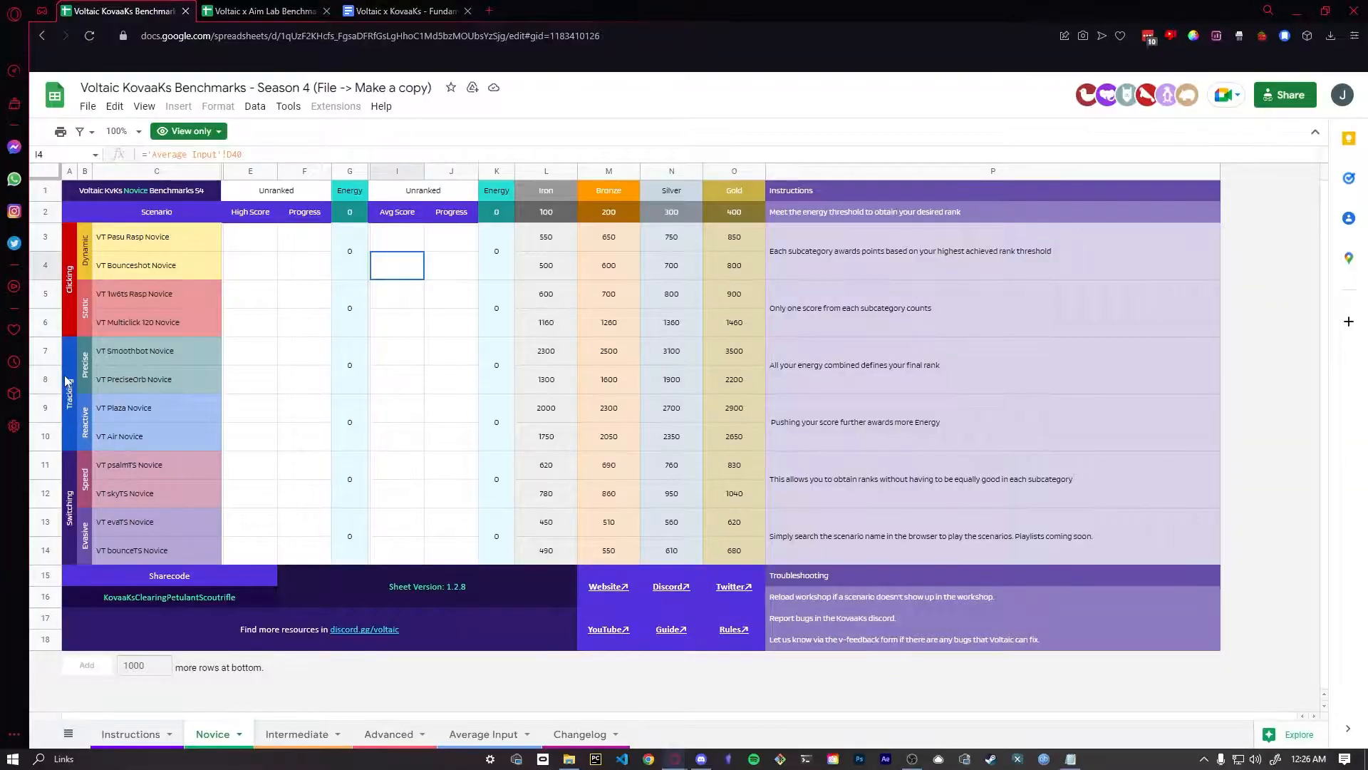
mouse_move(87, 424)
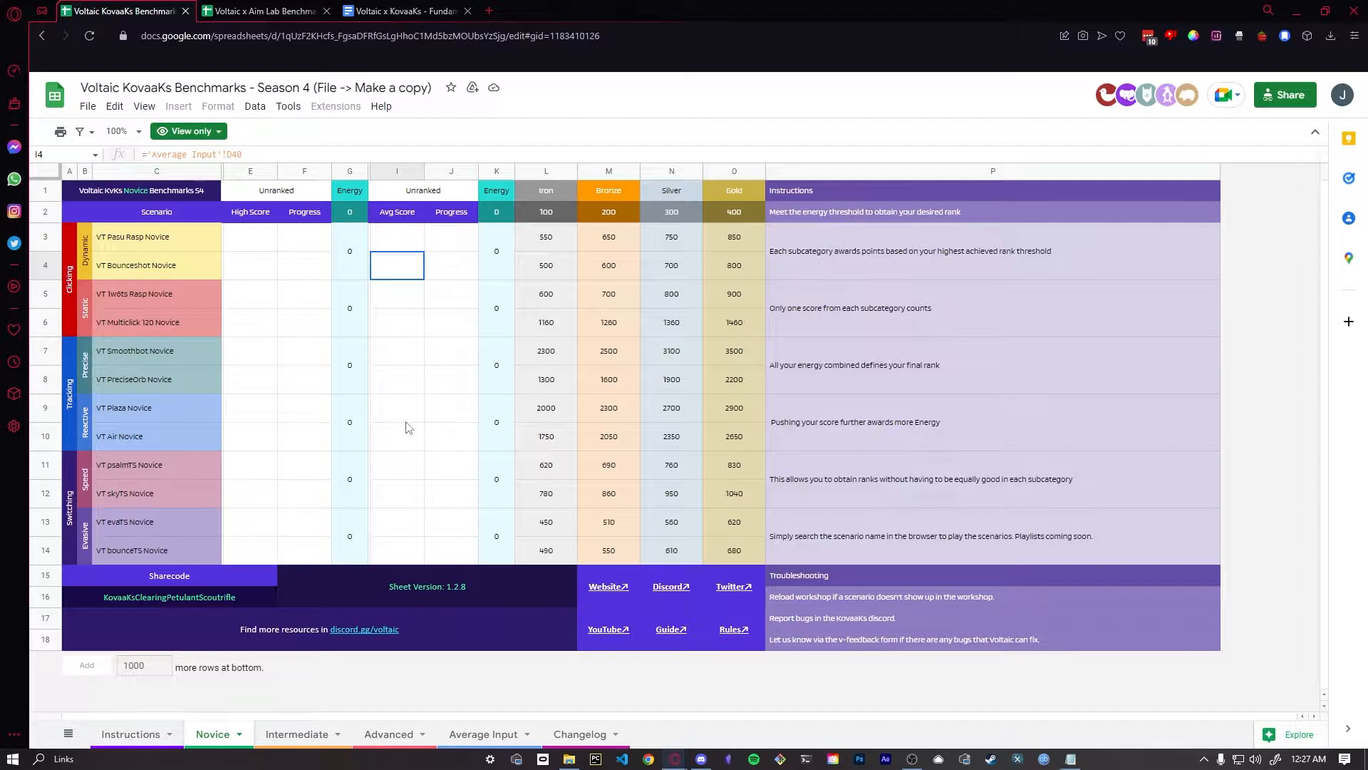
mouse_move(499, 433)
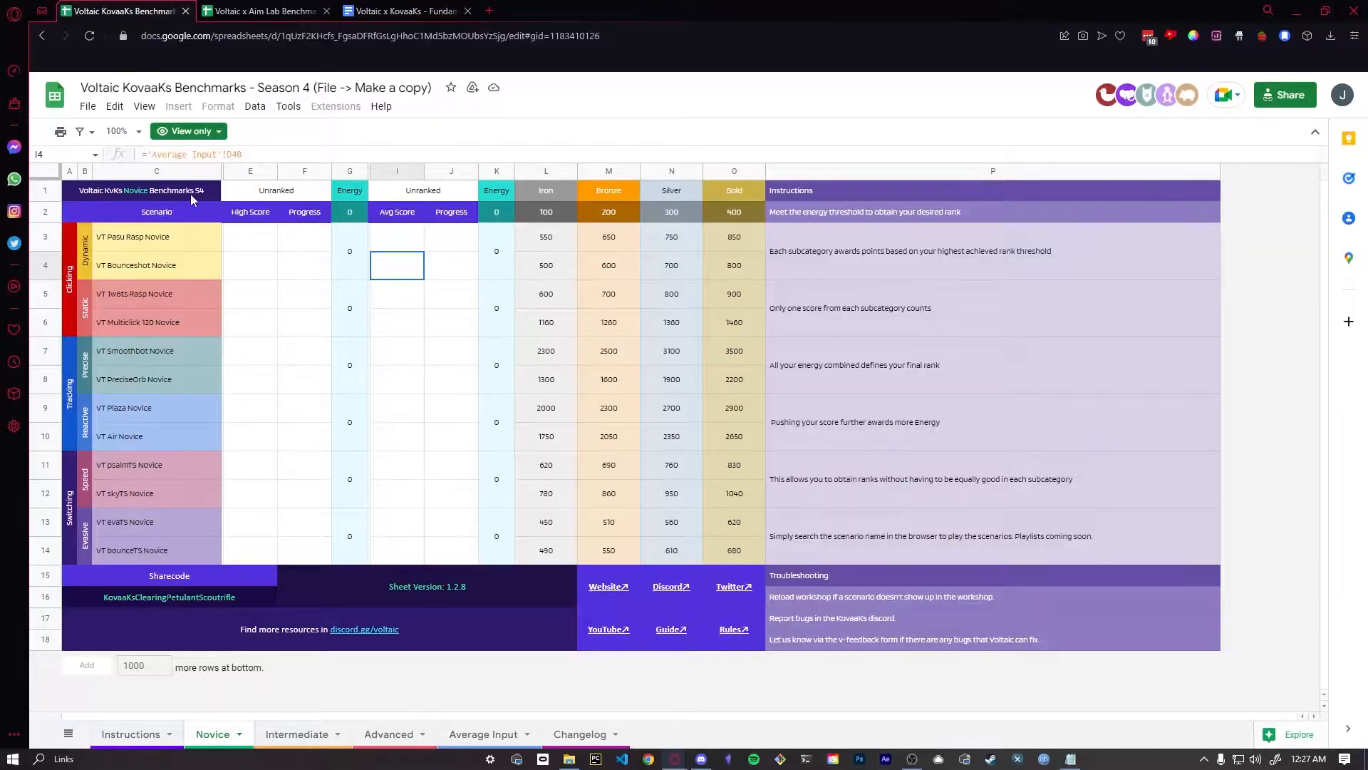
mouse_move(57, 362)
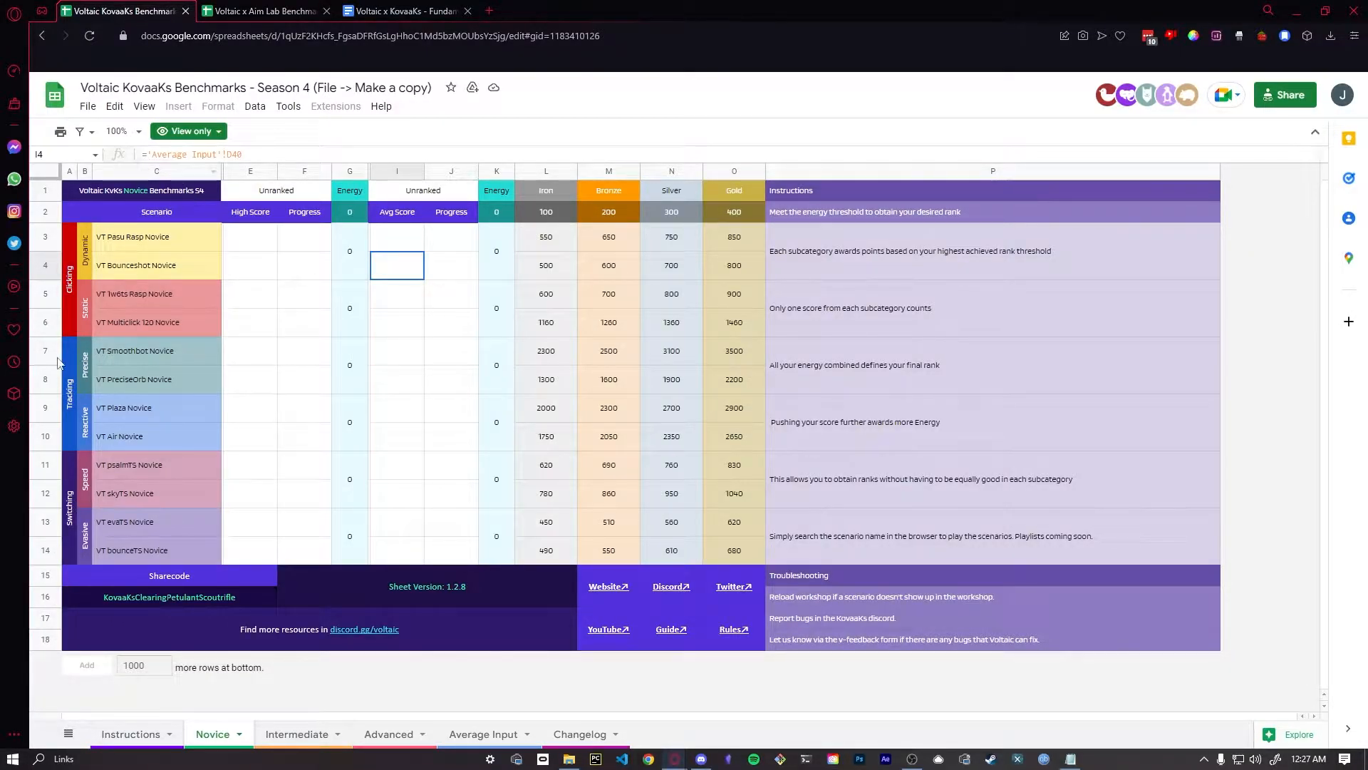
Select Multiclick 120 score cells, then browse the Advanced, Intermediate and Novice benchmark tabs.
left_click(249, 322)
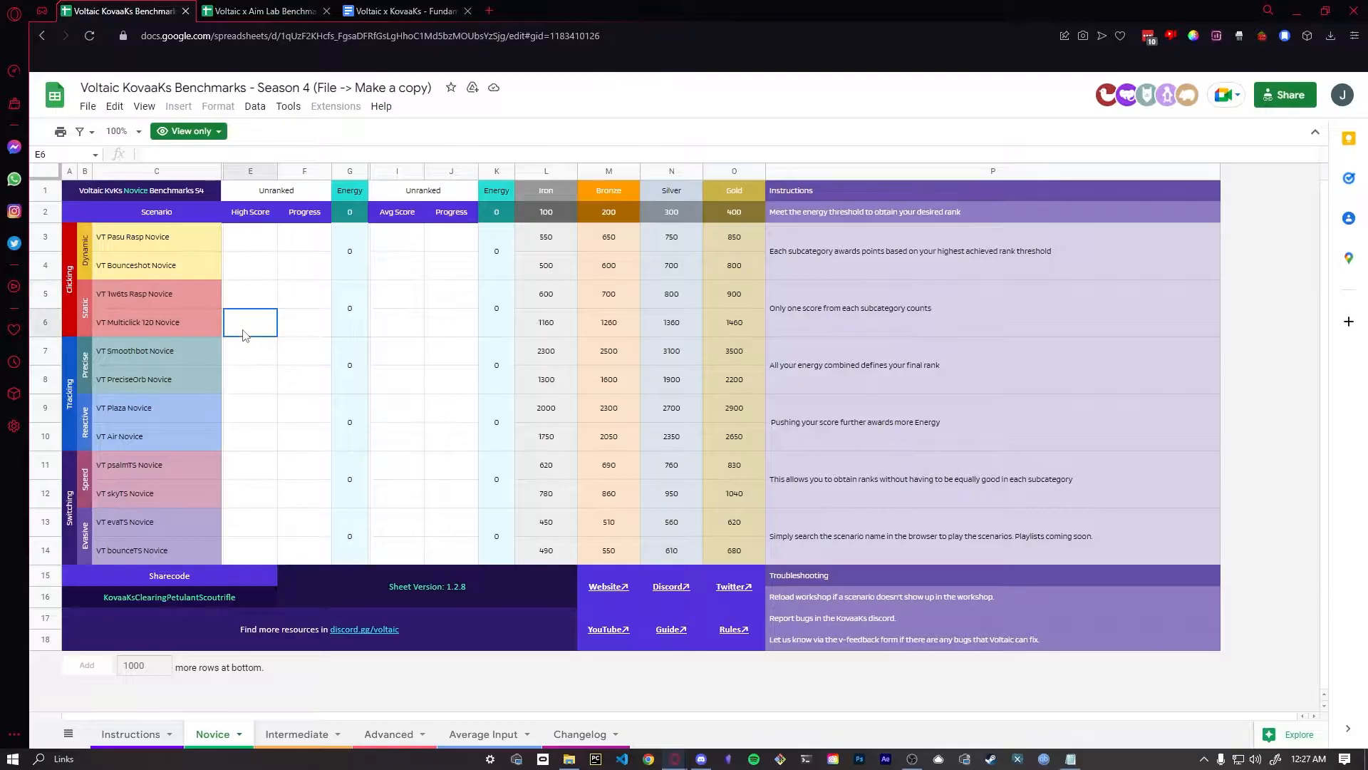
left_click(251, 350)
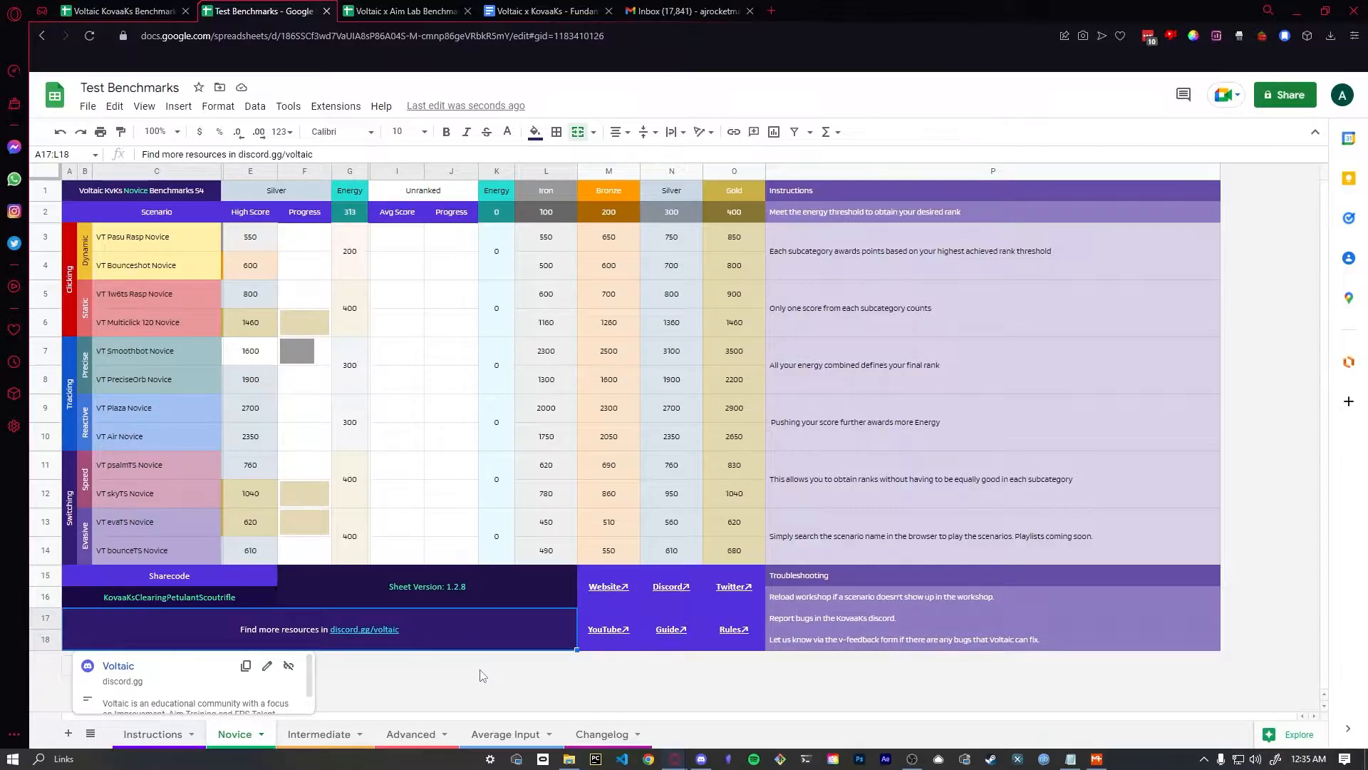
left_click(411, 734)
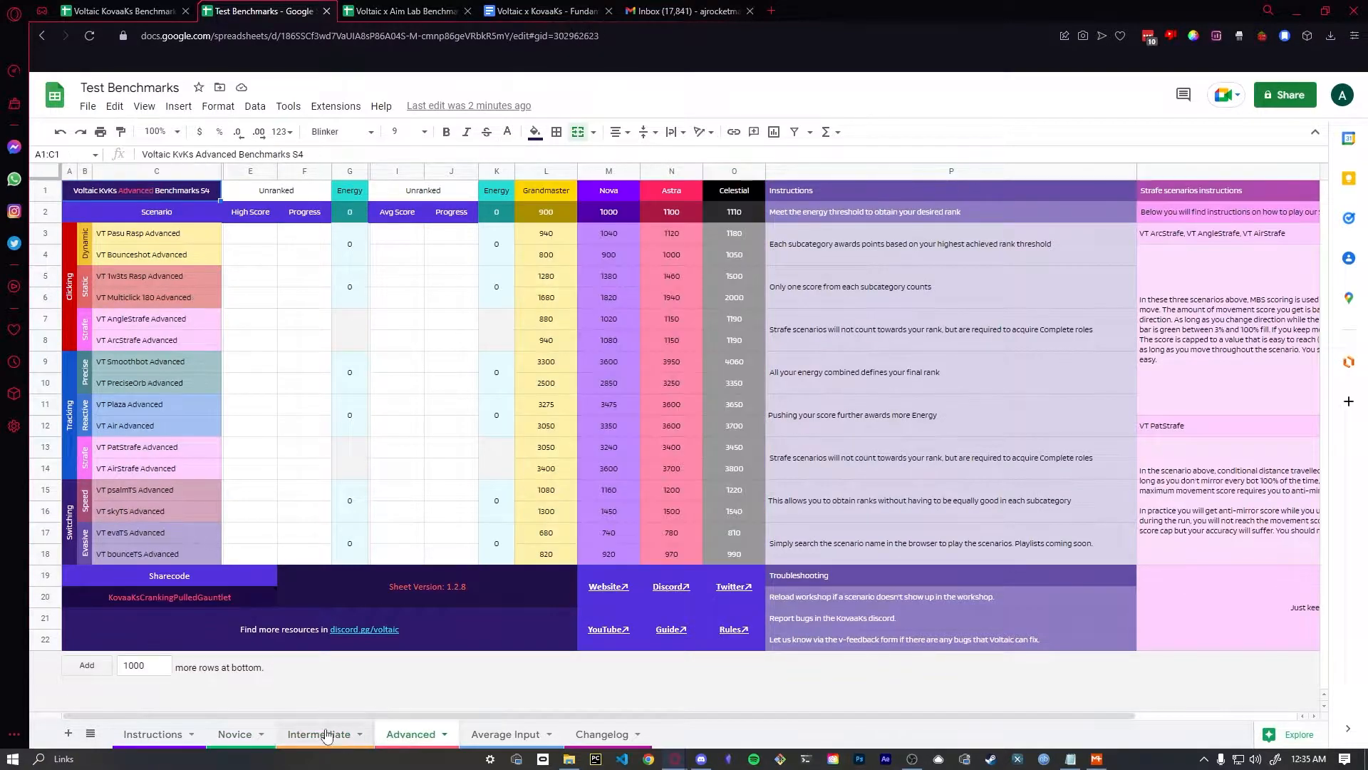
left_click(318, 732)
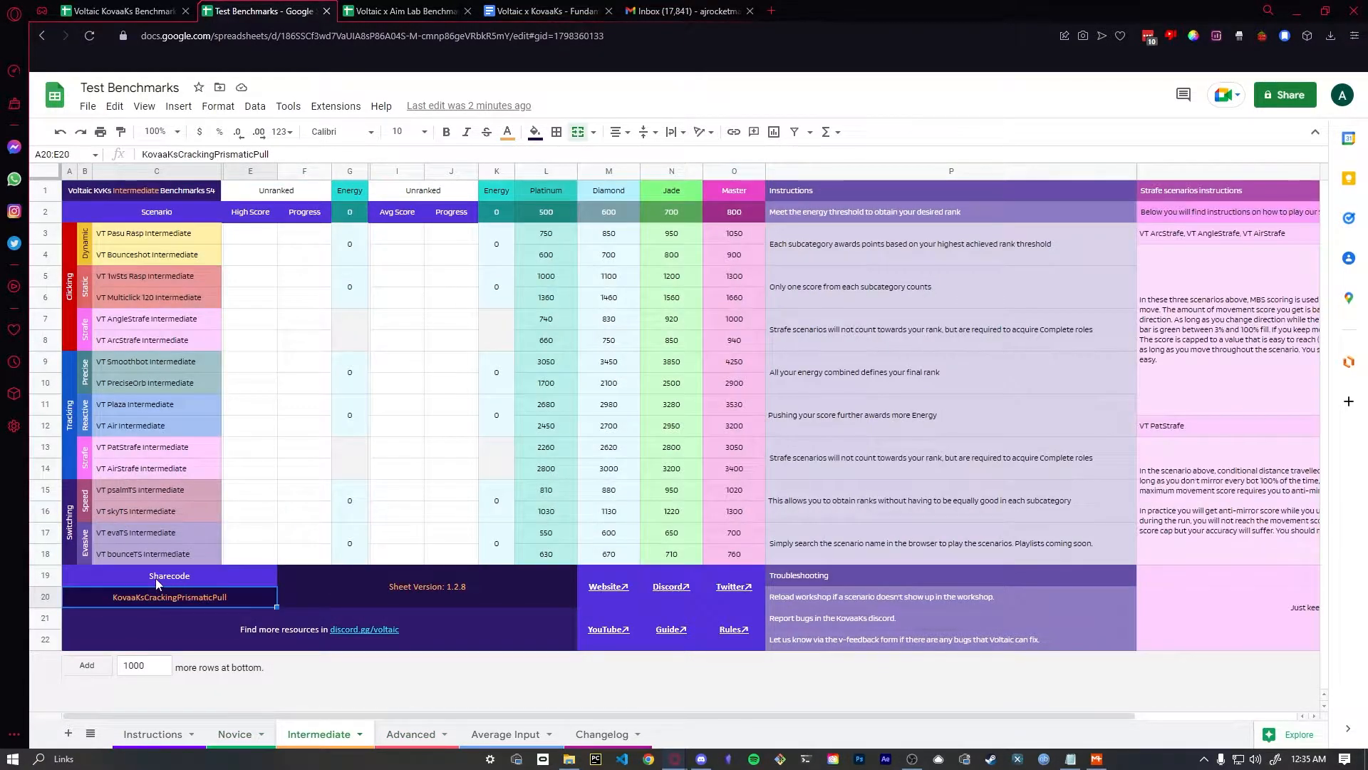
left_click(409, 732)
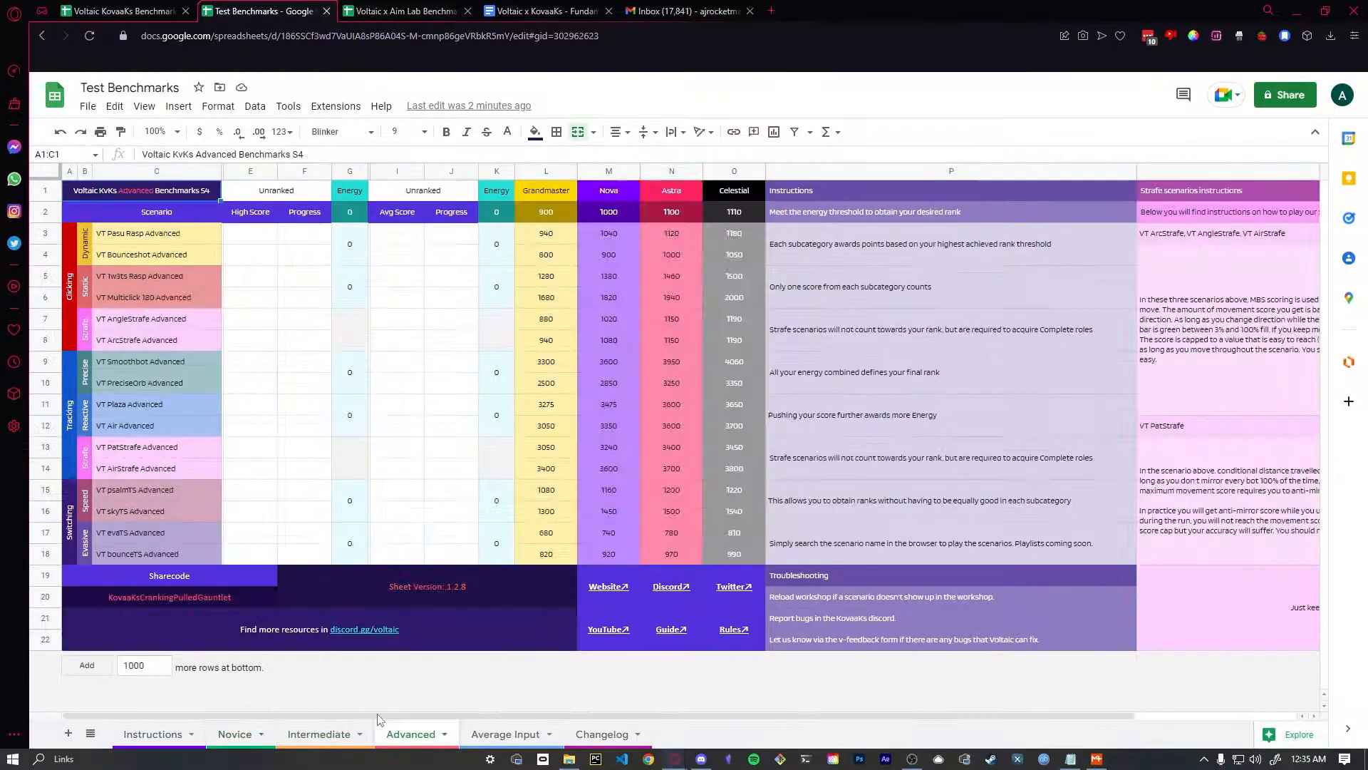
left_click(233, 733)
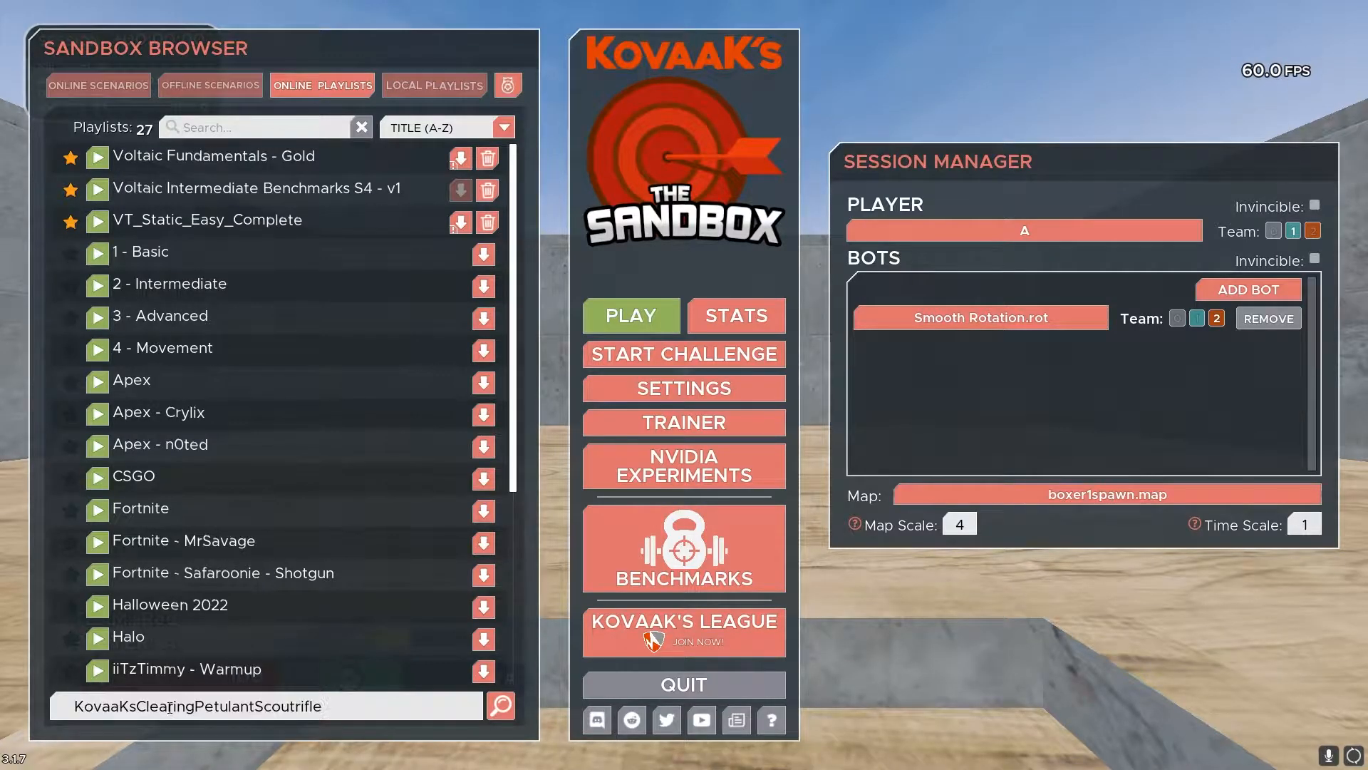
Import Voltaic Novice Benchmarks S4 by share code, download it locally and start the playlist.
left_click(500, 705)
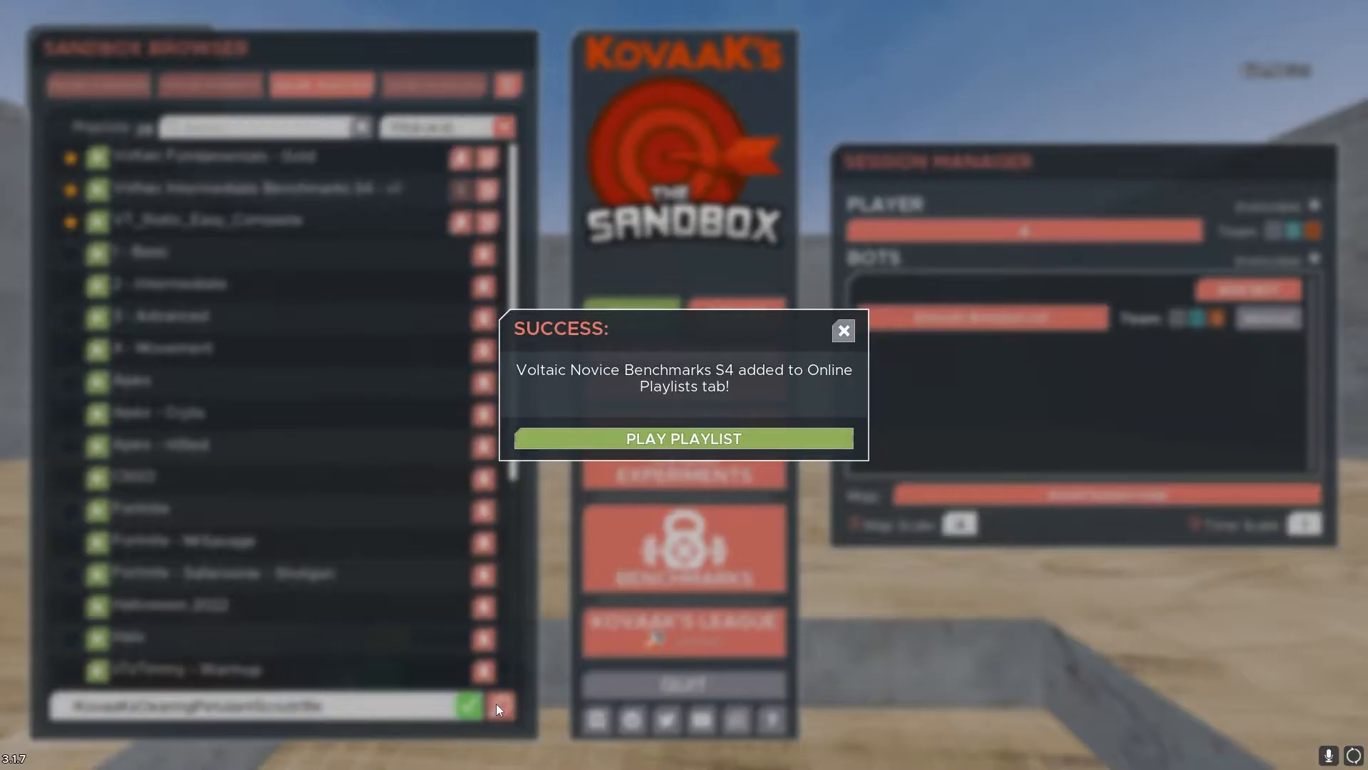
left_click(844, 331)
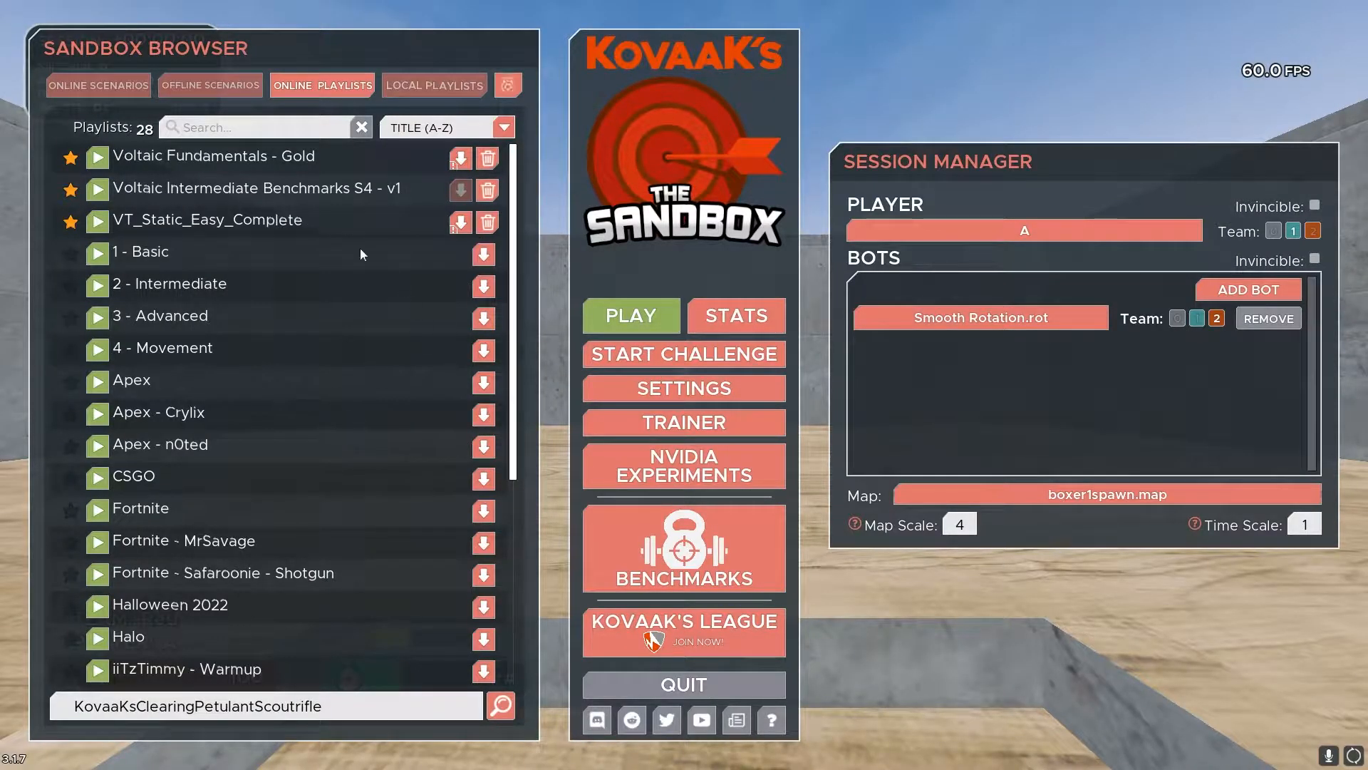
scroll("down", 3)
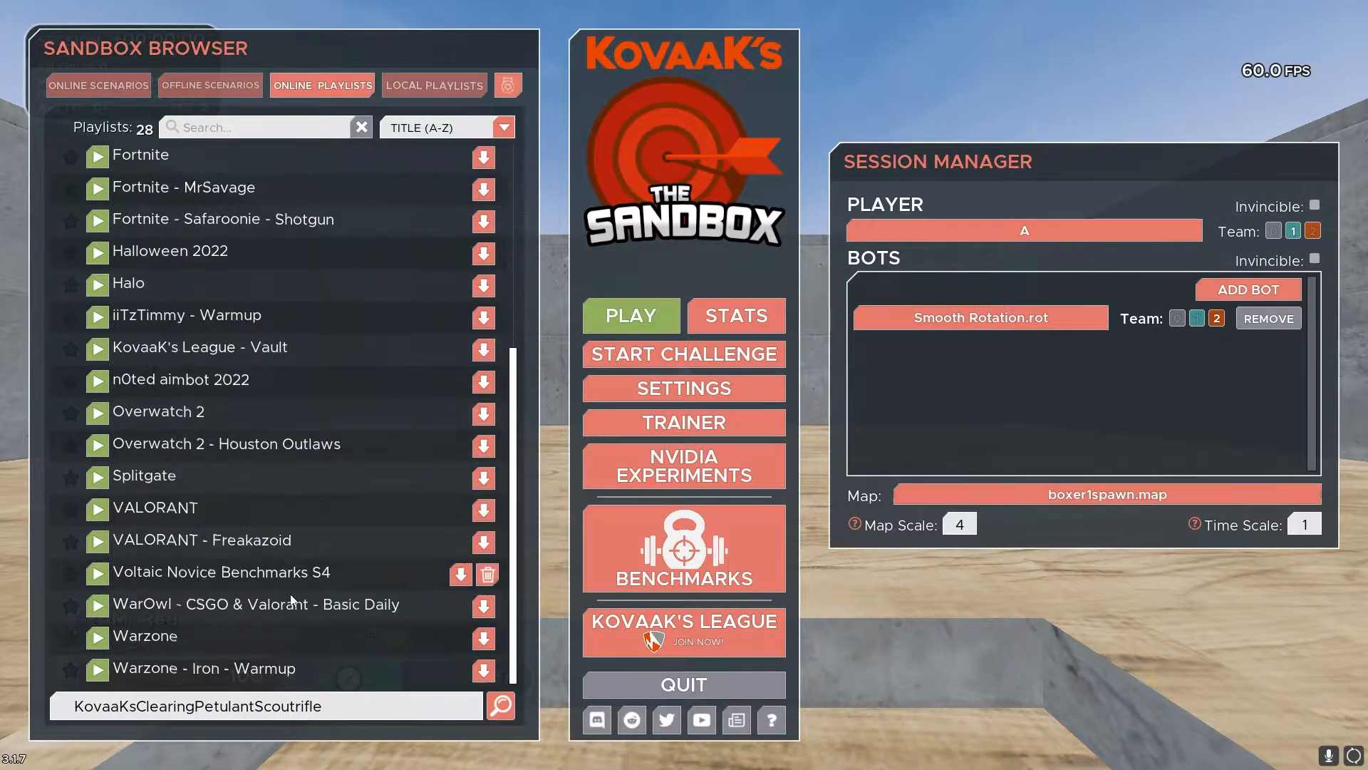
mouse_move(249, 582)
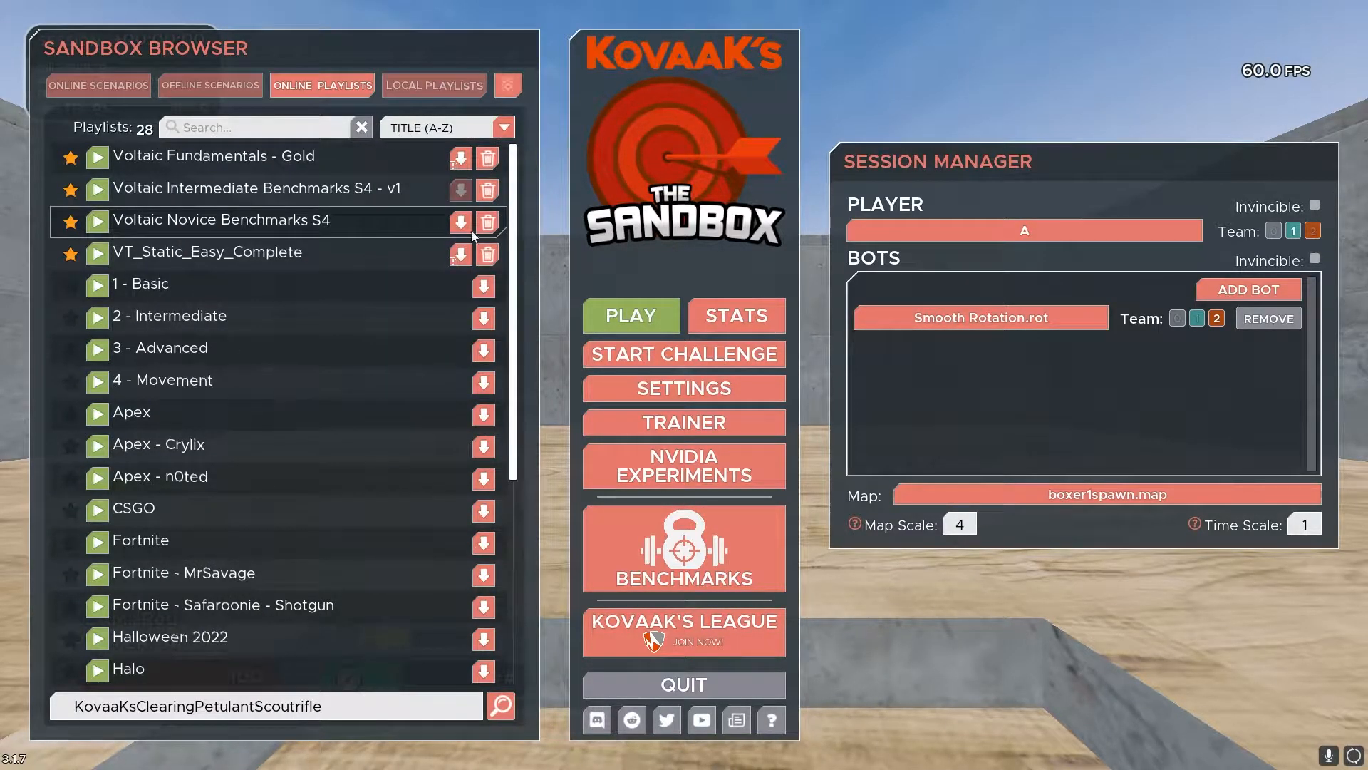
left_click(460, 221)
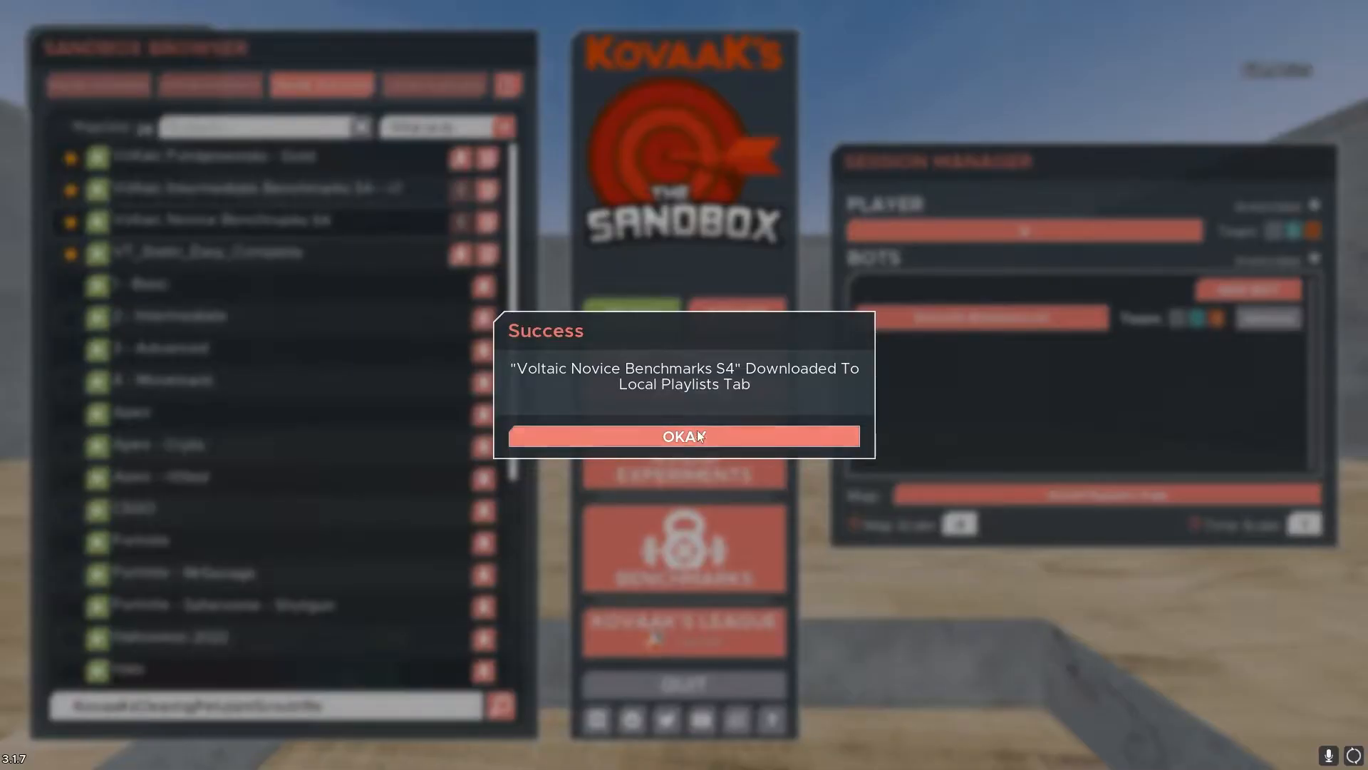
left_click(684, 436)
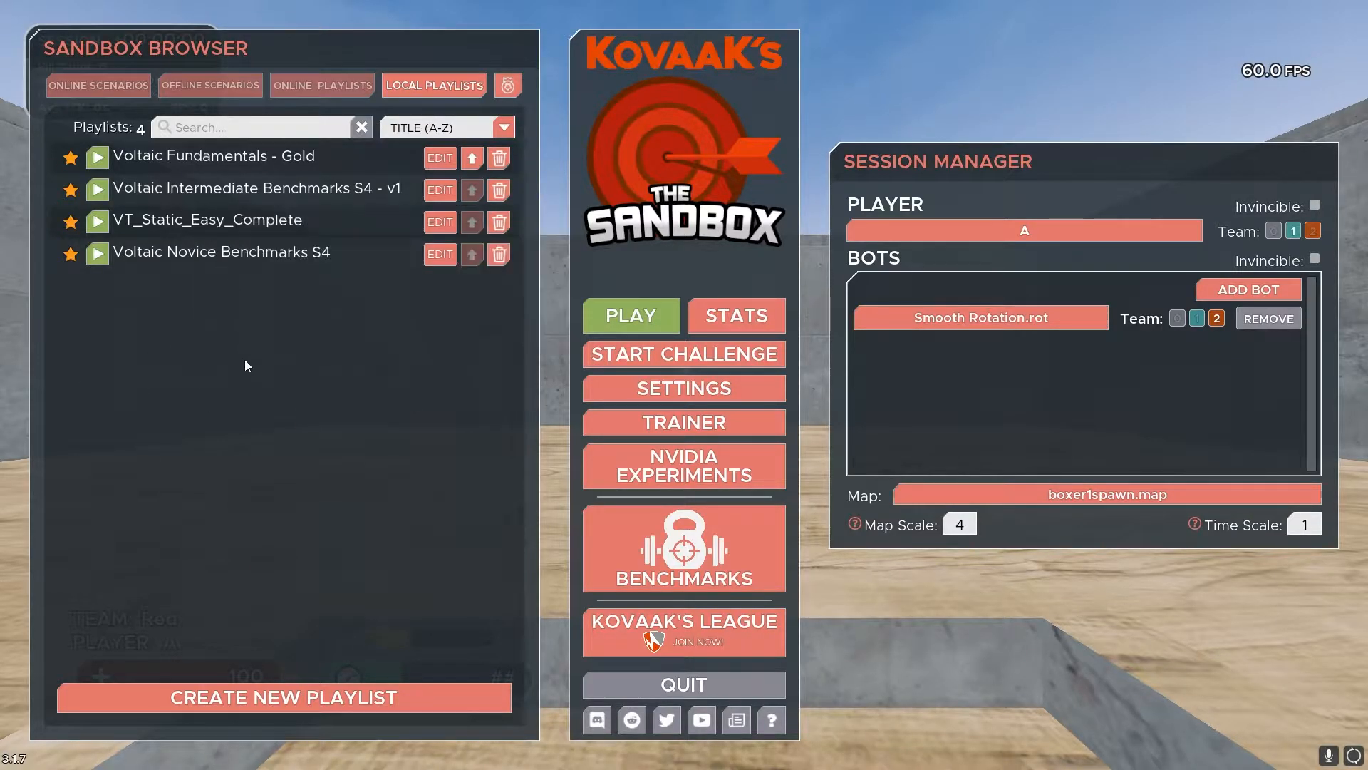
mouse_move(98, 256)
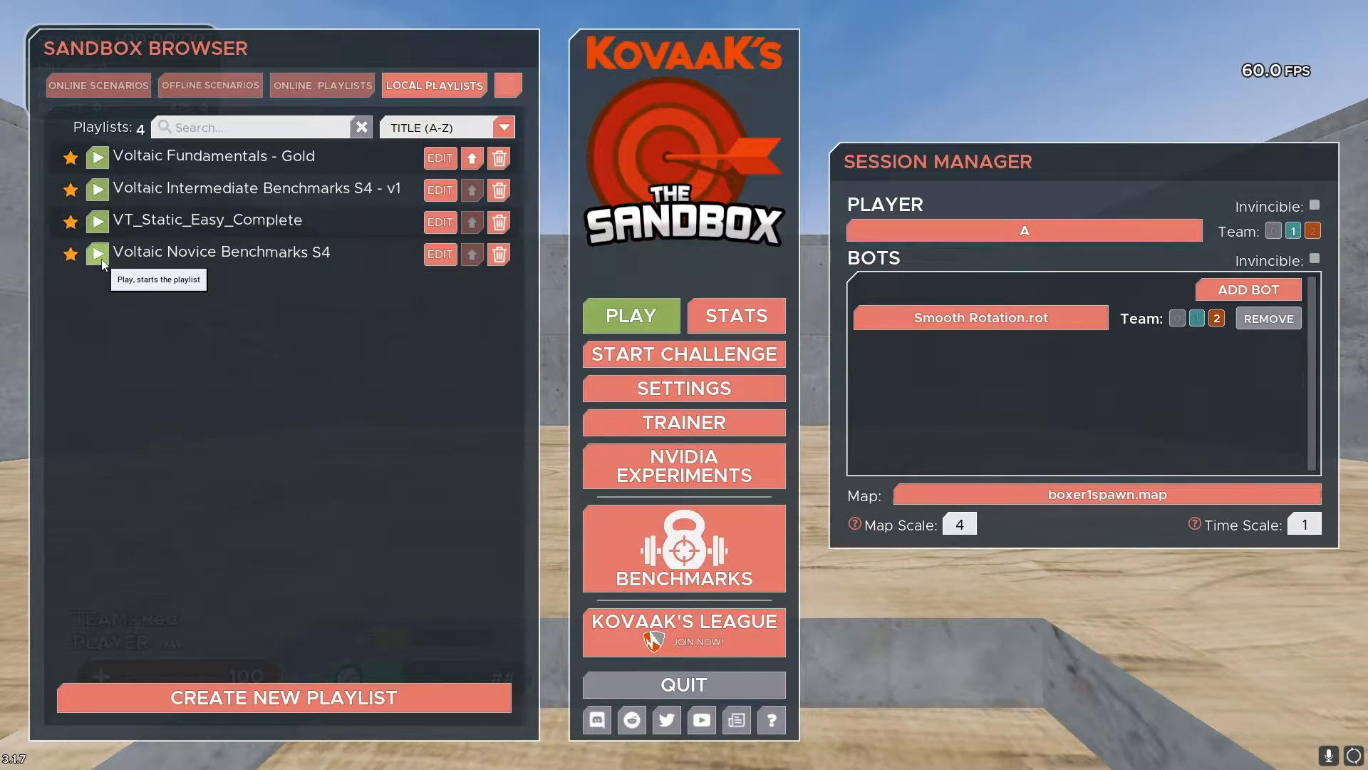
left_click(97, 253)
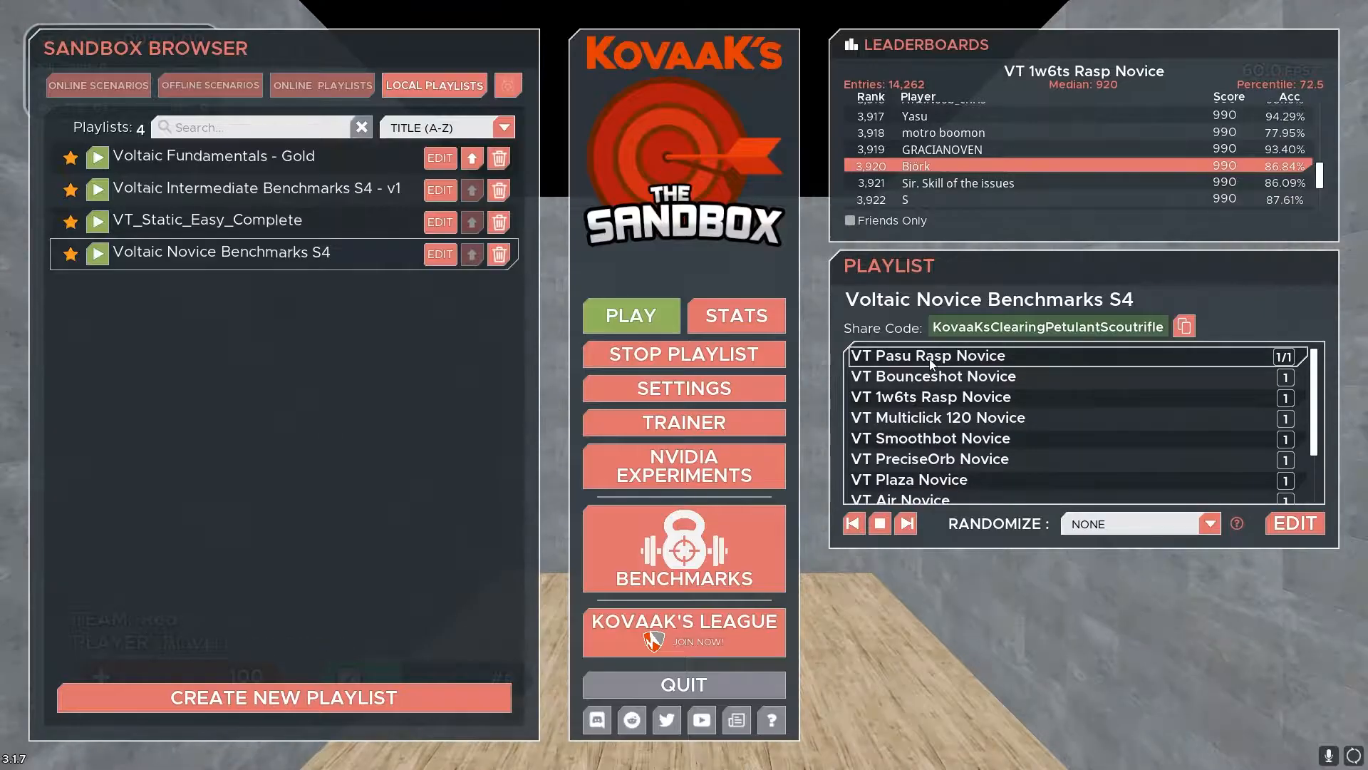
Launch VT Pasu Rasp Novice, then leave the game back to the spreadsheet.
left_click(630, 315)
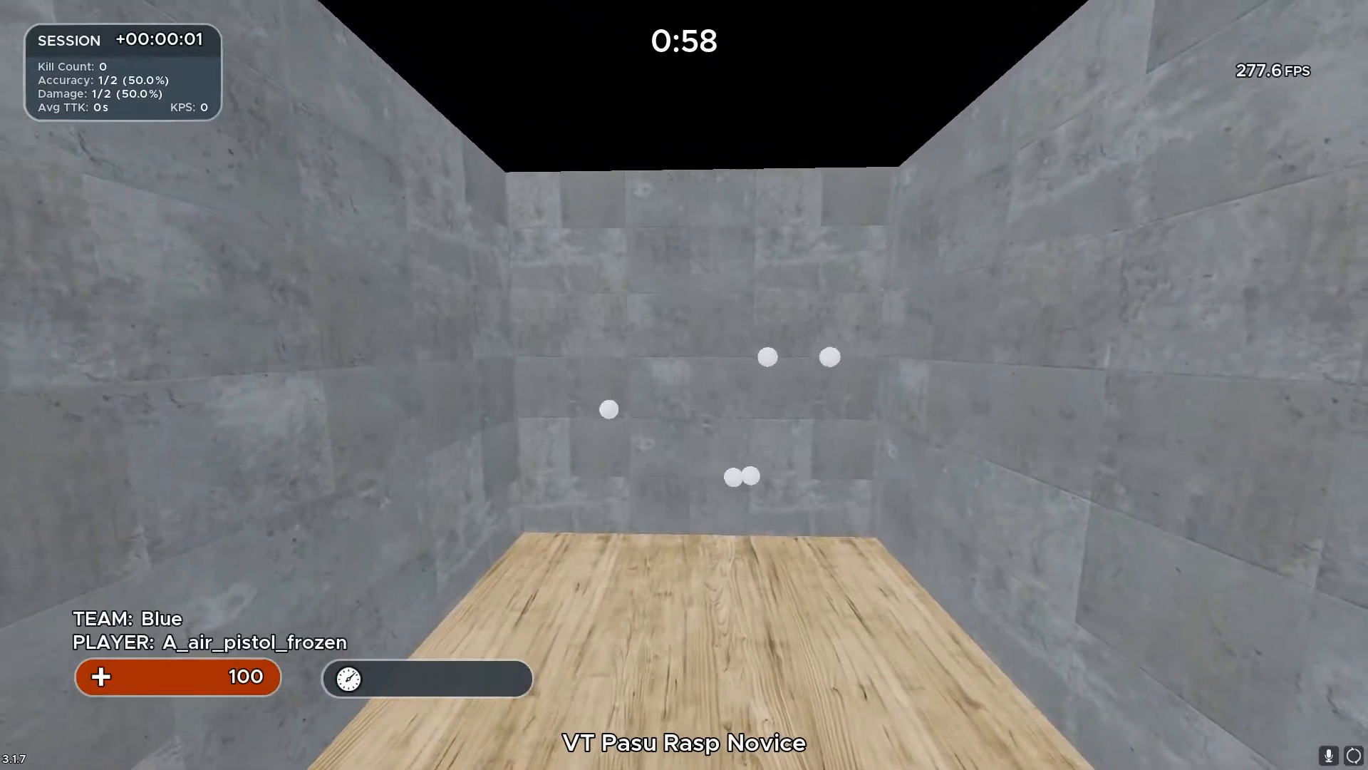
key("escape")
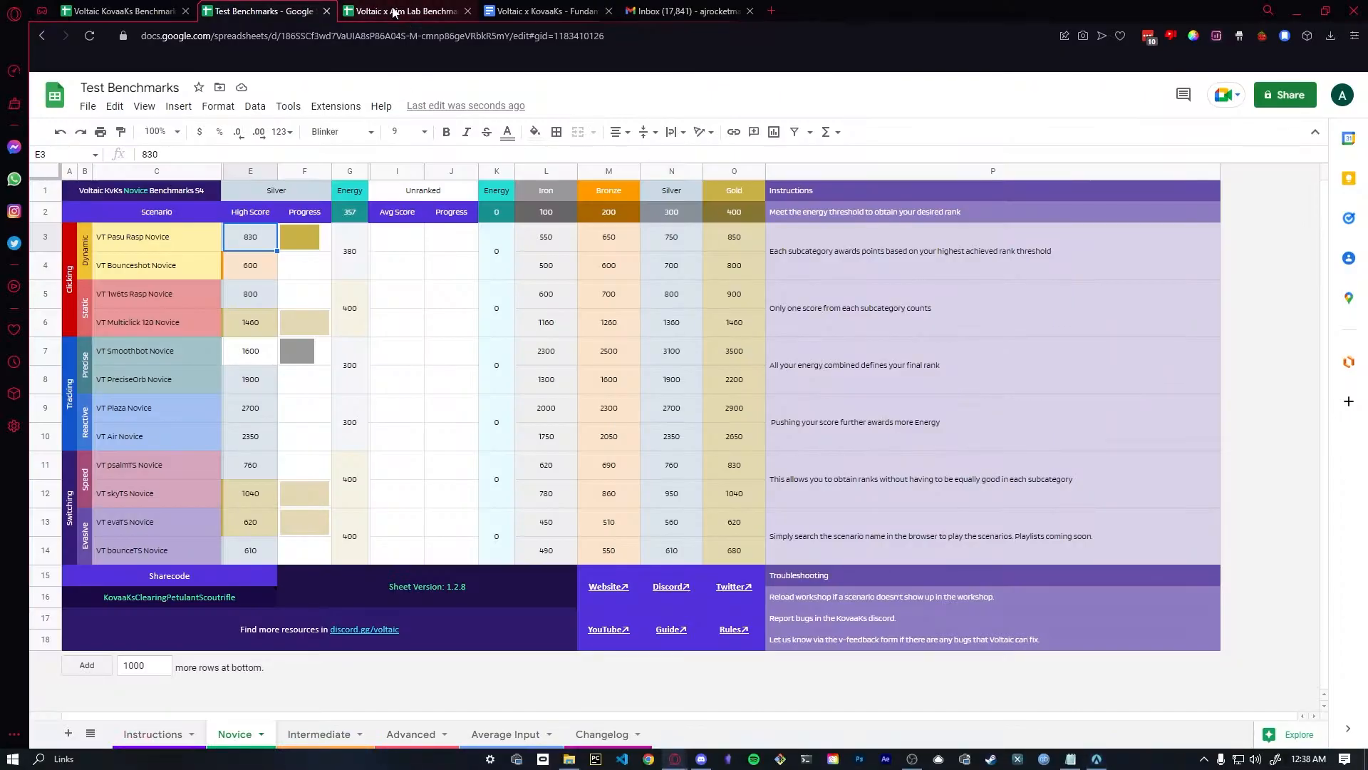
Copy the Voltaic x Aim Lab Benchmarks sheet as 'test aimlabs'.
left_click(404, 12)
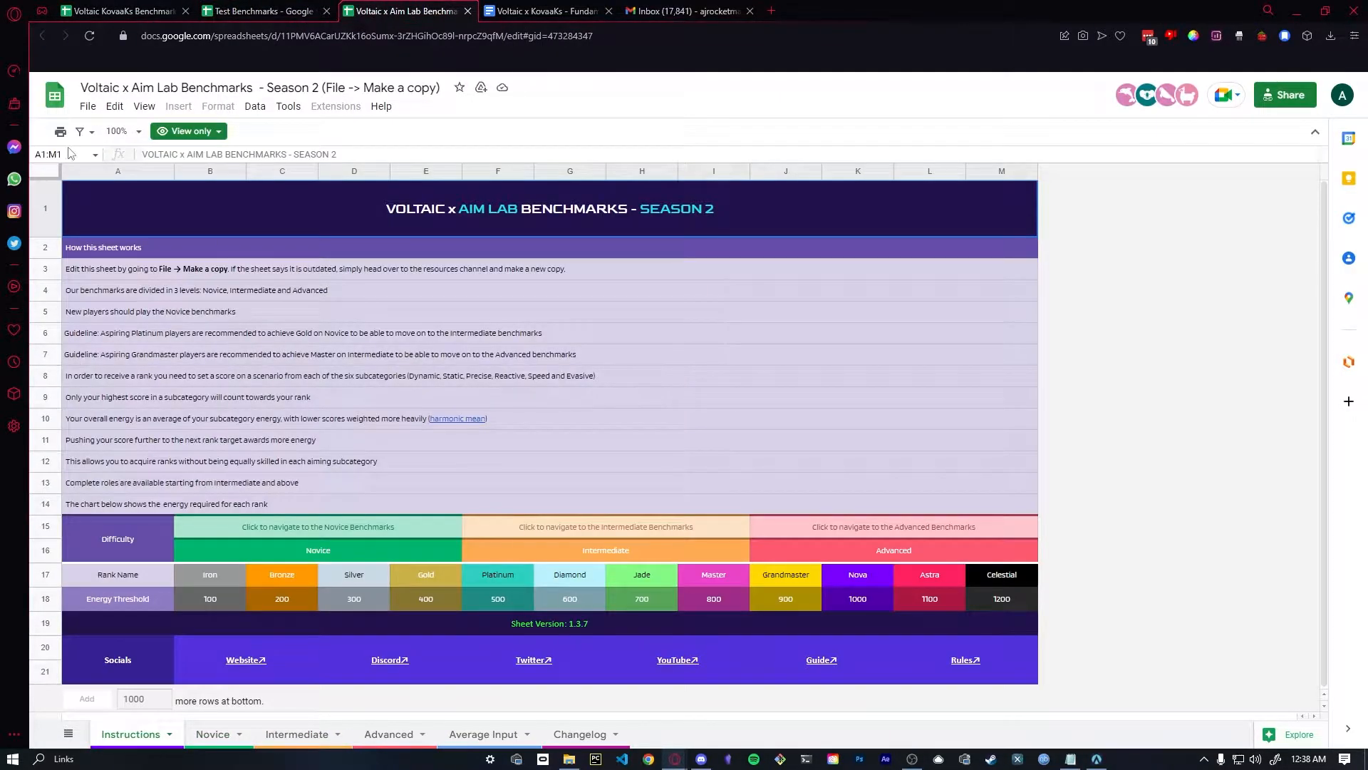
type("test a")
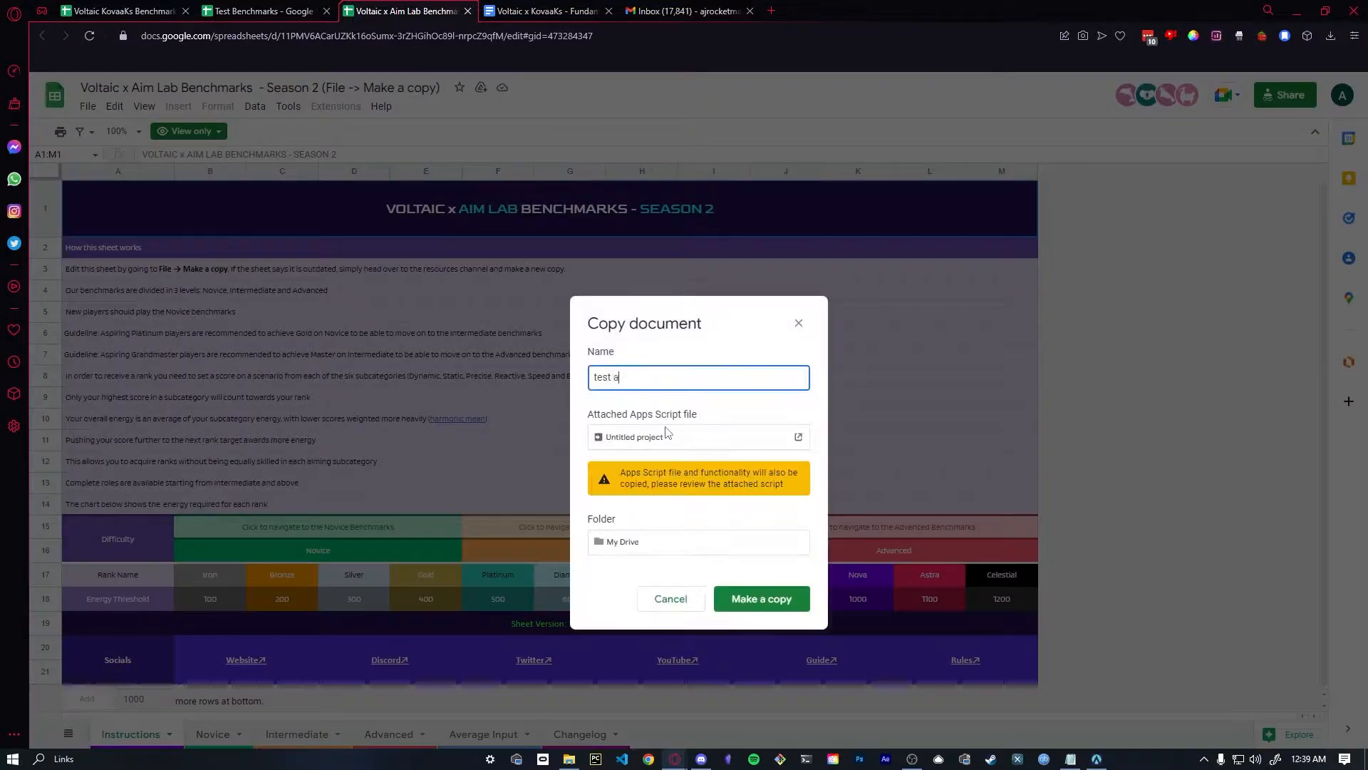
left_click(761, 599)
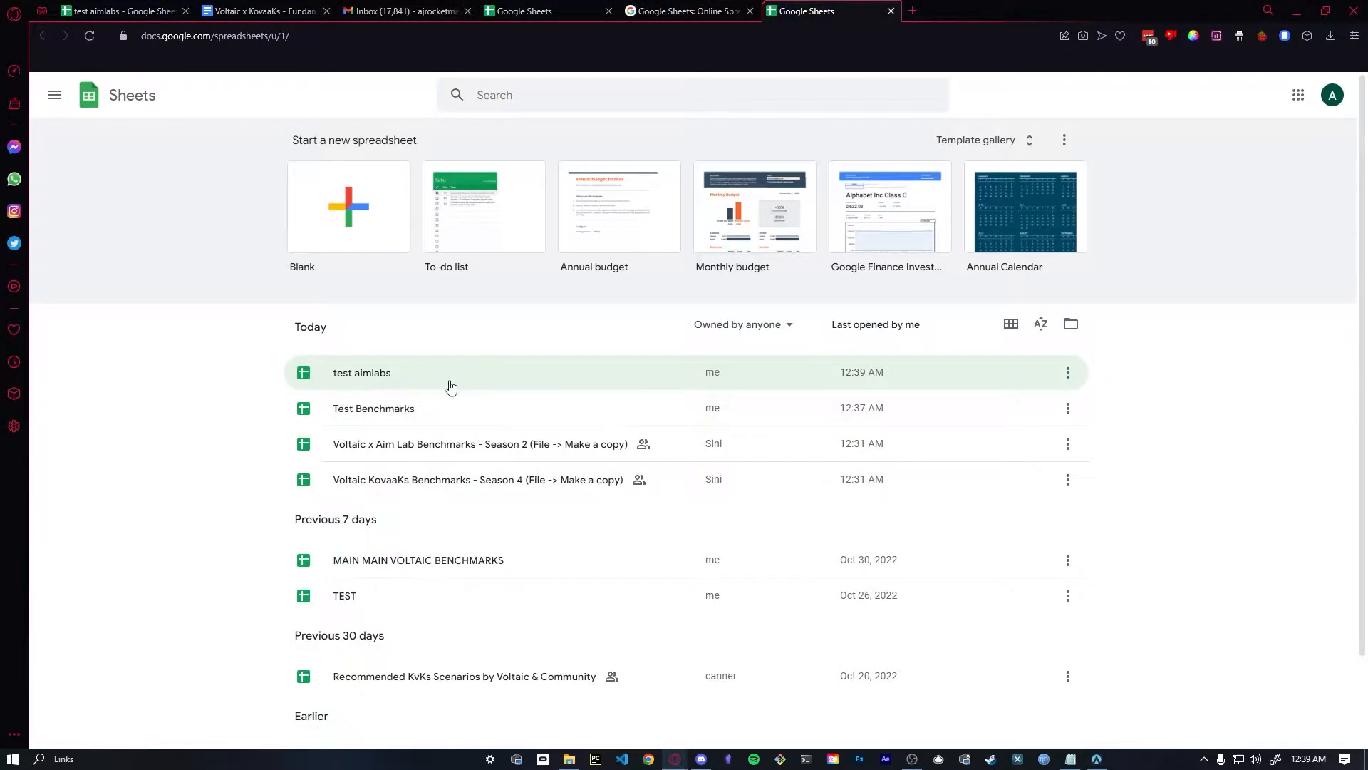
Browse the test aimlabs Novice and Advanced tabs, then follow the Novice Playlist link into Aim Lab.
left_click(362, 374)
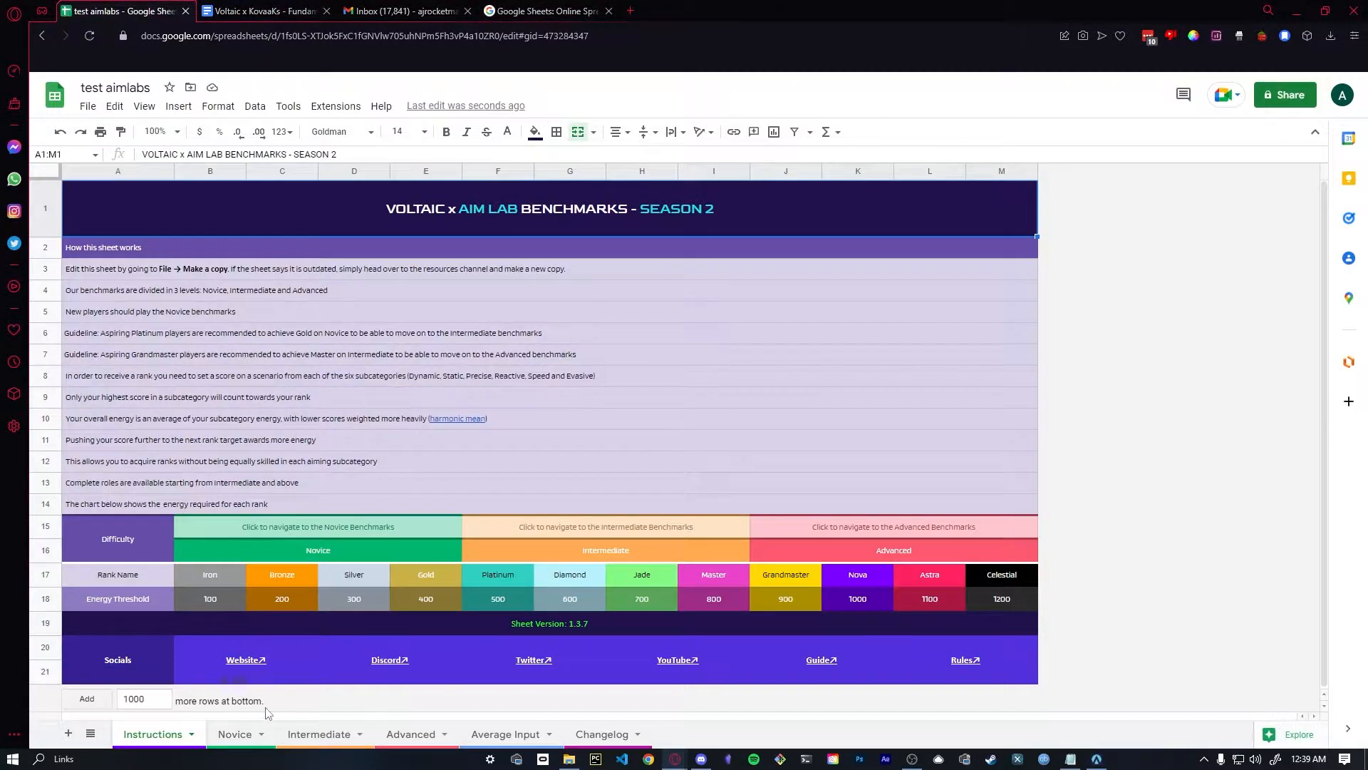
left_click(530, 659)
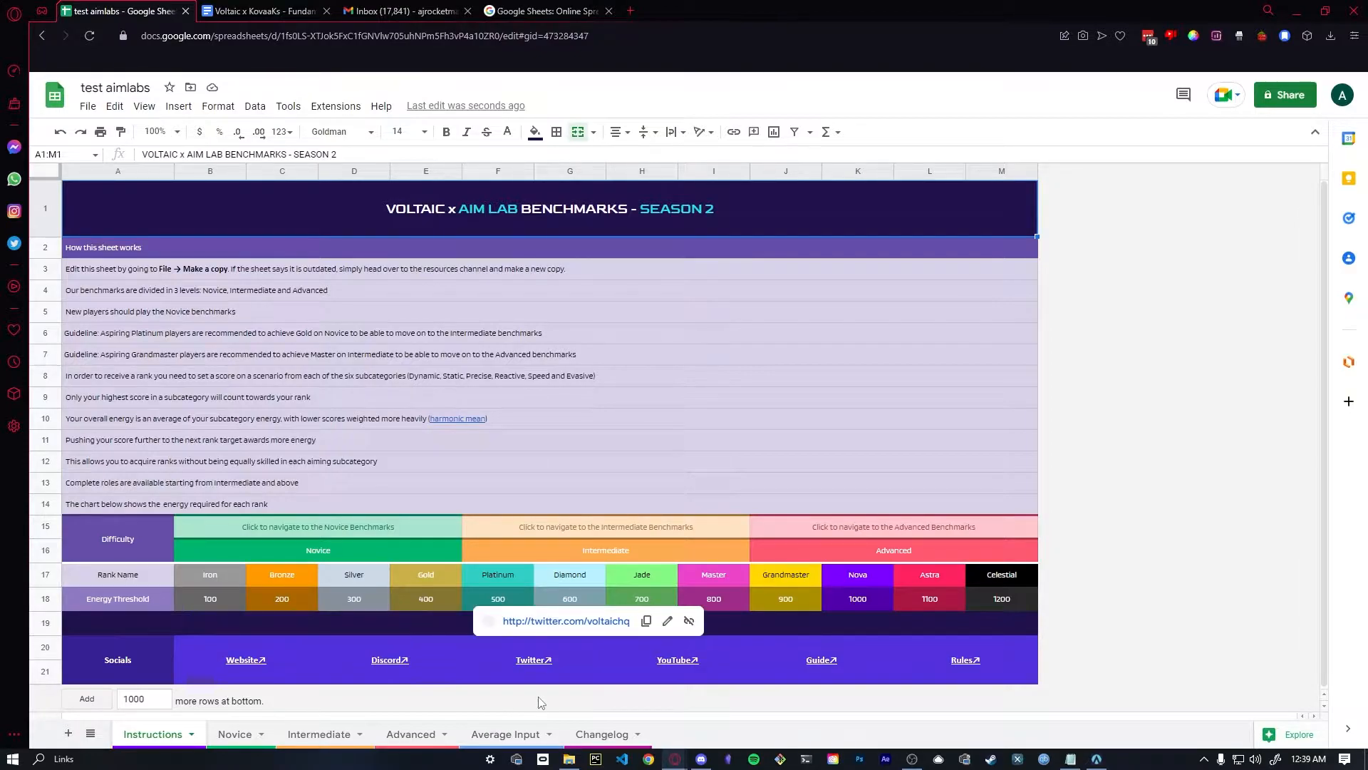
left_click(233, 734)
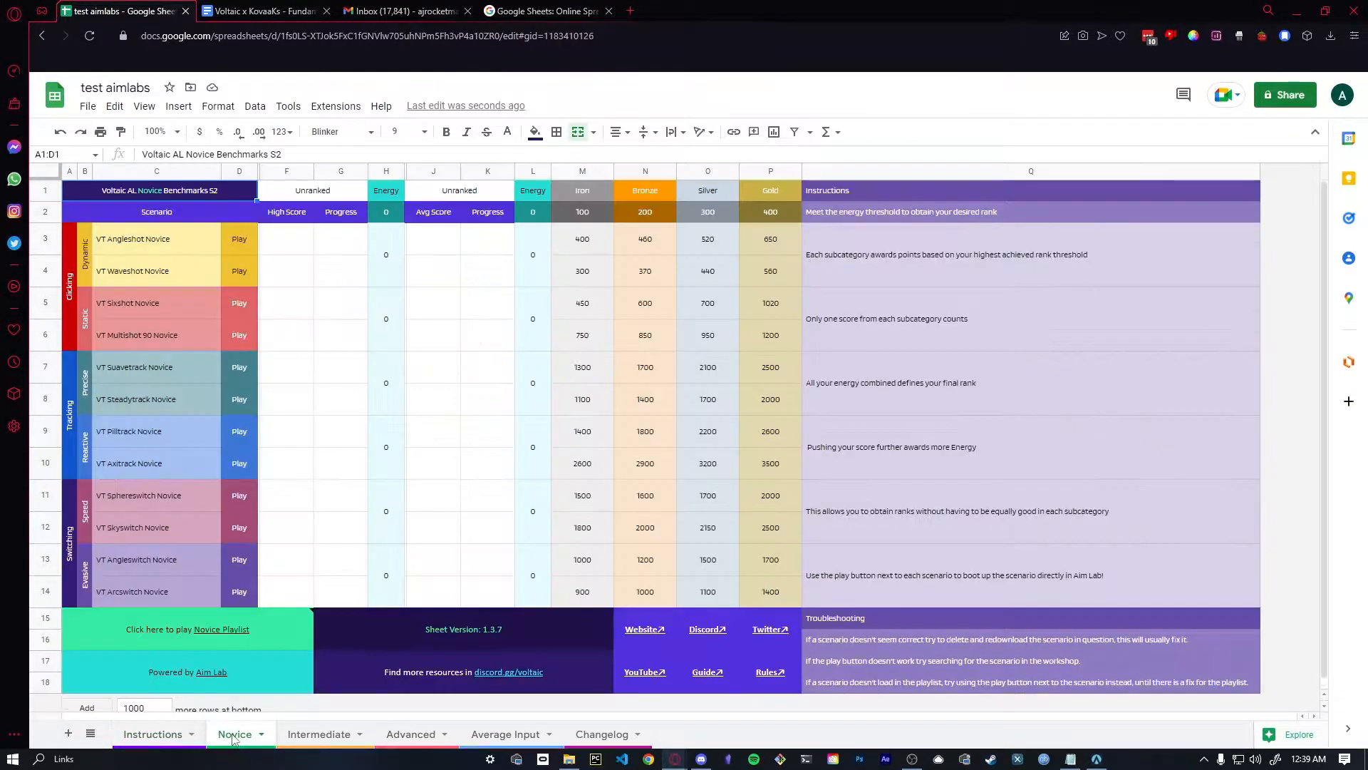
left_click(409, 733)
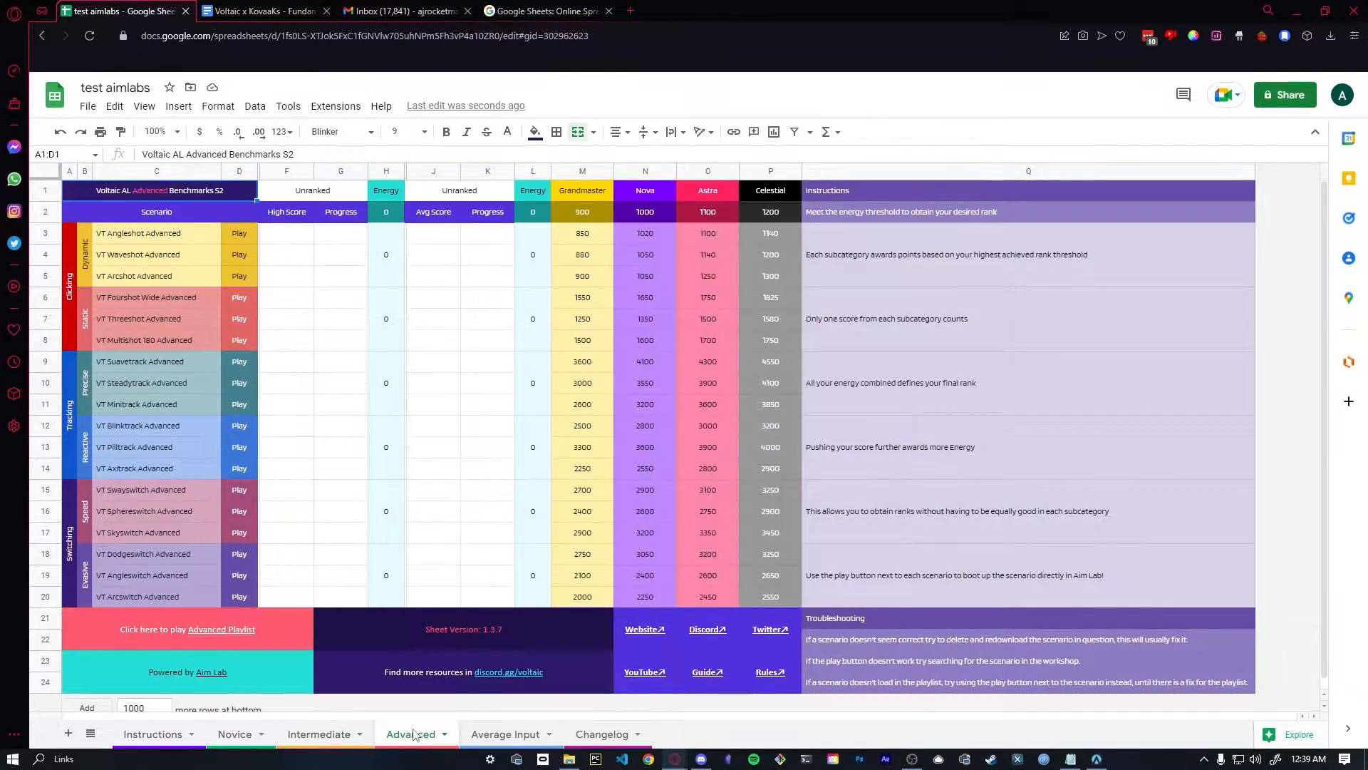
left_click(235, 734)
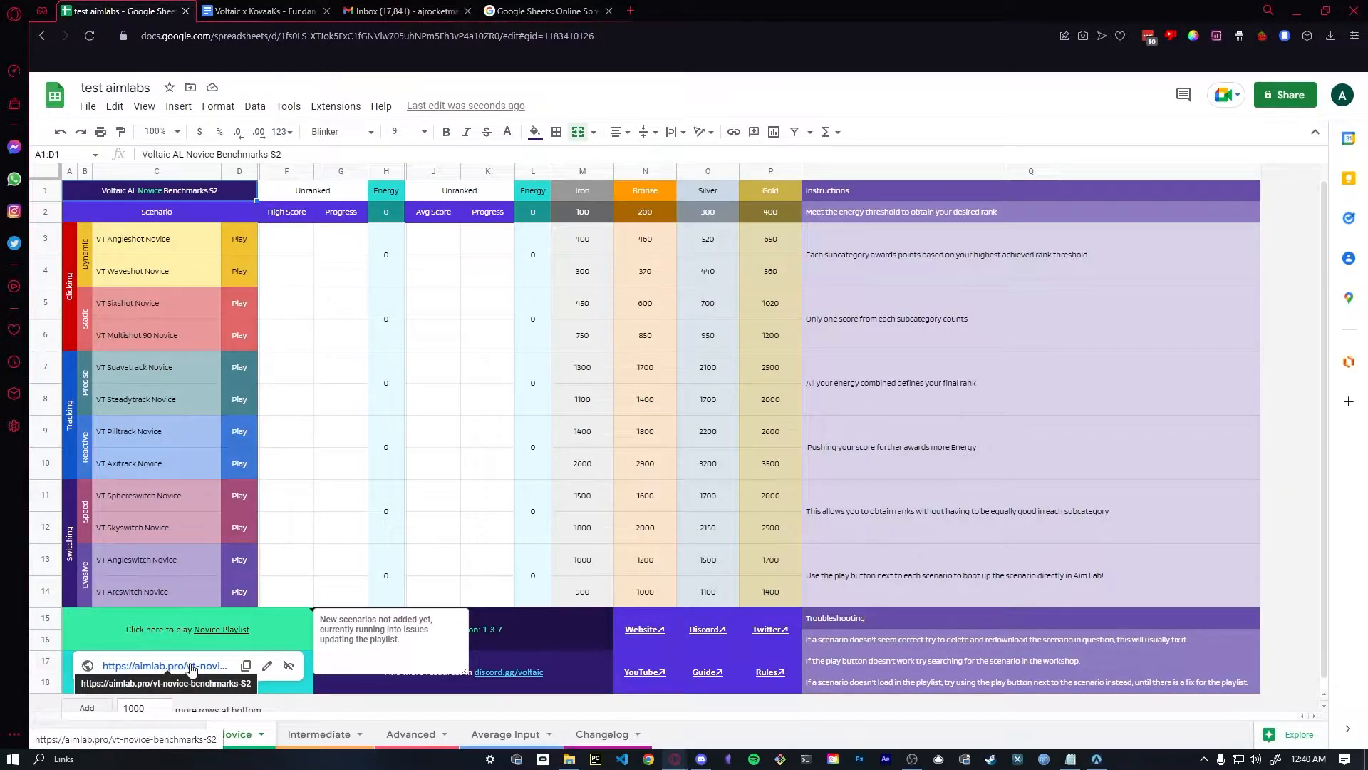
left_click(164, 664)
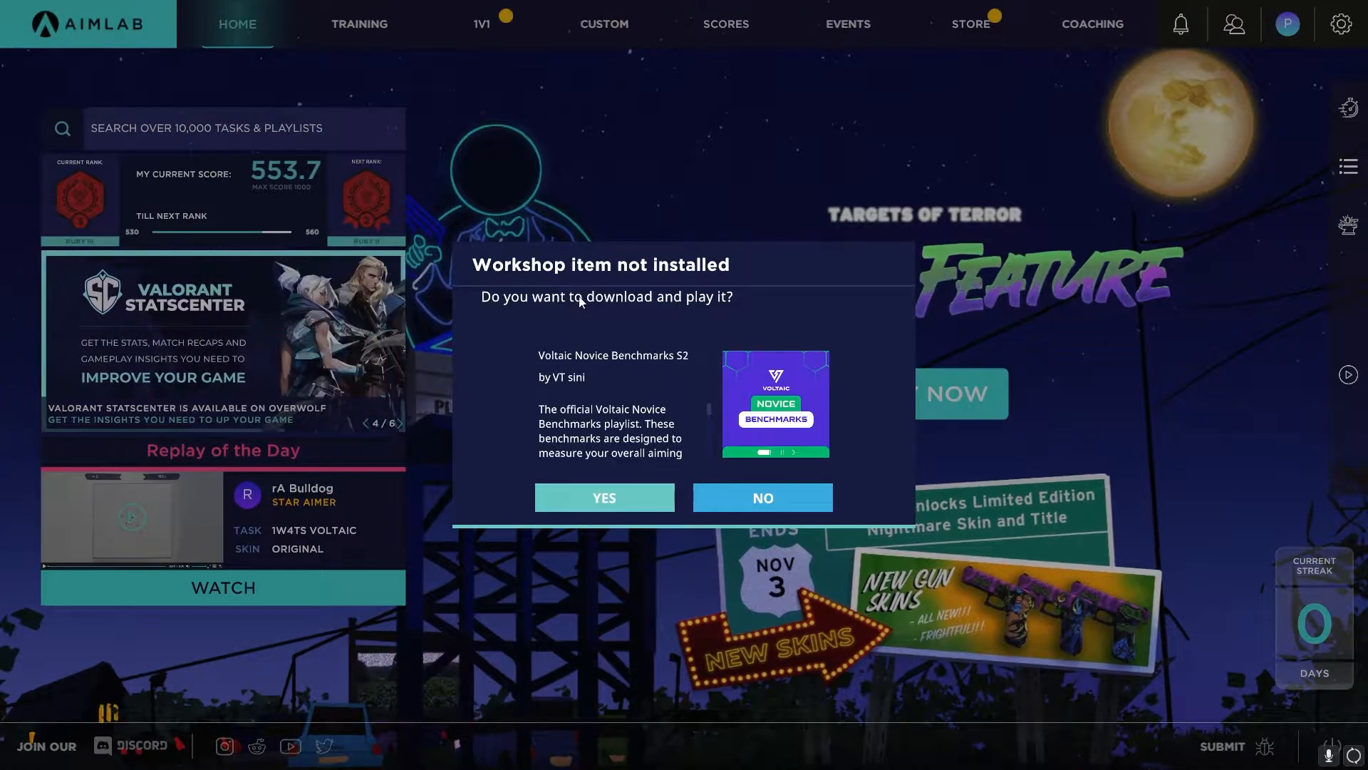
Download Voltaic Novice Benchmarks S2 and locate it in Aim Lab's training playlists collection.
left_click(763, 496)
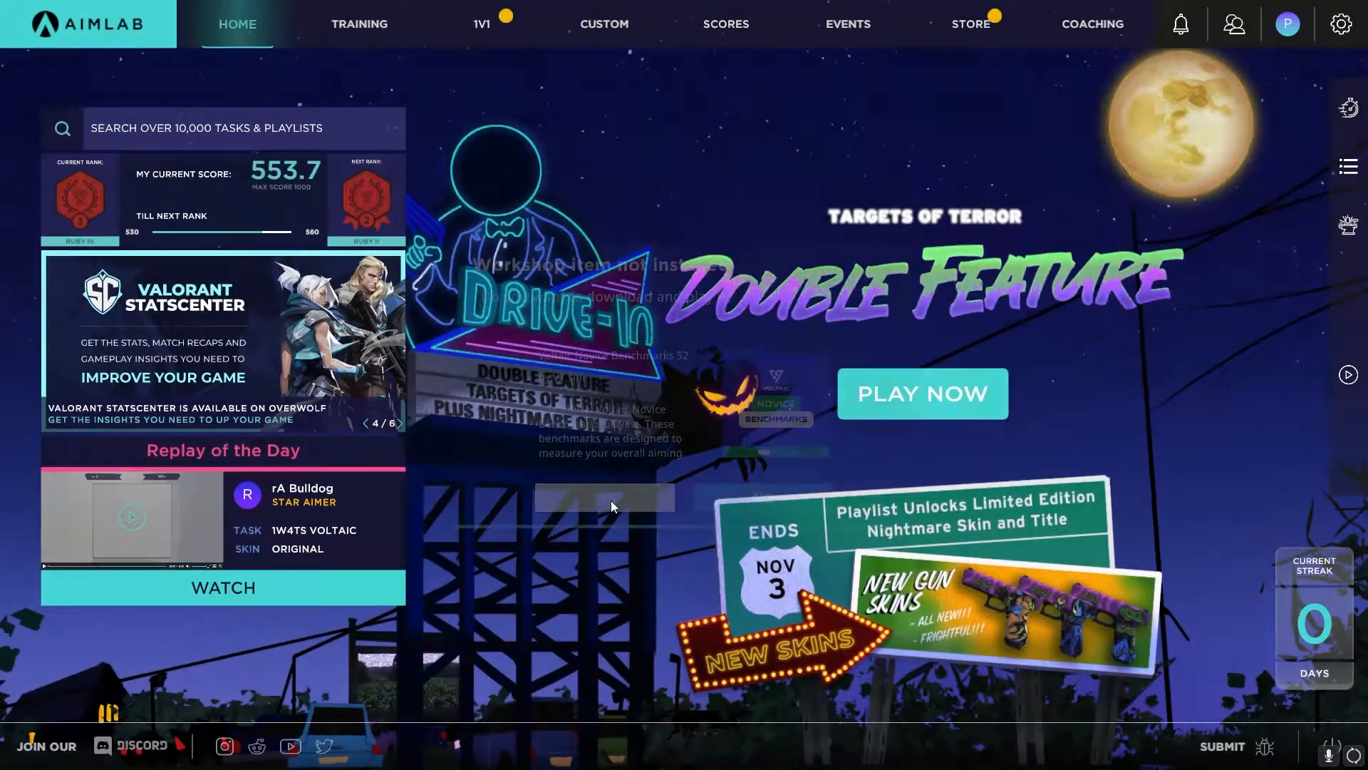
left_click(924, 394)
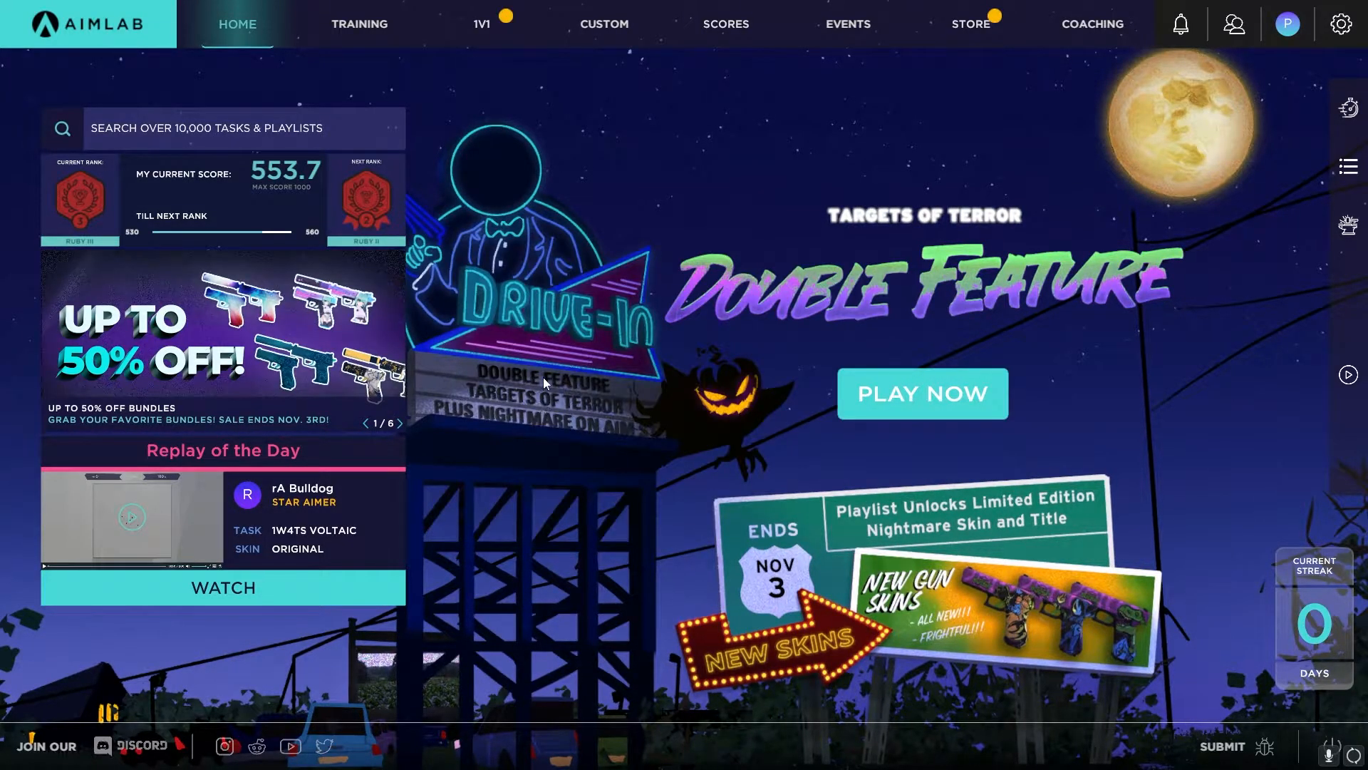
mouse_move(583, 258)
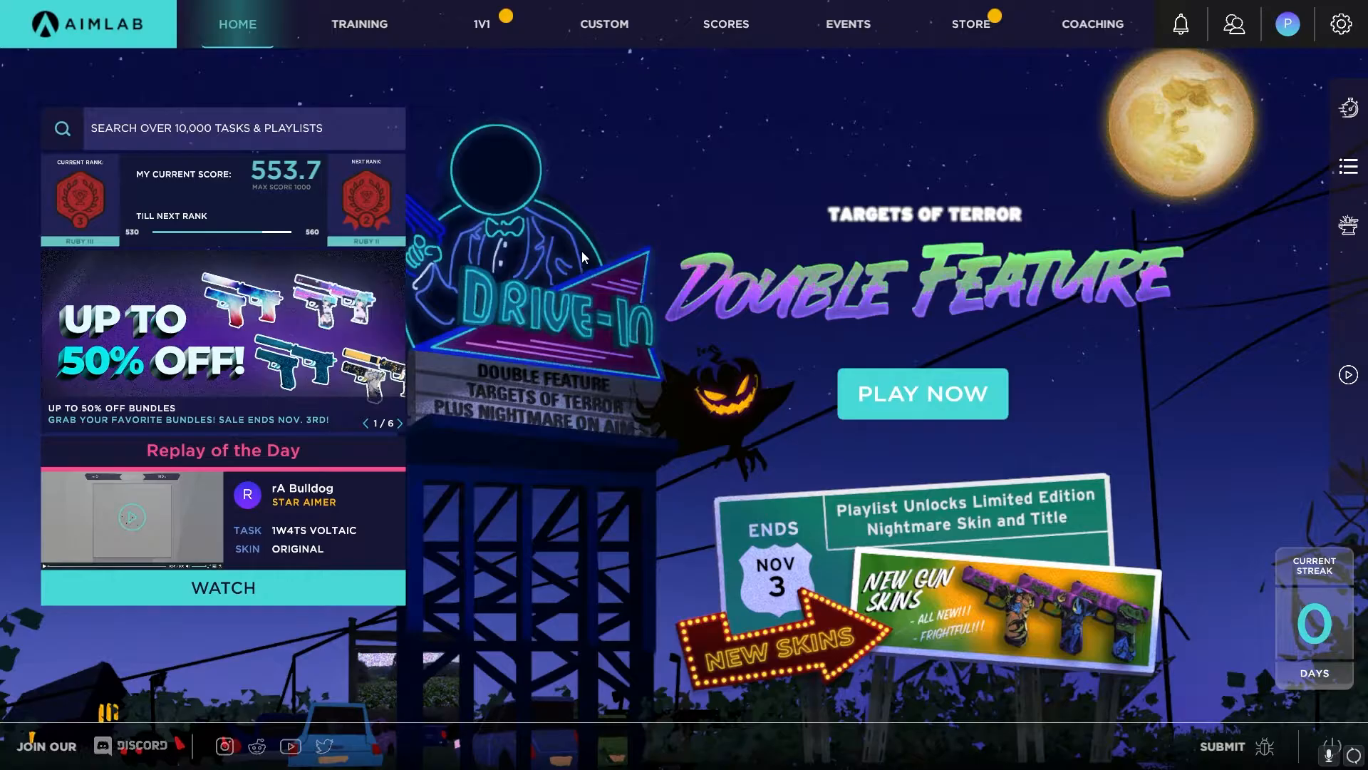
left_click(361, 23)
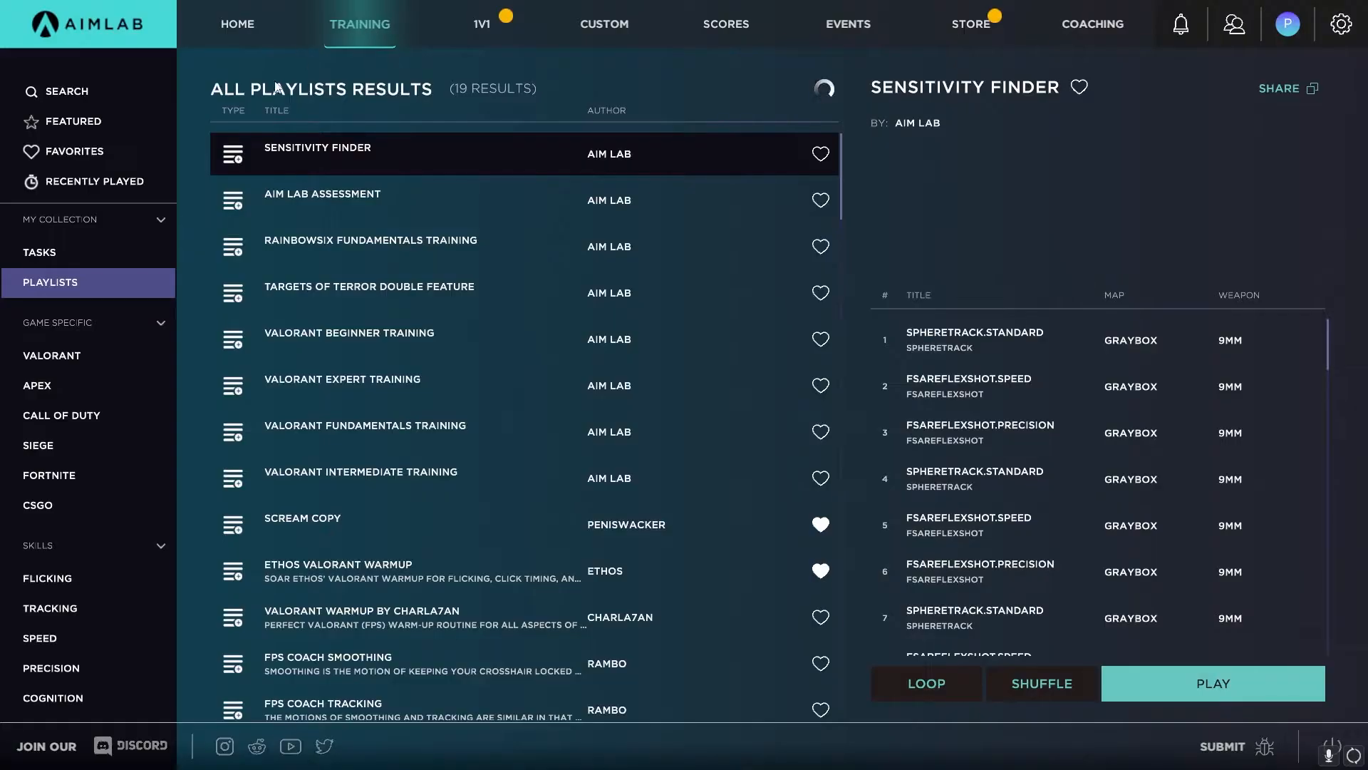
left_click(40, 252)
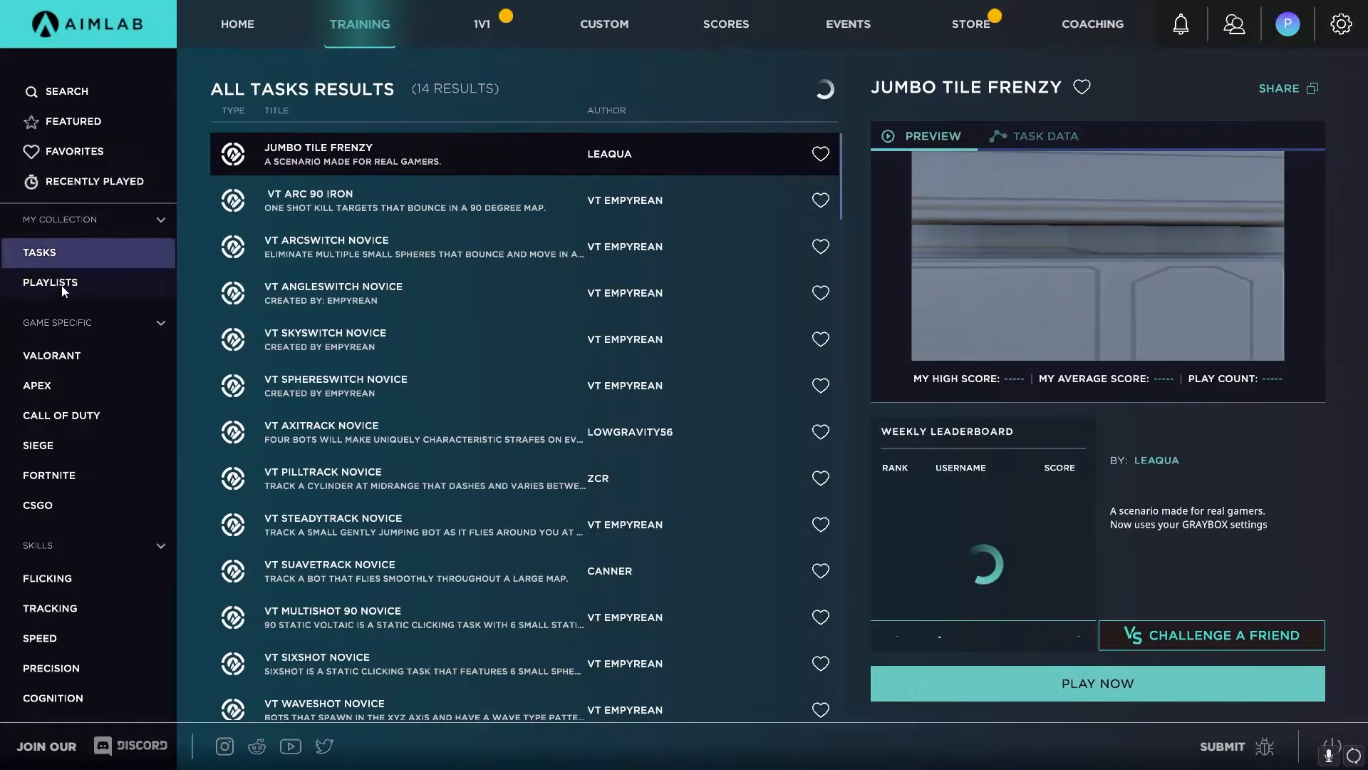
left_click(50, 282)
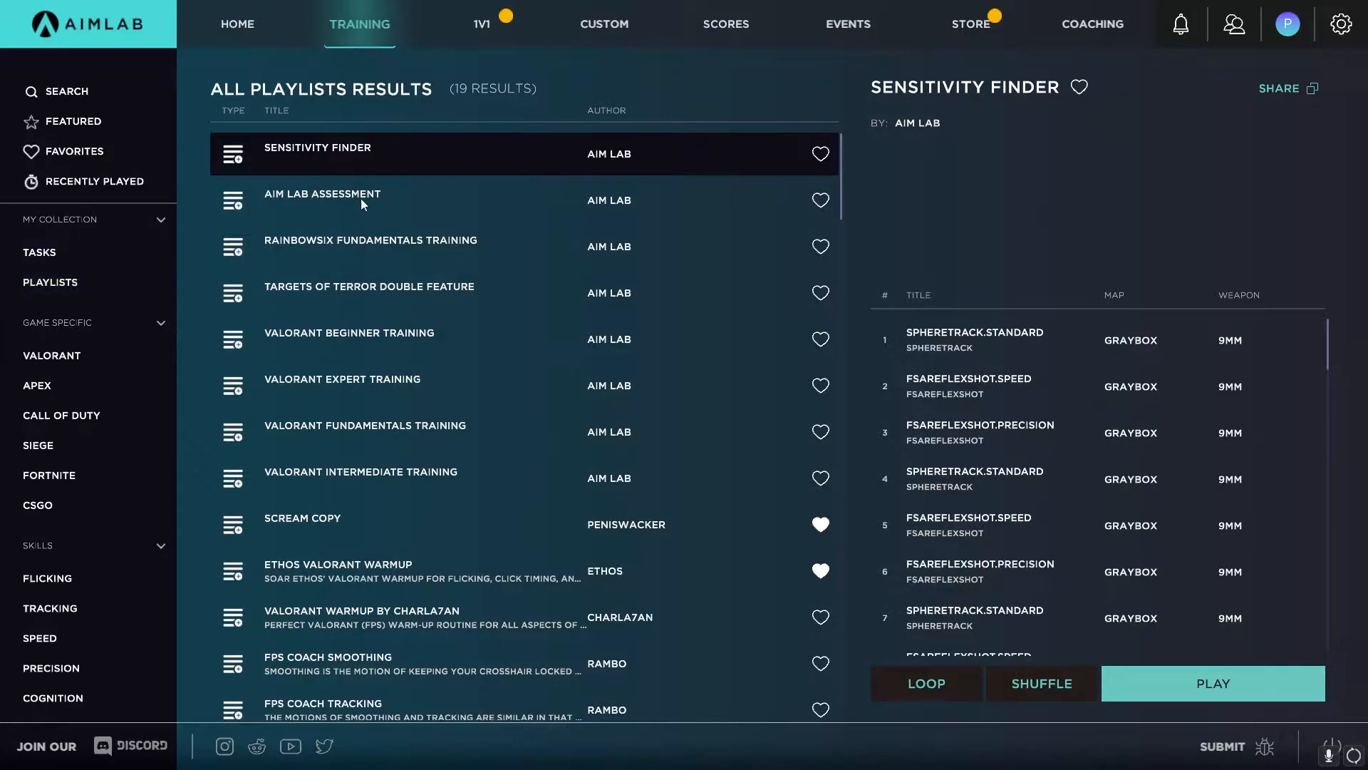
scroll("down", 3)
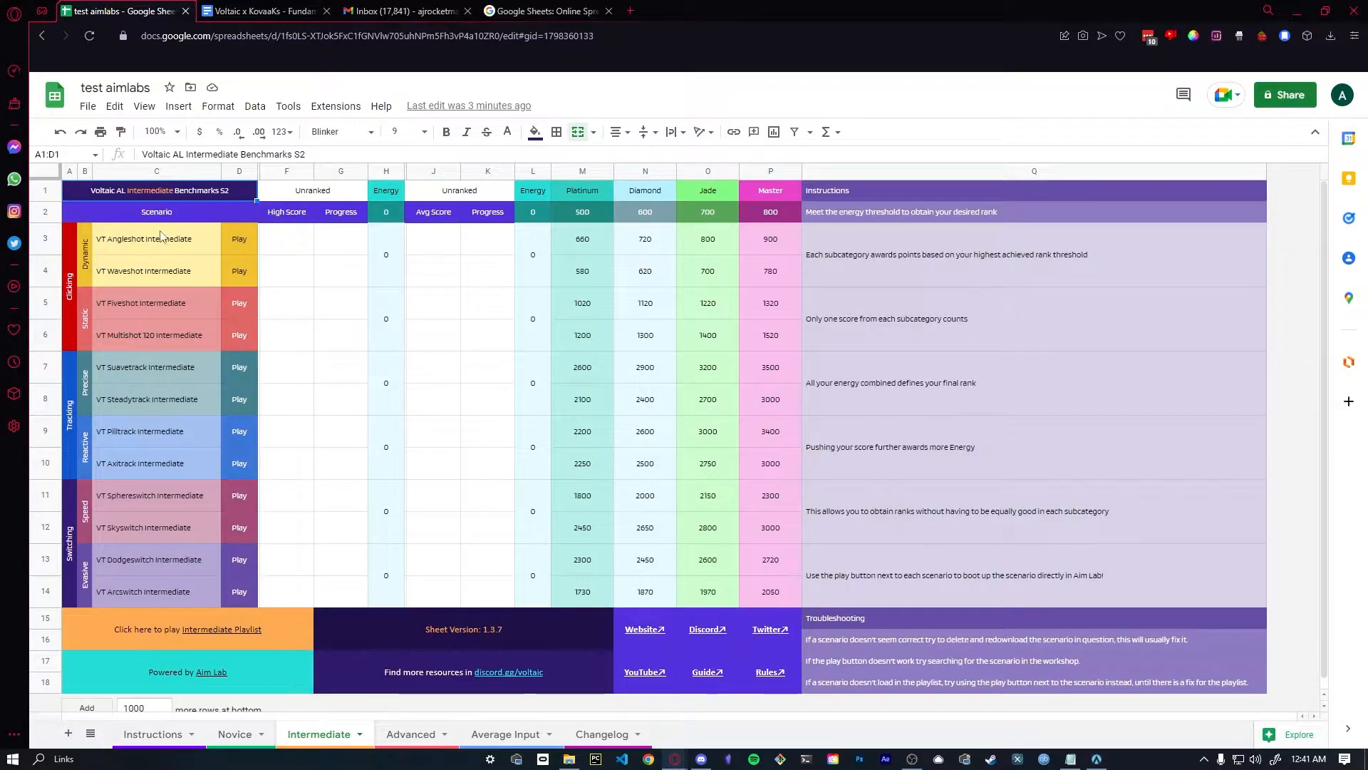
mouse_move(141, 199)
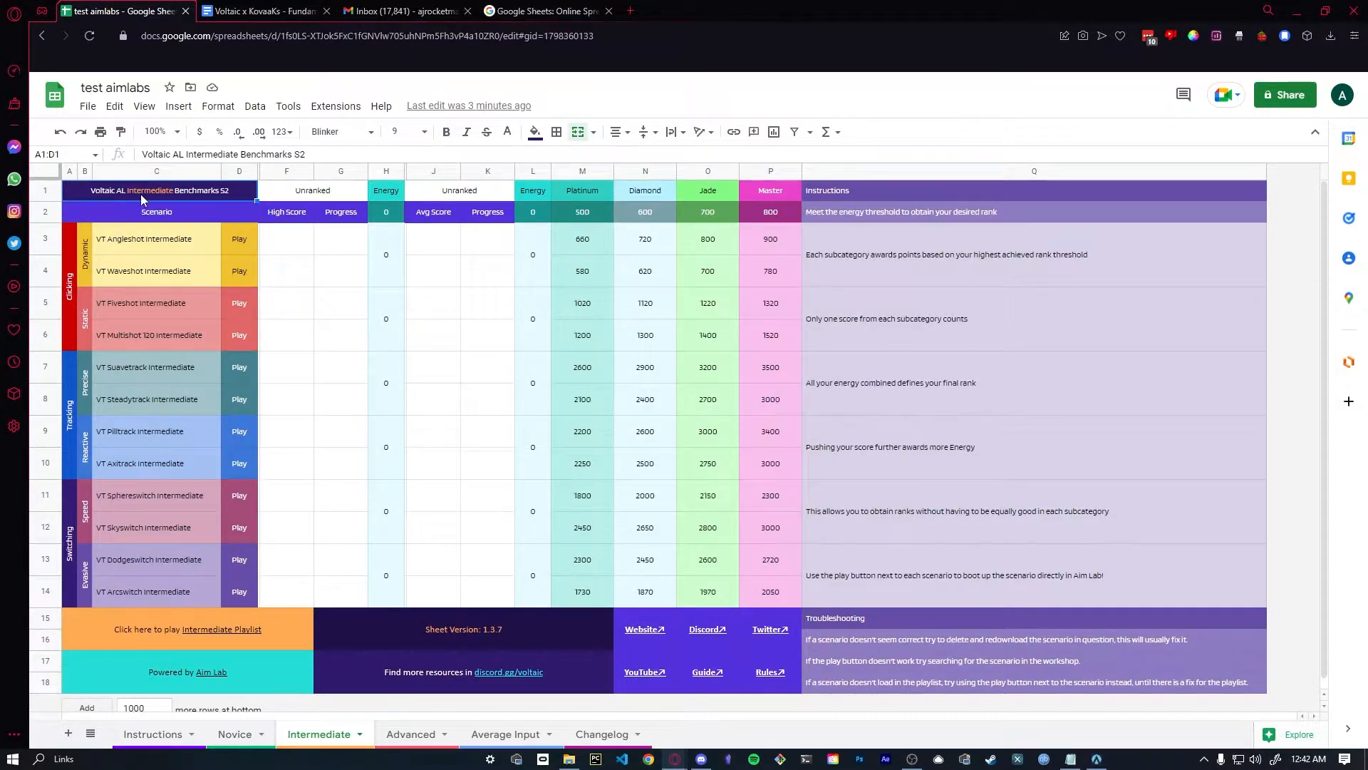
View the Novice S2 playlist's scenarios and compare against the test aimlabs spreadsheet's Novice sheet.
left_click(409, 734)
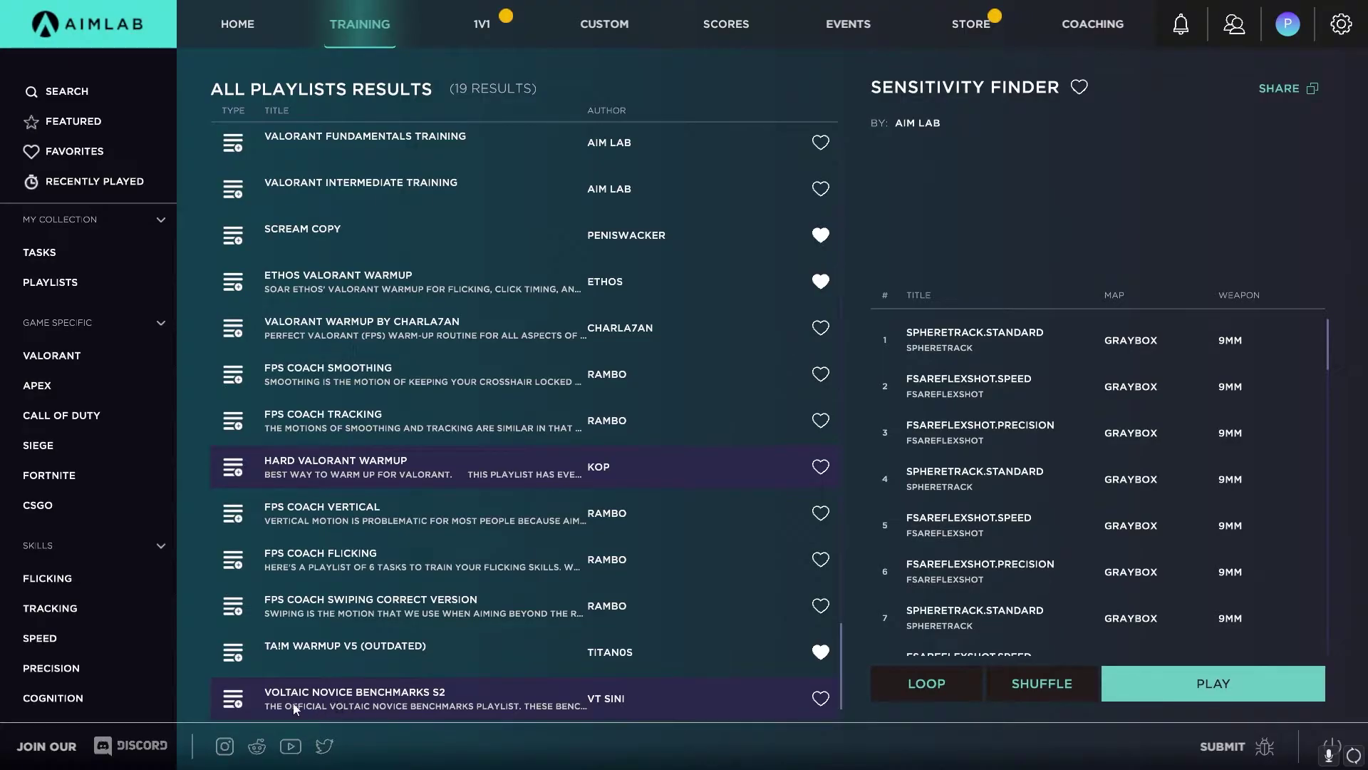
mouse_move(555, 333)
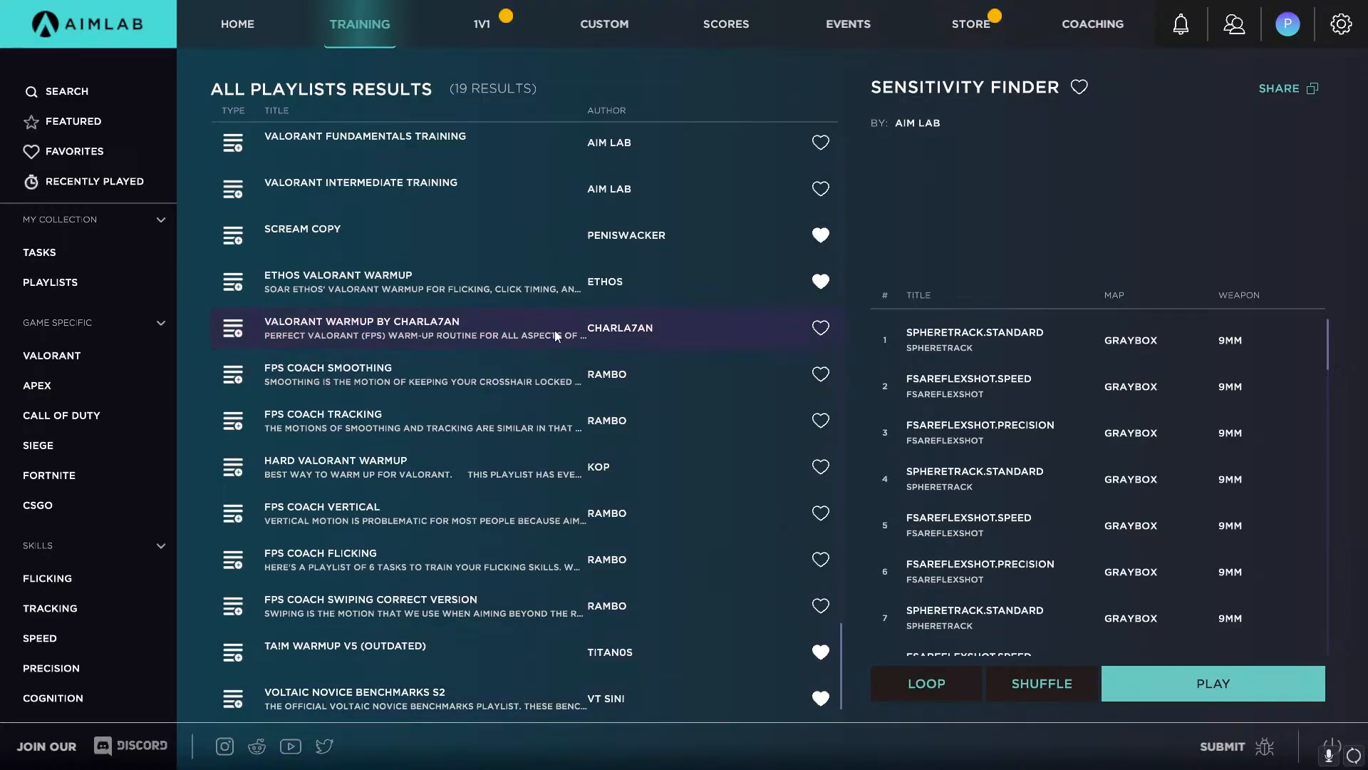
left_click(385, 699)
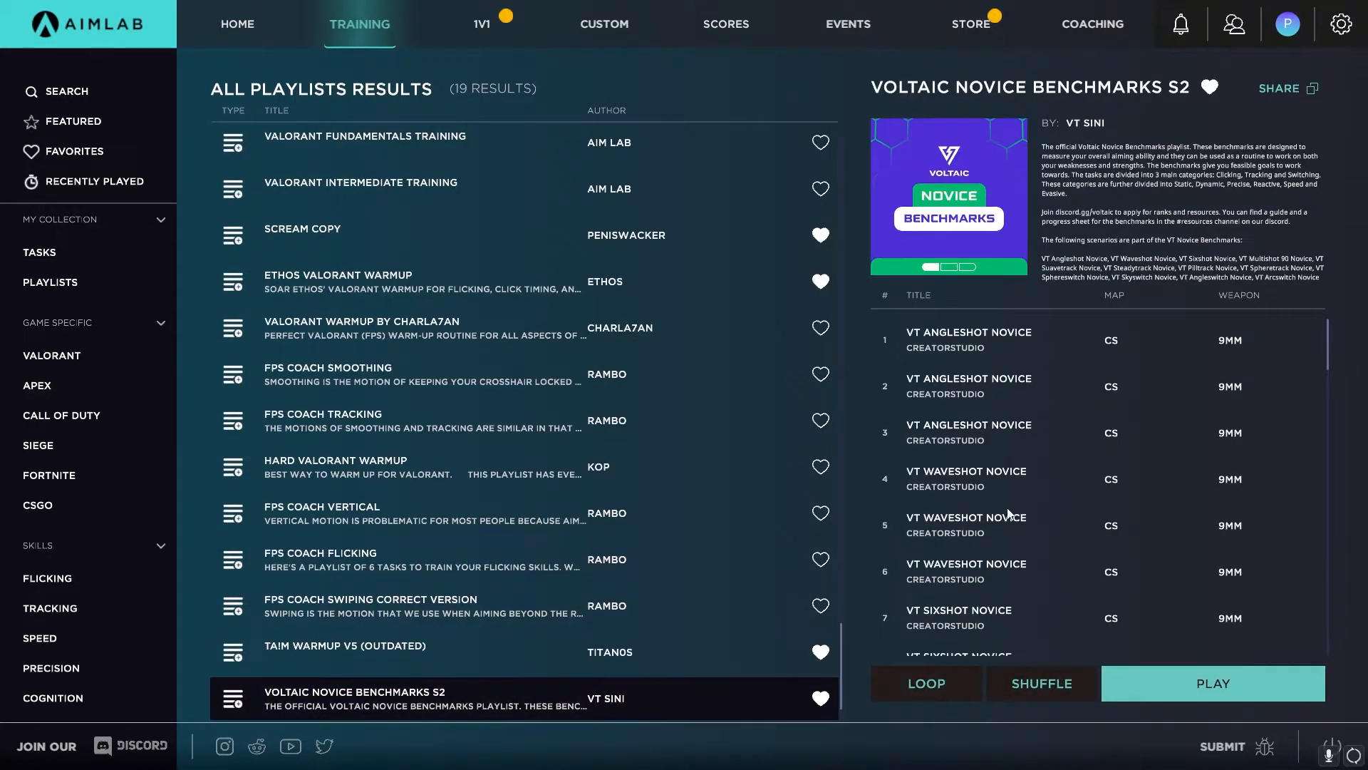
mouse_move(973, 196)
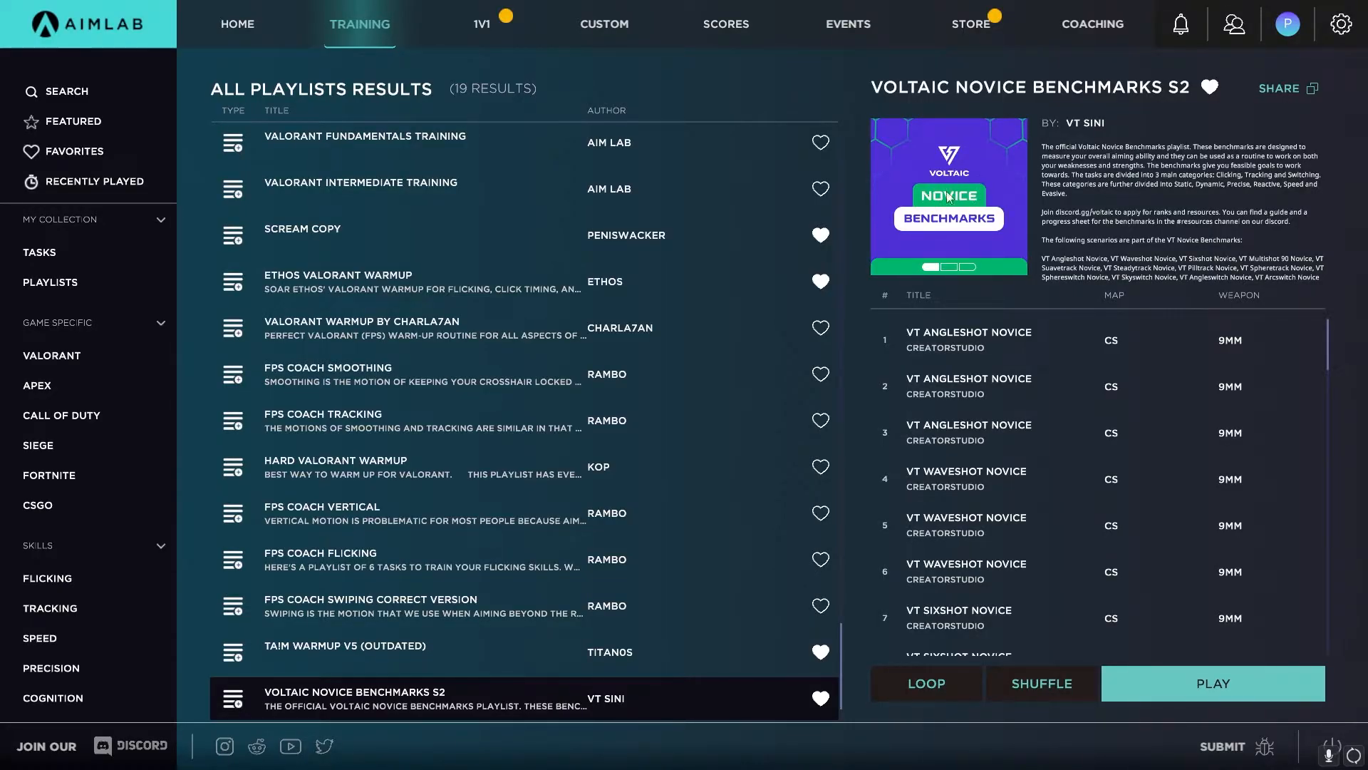
left_click(125, 30)
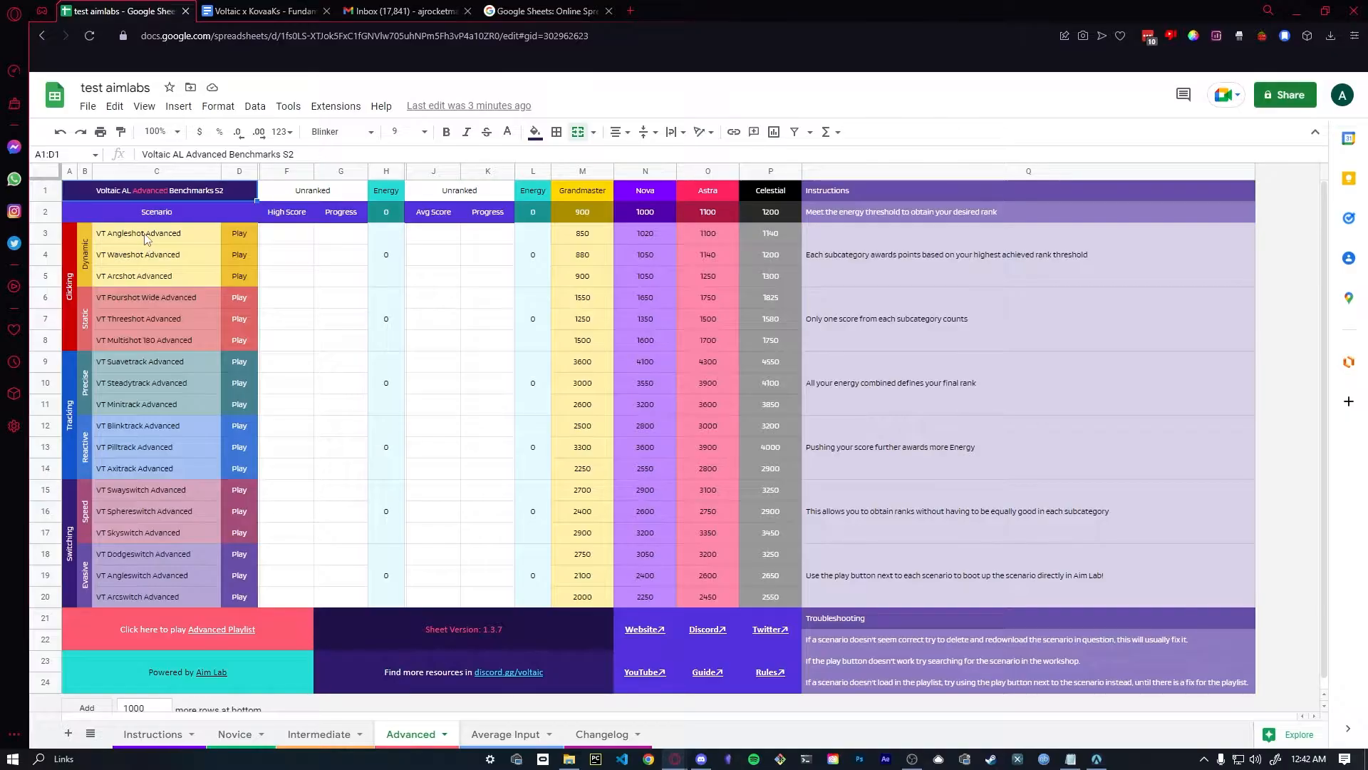
left_click(157, 277)
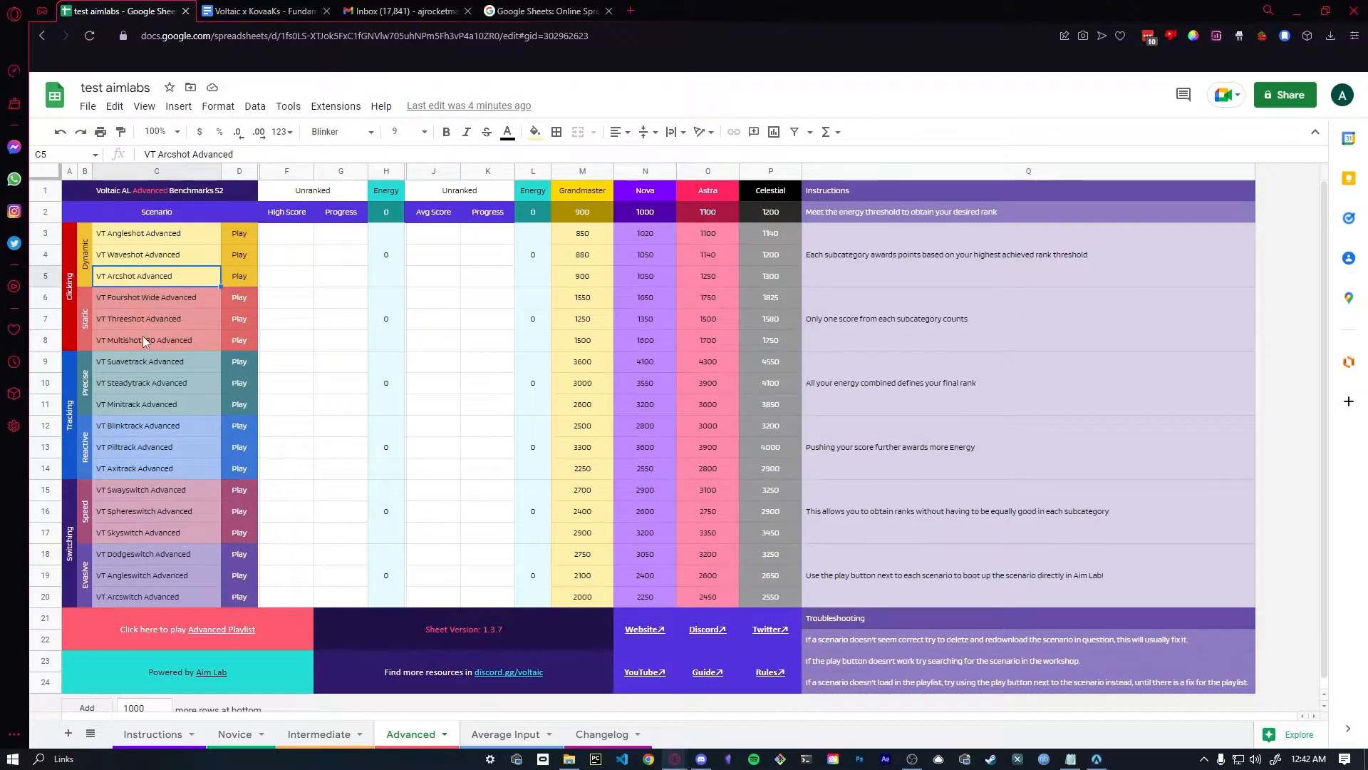
left_click(235, 732)
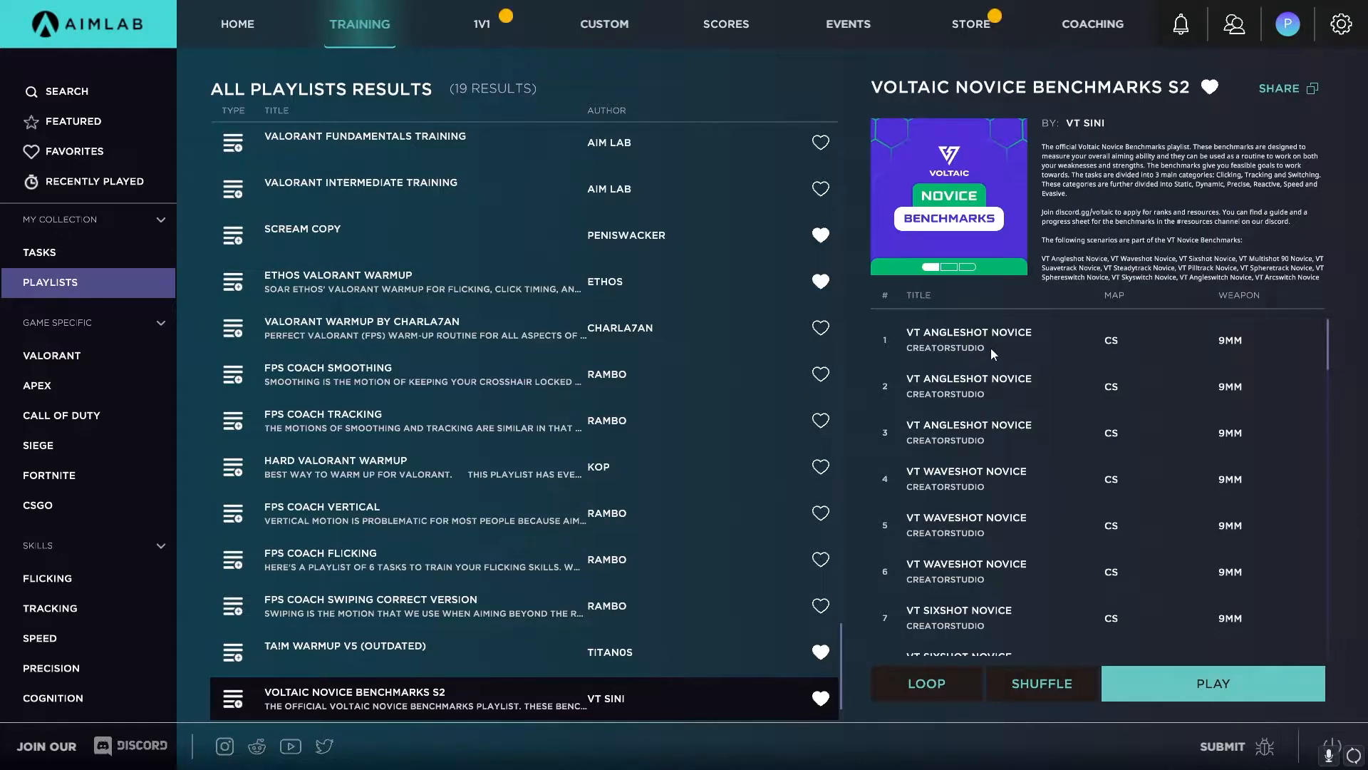
mouse_move(1024, 416)
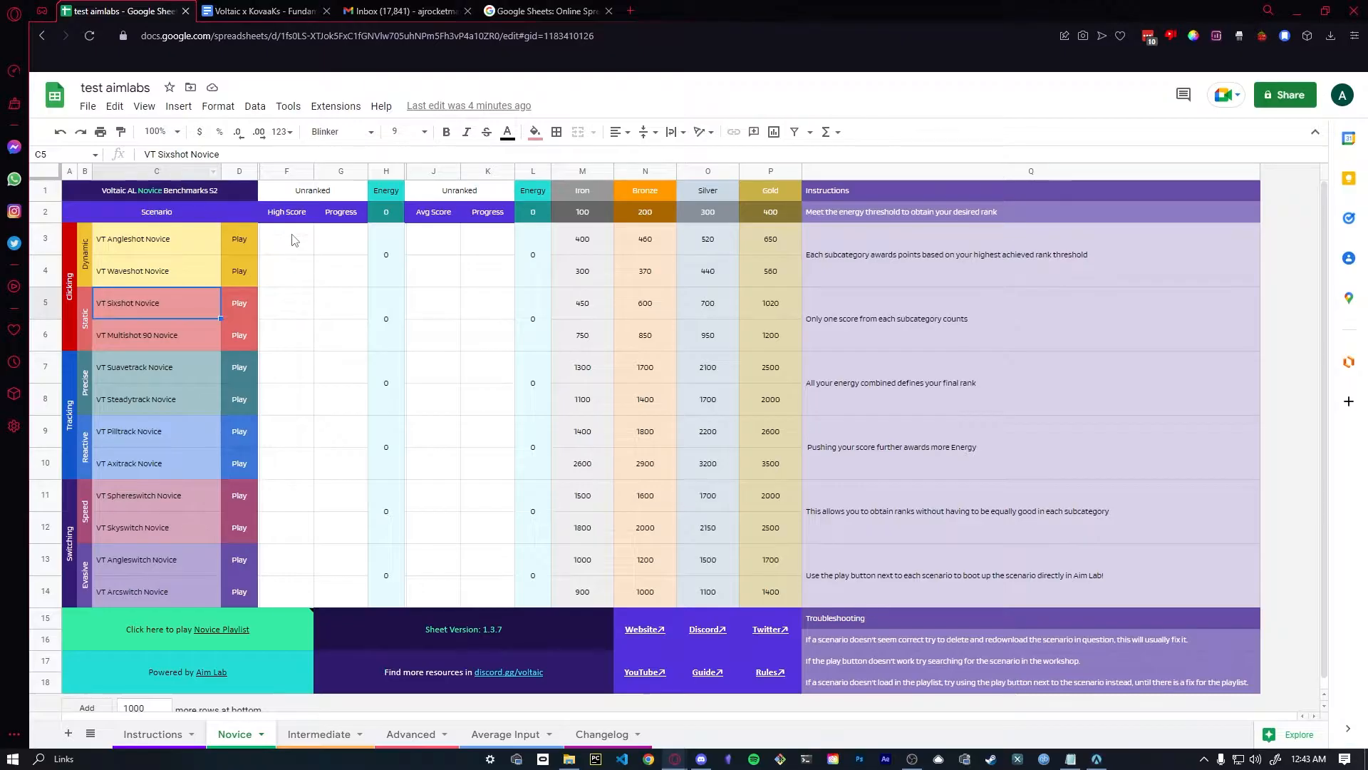
Record 400 for VT Angleshot Novice and 370 for VT Waveshot Novice on the Aim Lab sheet.
left_click(285, 240)
type("400")
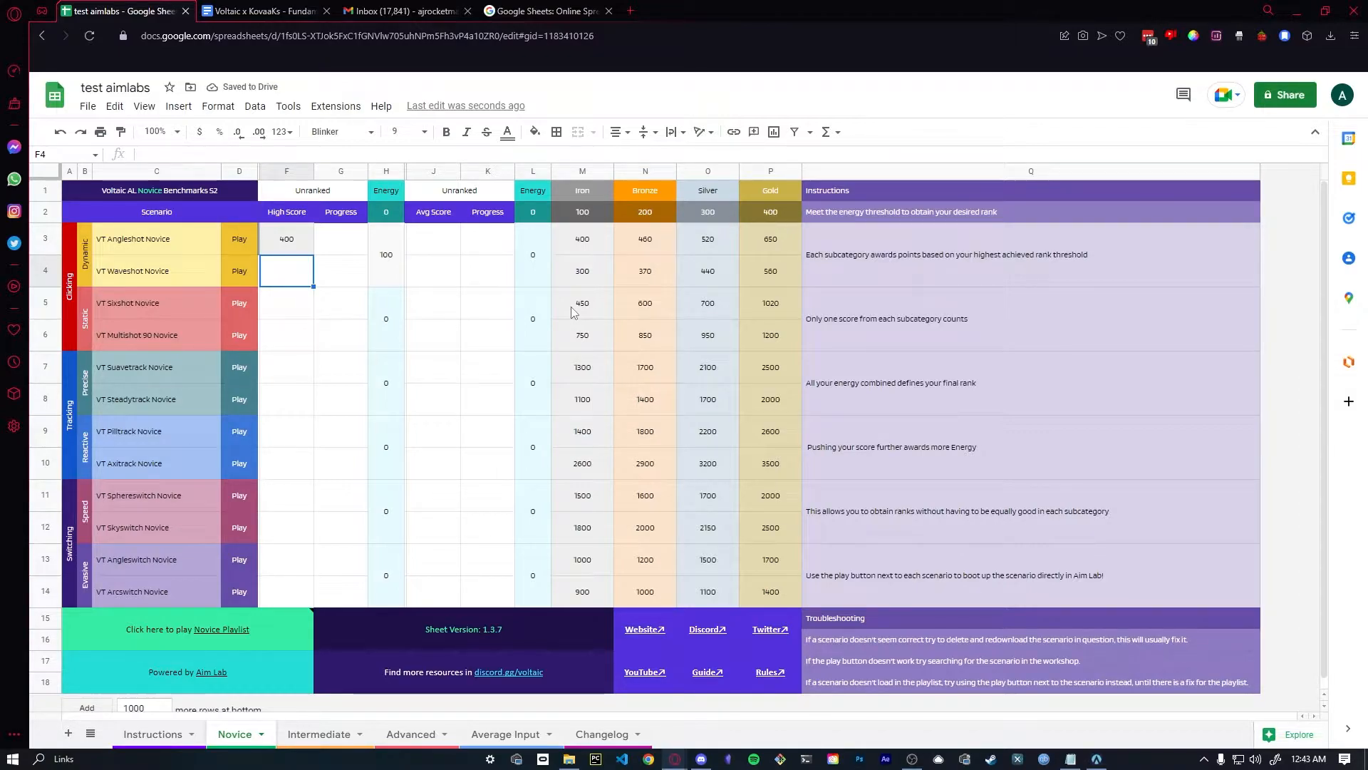
type("370")
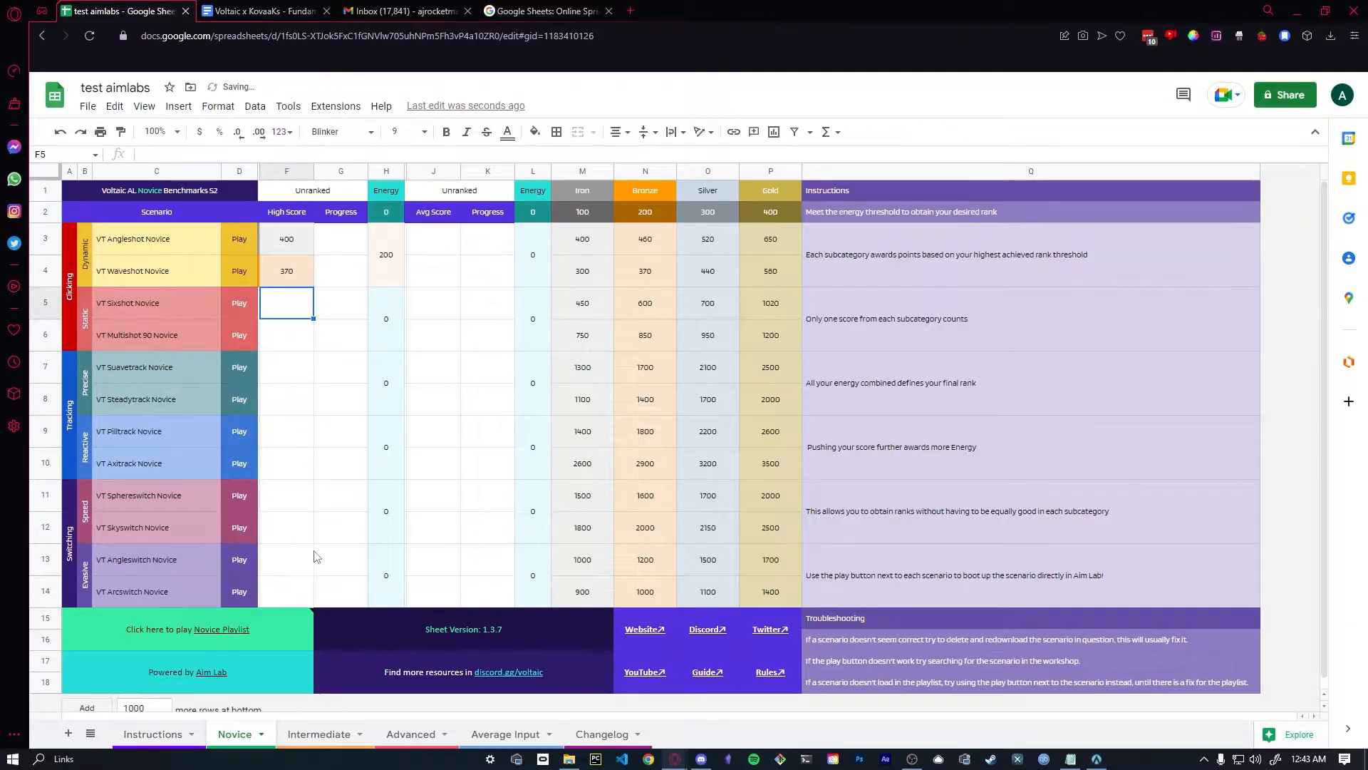
Check the KovaaK's sheet's G2 energy formula, Silver threshold and overview instructions.
left_click(260, 11)
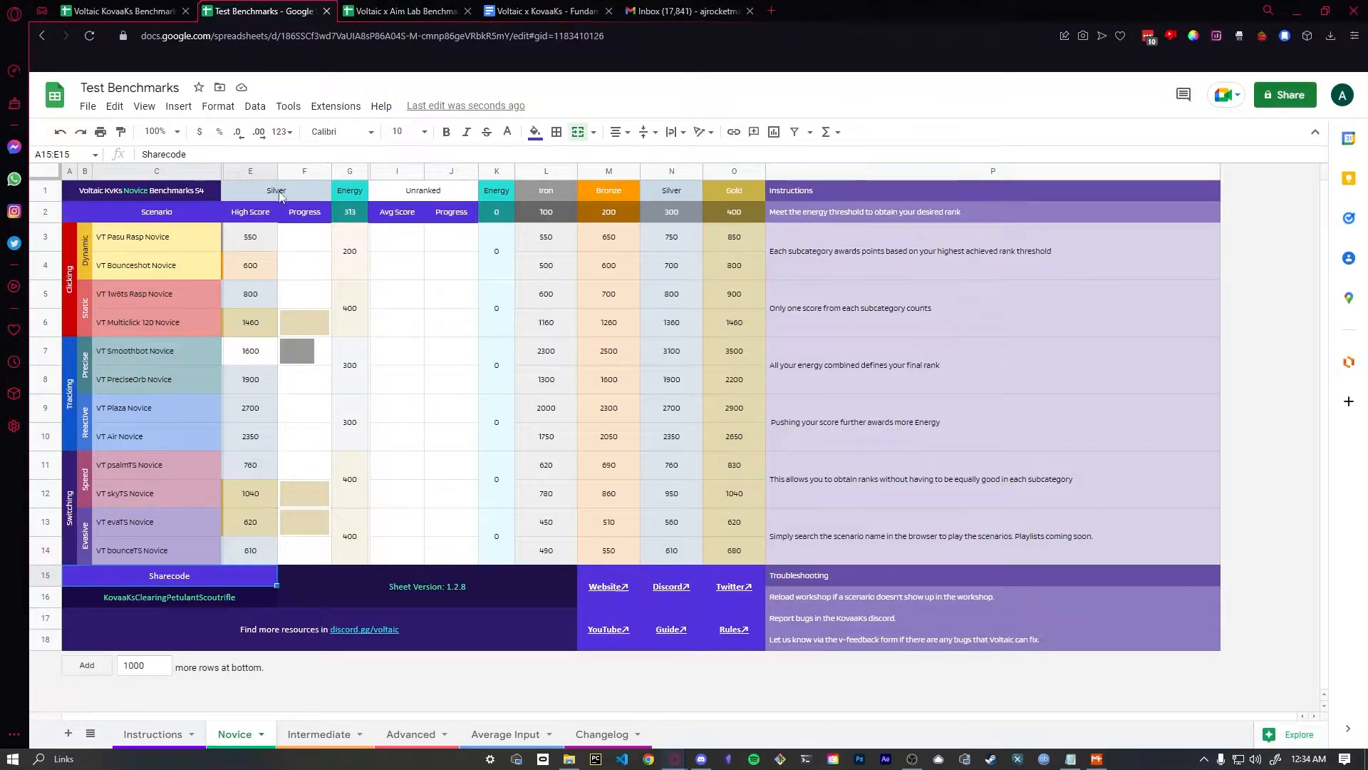
mouse_move(348, 197)
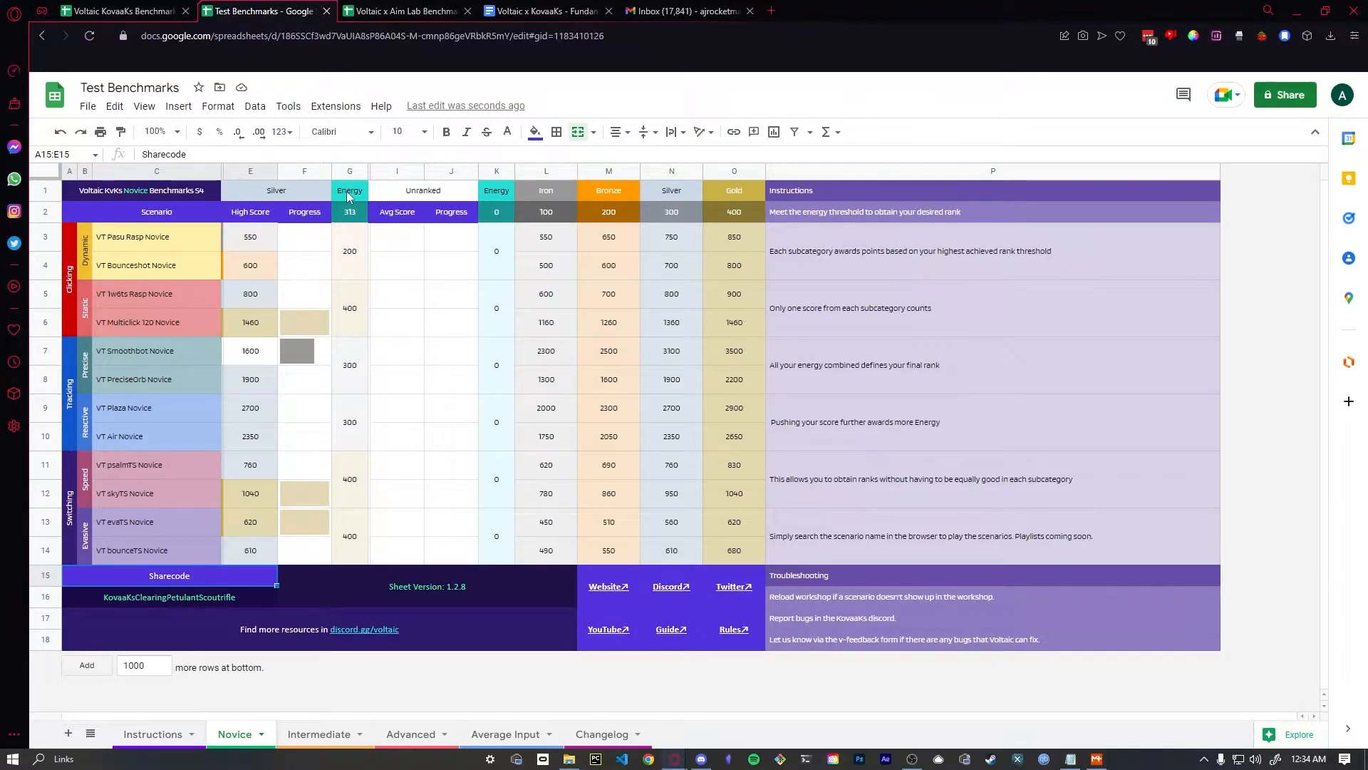
left_click(349, 211)
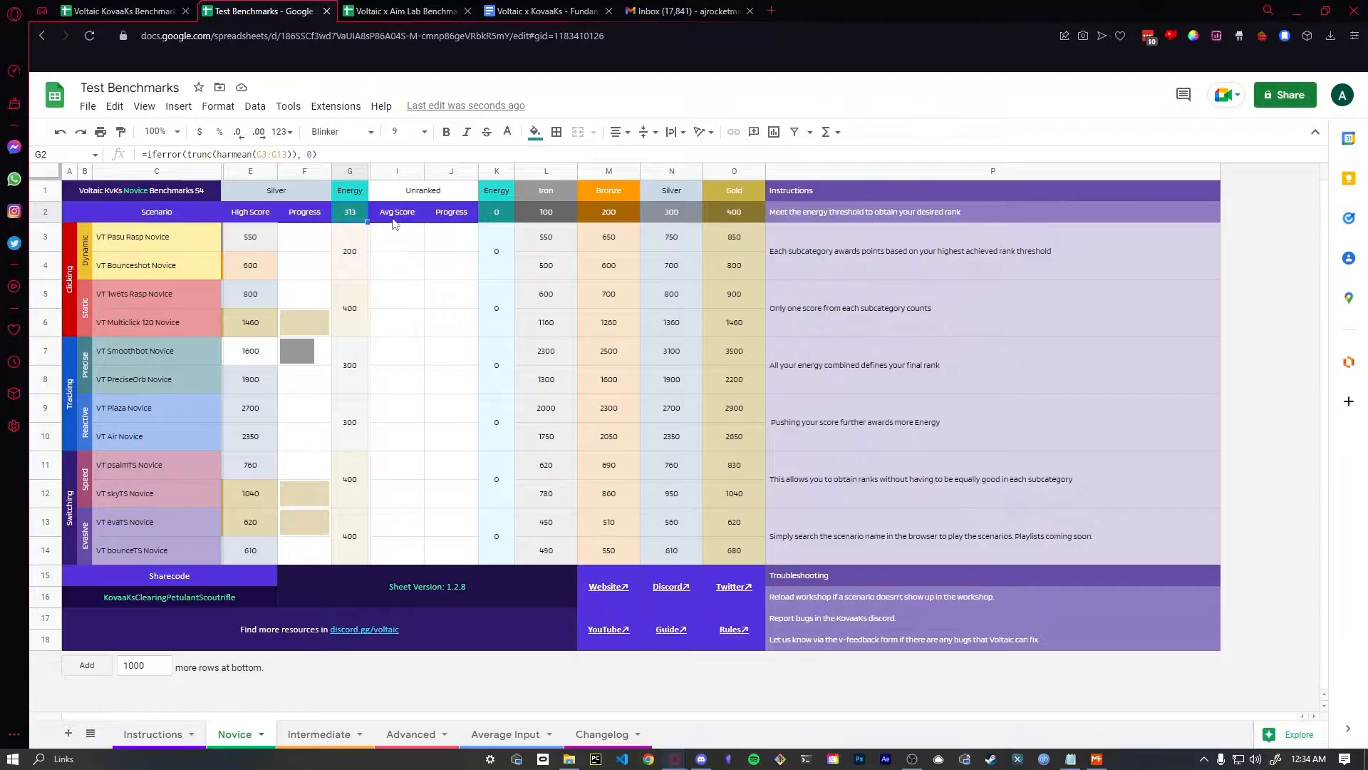
left_click(671, 210)
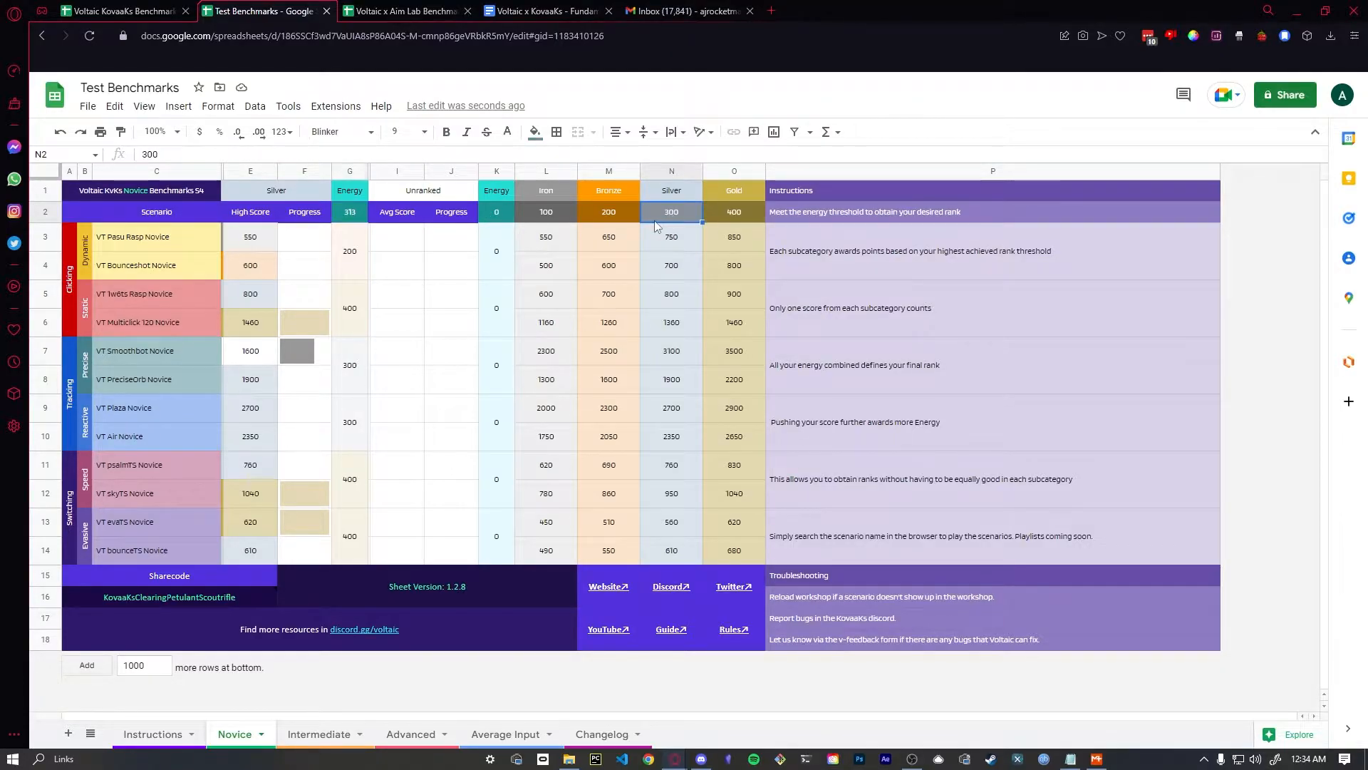
mouse_move(688, 222)
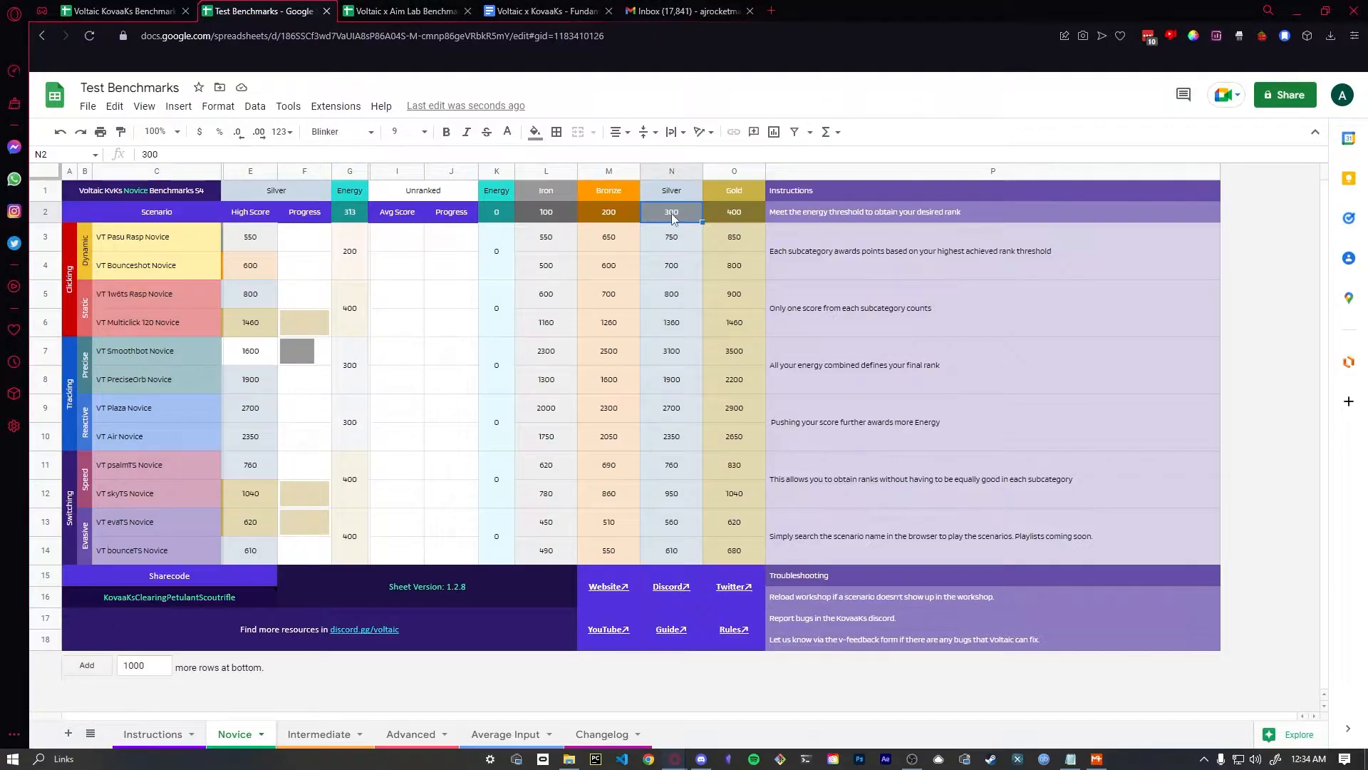
left_click(734, 211)
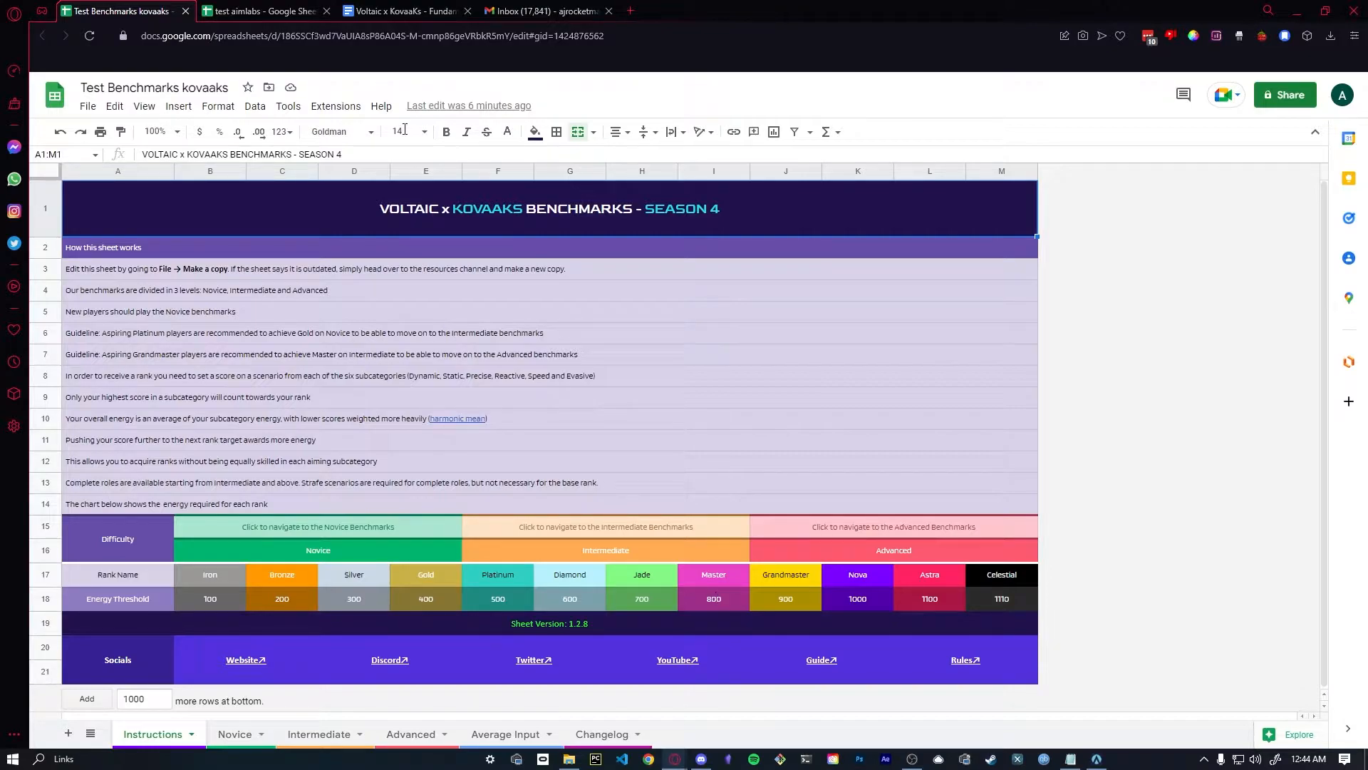
Return to the Aim Lab Novice sheet and select the VT Sixshot Novice high score cell.
left_click(258, 11)
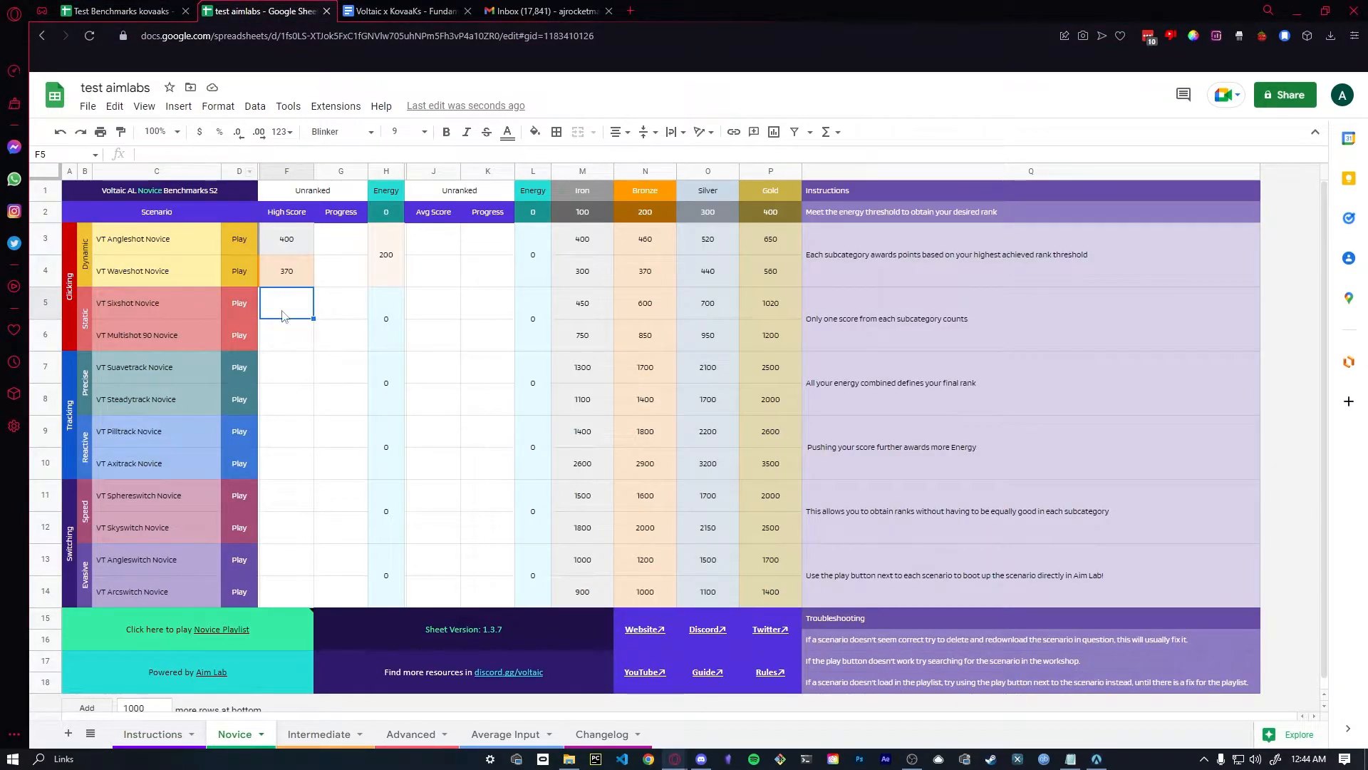
left_click(114, 11)
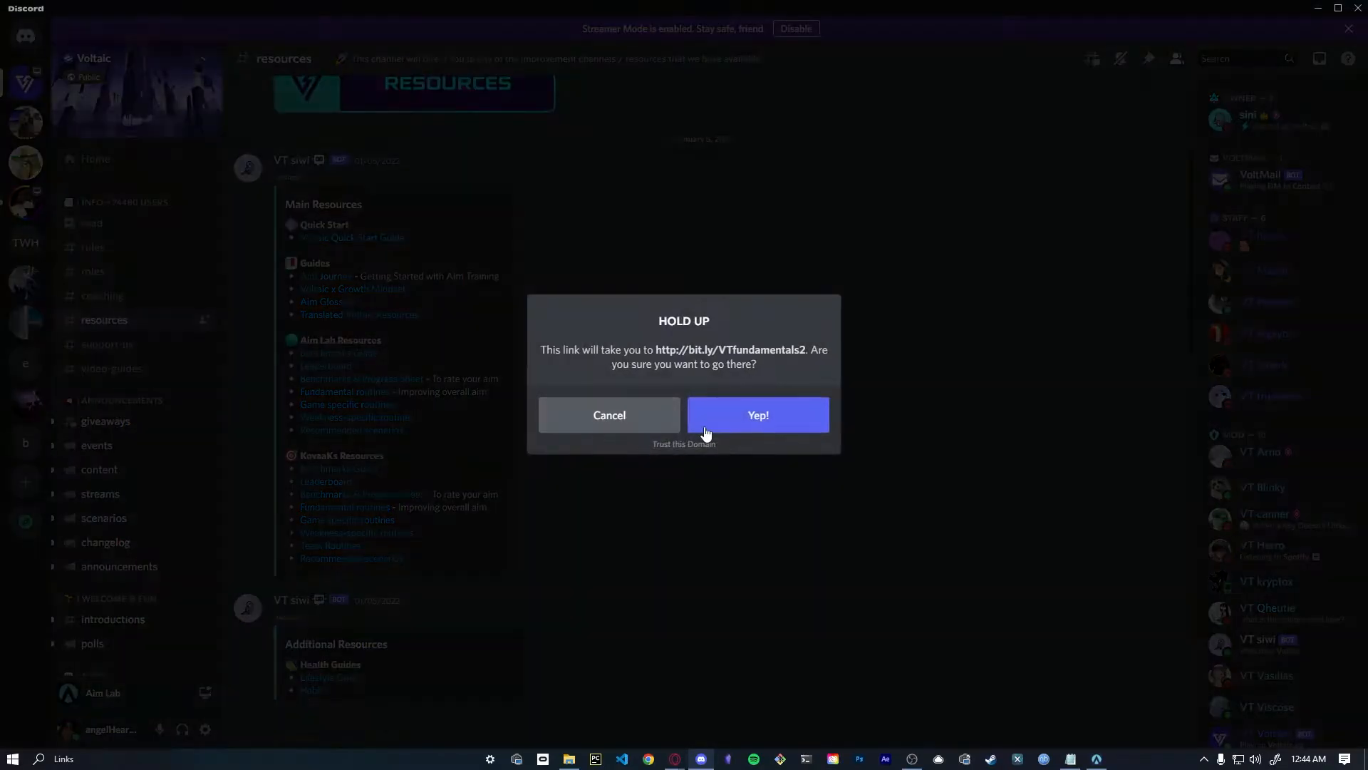
Confirm the Hold Up dialog to open the Aim Lab x Voltaic routines document.
left_click(758, 415)
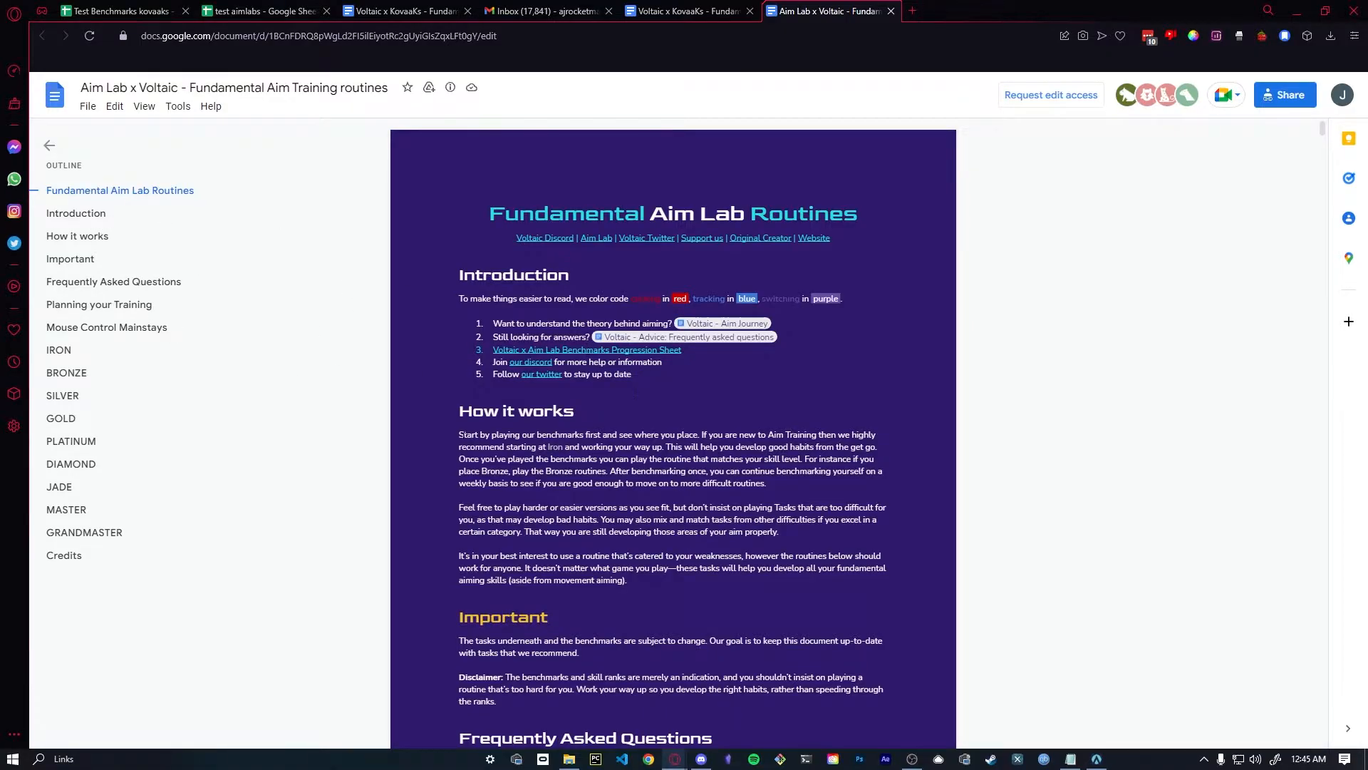
Jump to Planning your Training, then switch through the KovaaK's routines doc to the benchmark sheet.
left_click_drag(459, 435, 659, 435)
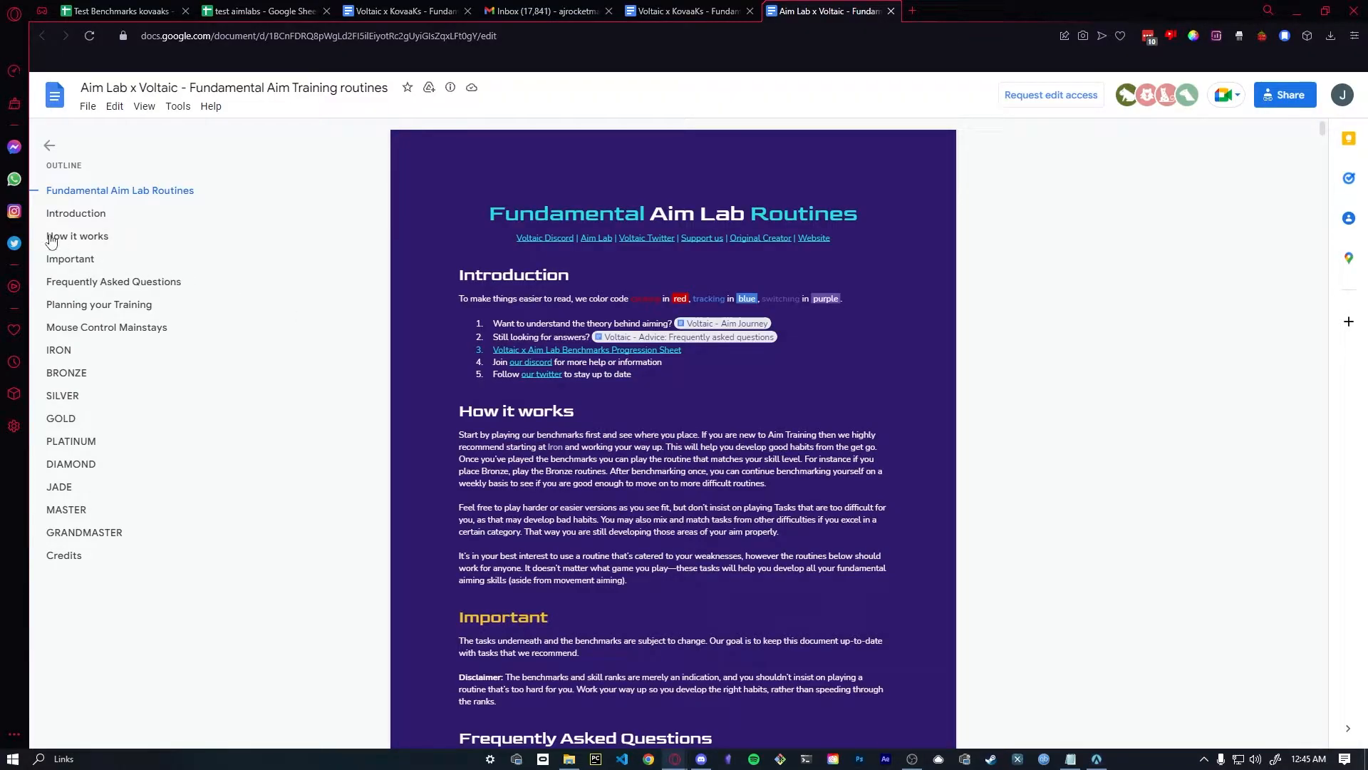
mouse_move(82, 570)
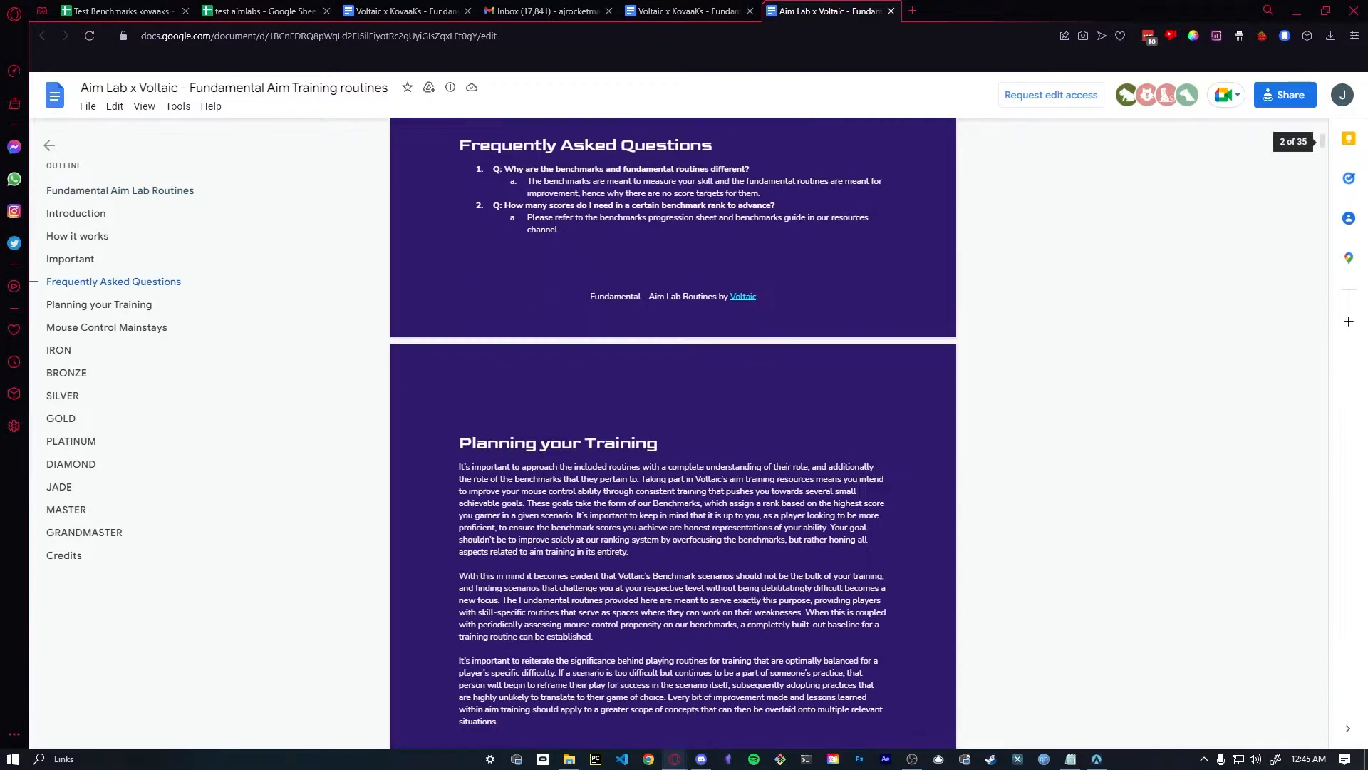
left_click(58, 351)
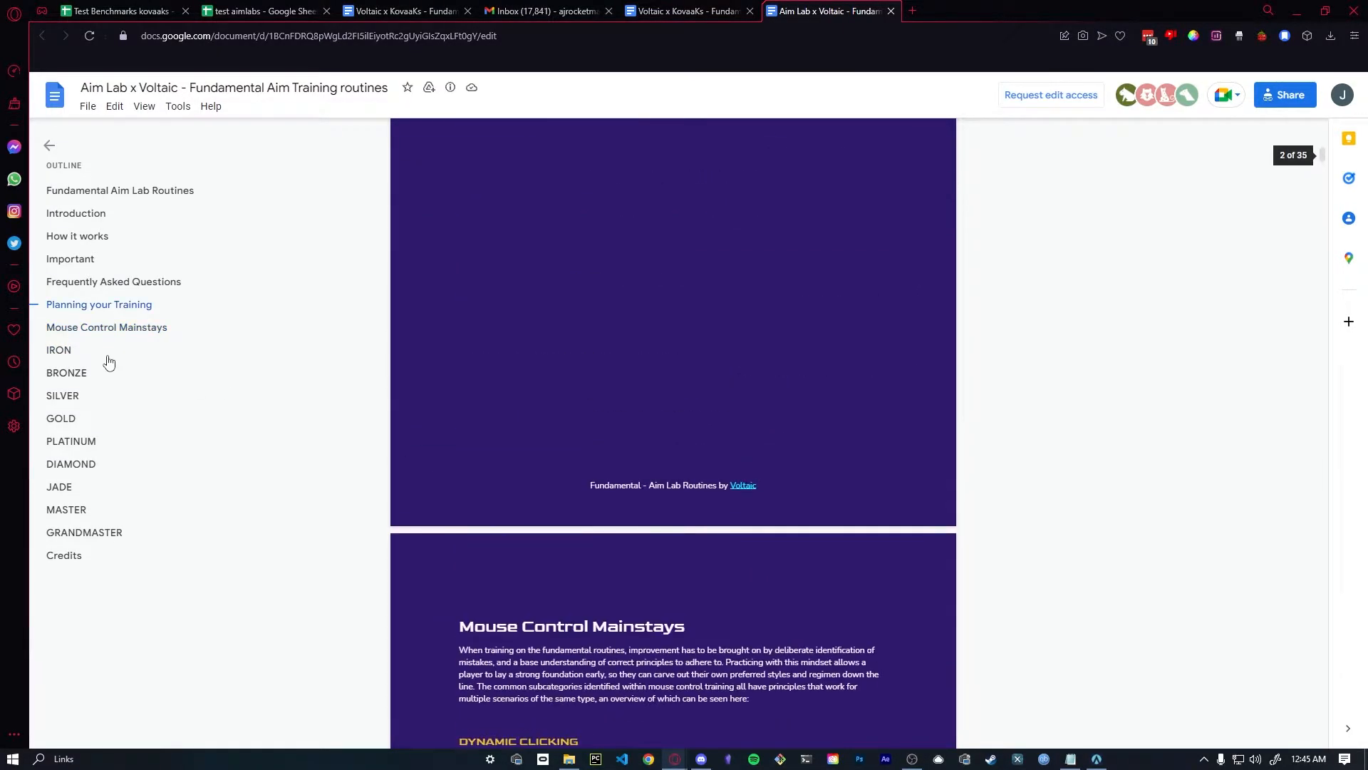
left_click(681, 10)
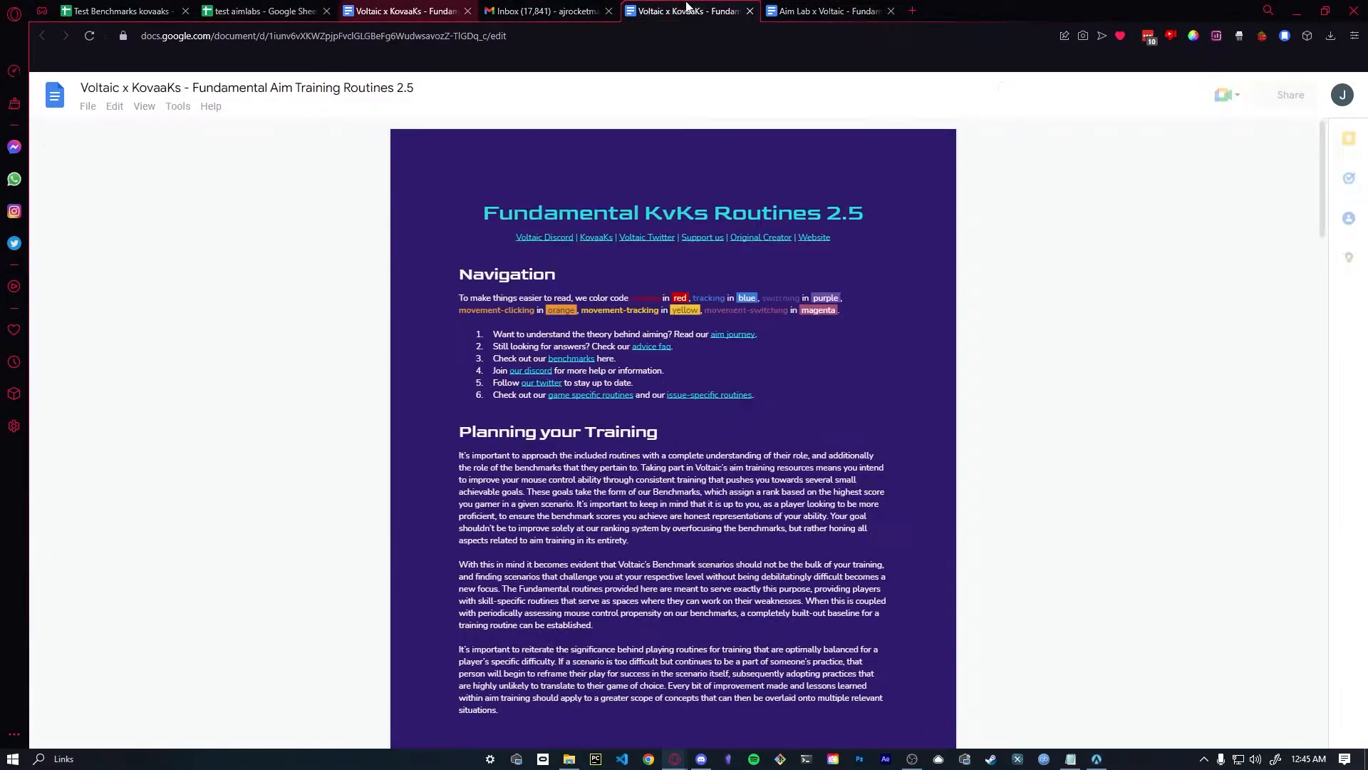
left_click(114, 11)
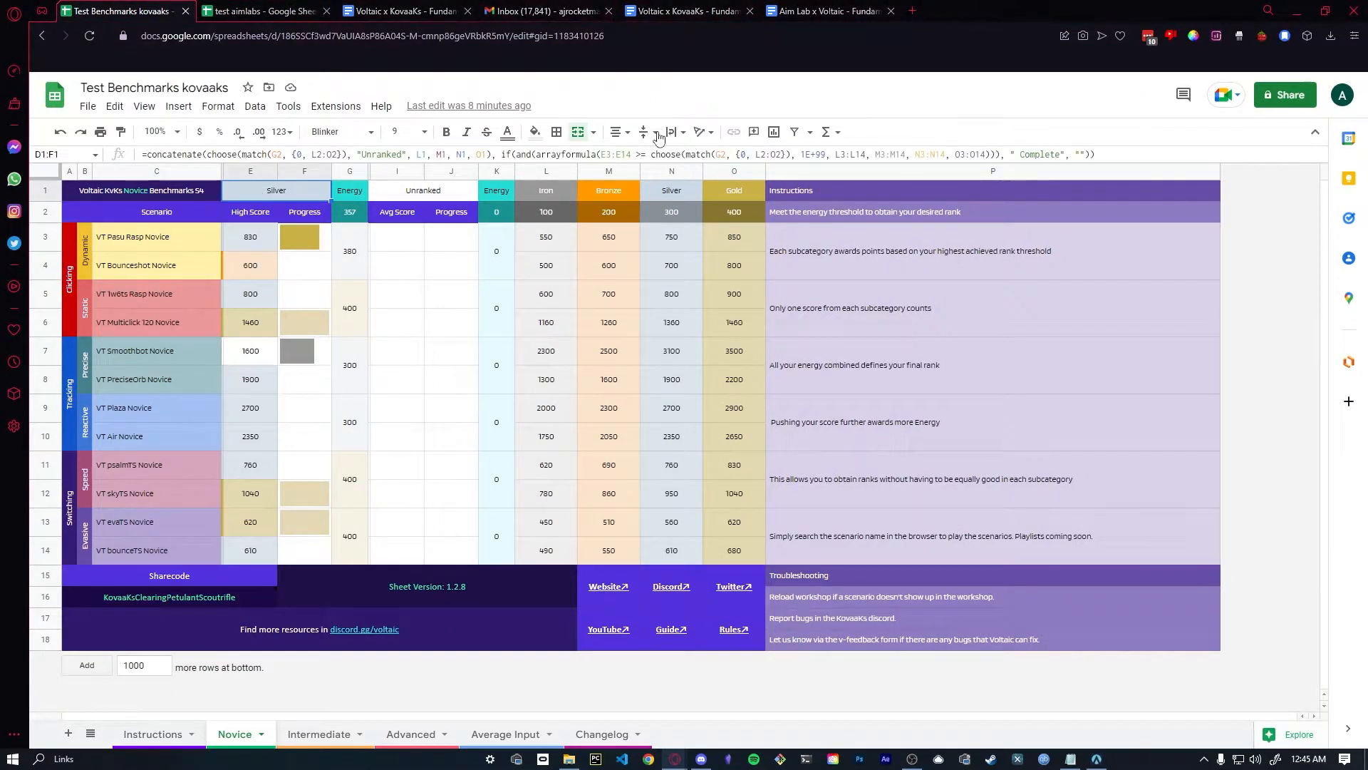
Browse the Voltaic x KovaaKs routines doc and land on the Silver routine section.
left_click(686, 11)
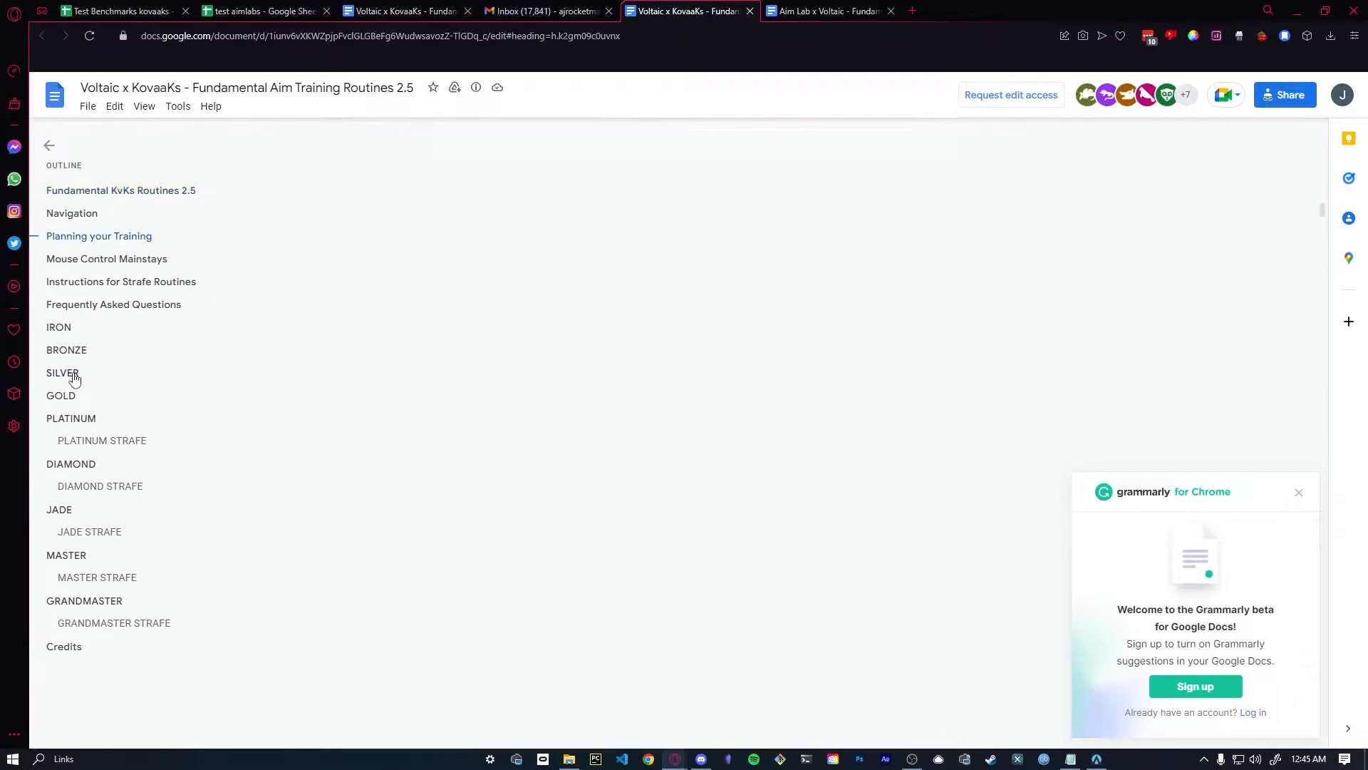
left_click(62, 372)
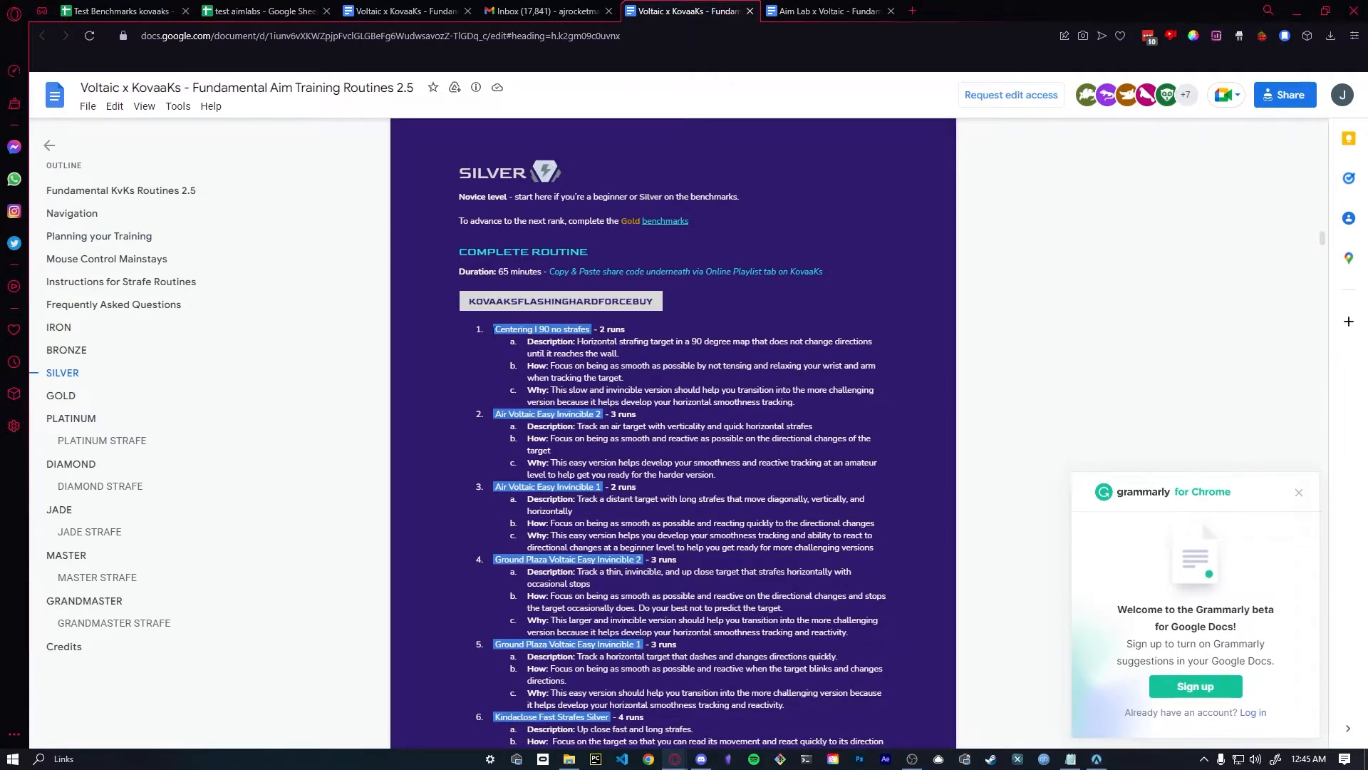
scroll("down", 3)
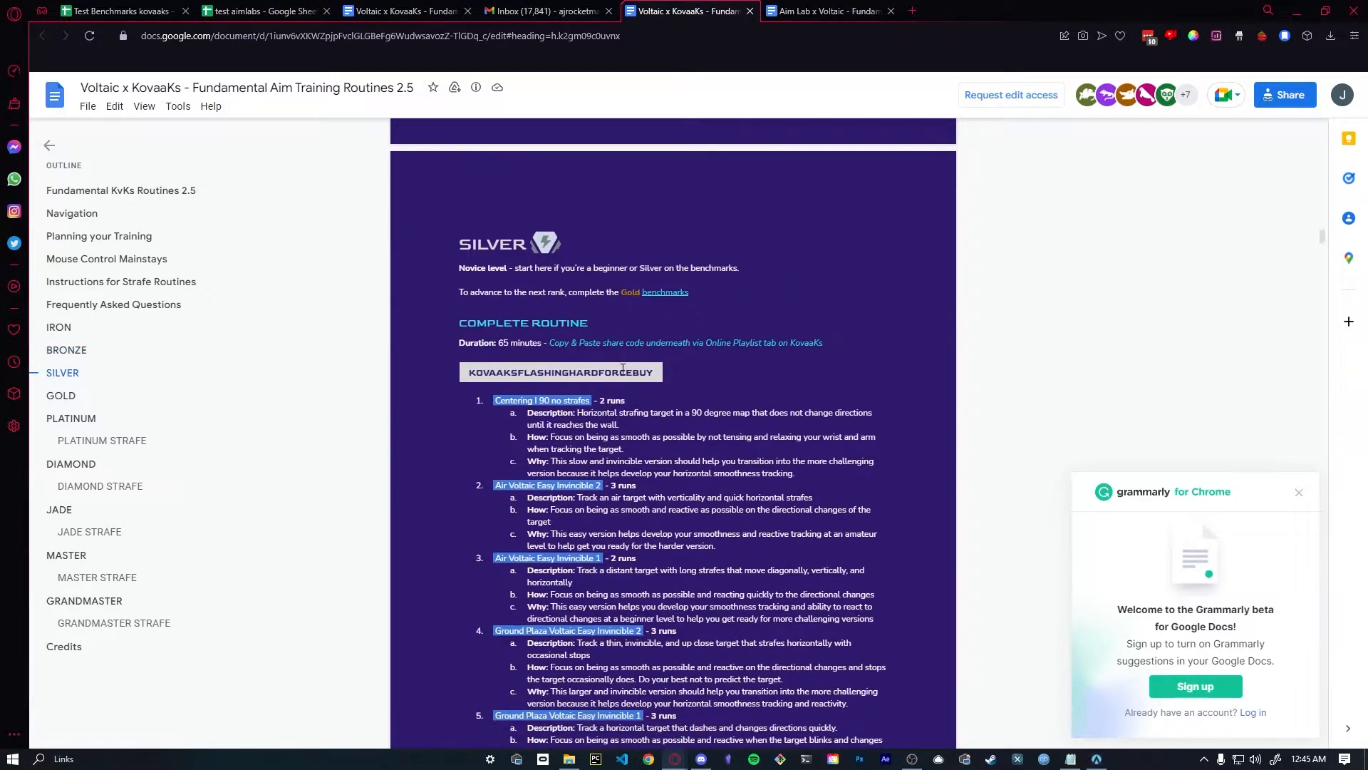
scroll("down", 3)
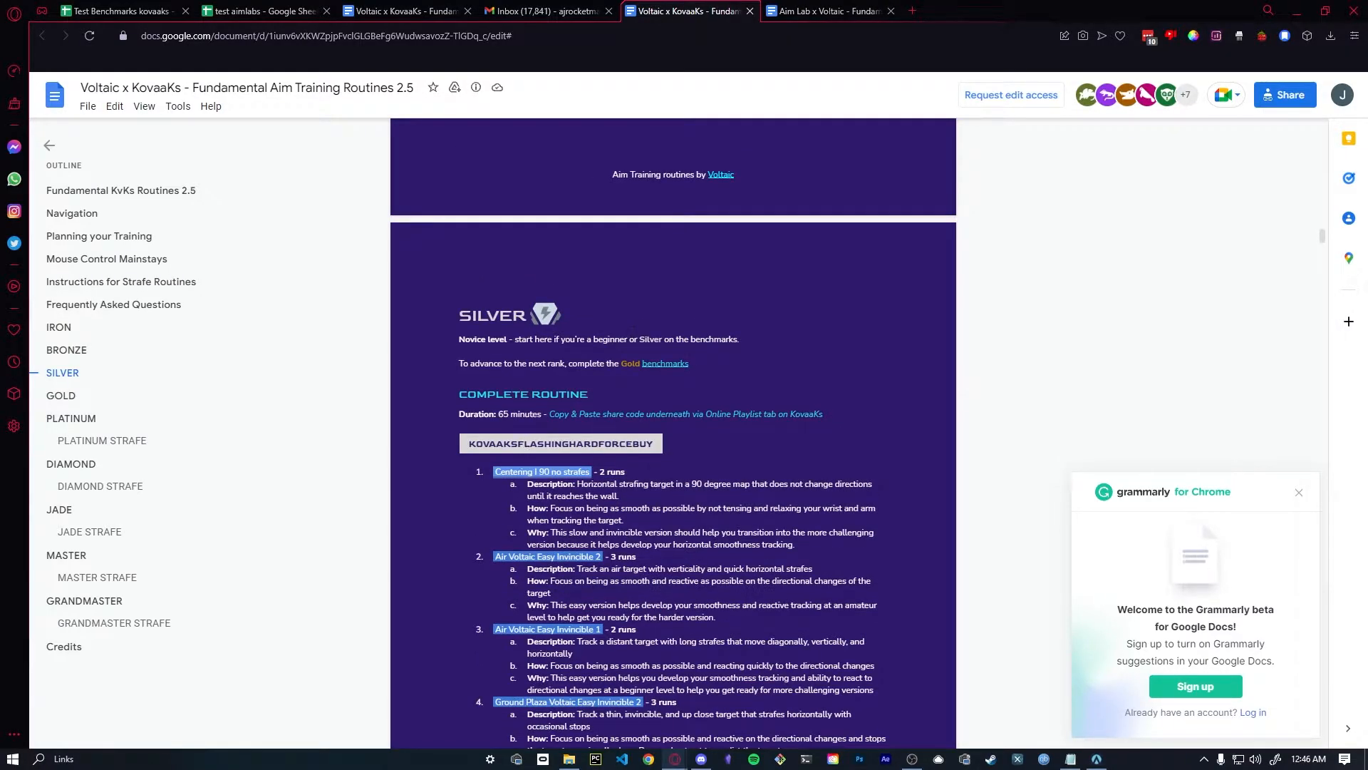
scroll("down", 3)
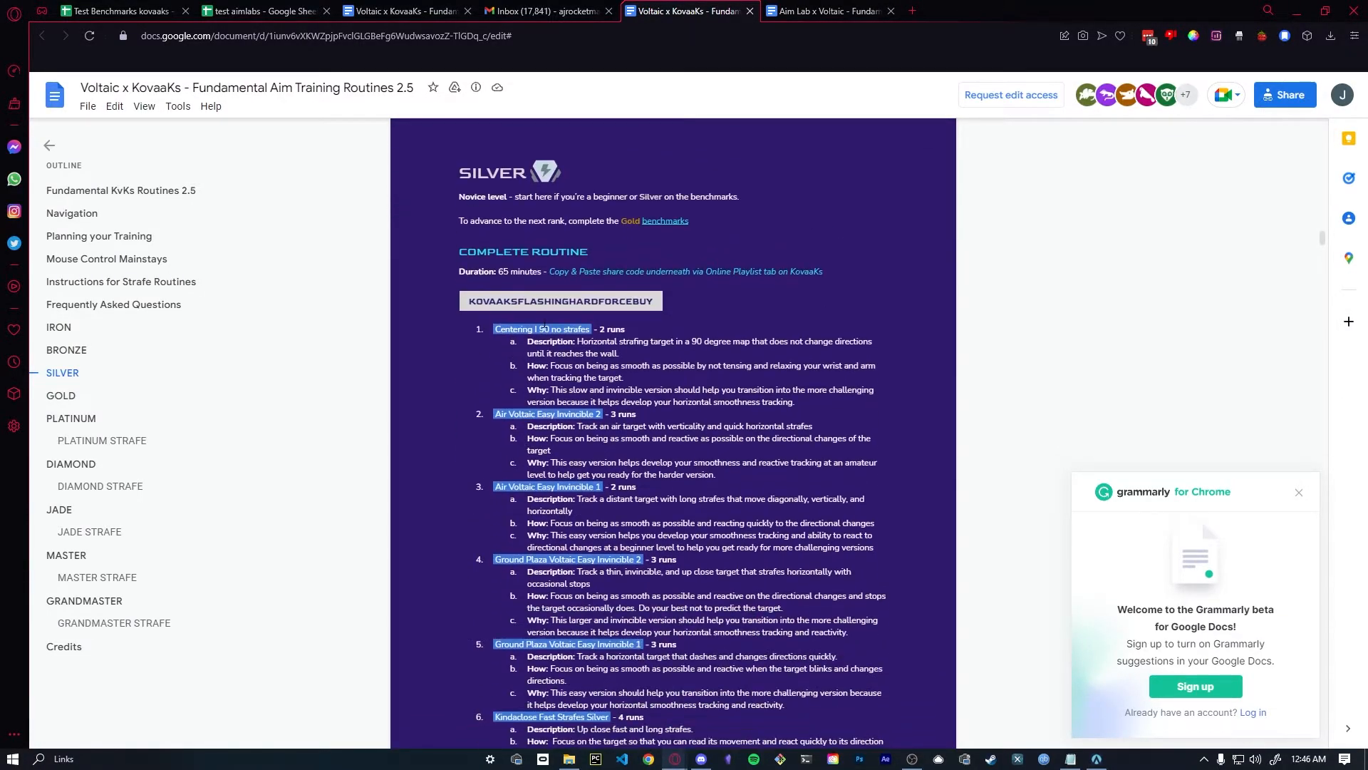
scroll("down", 3)
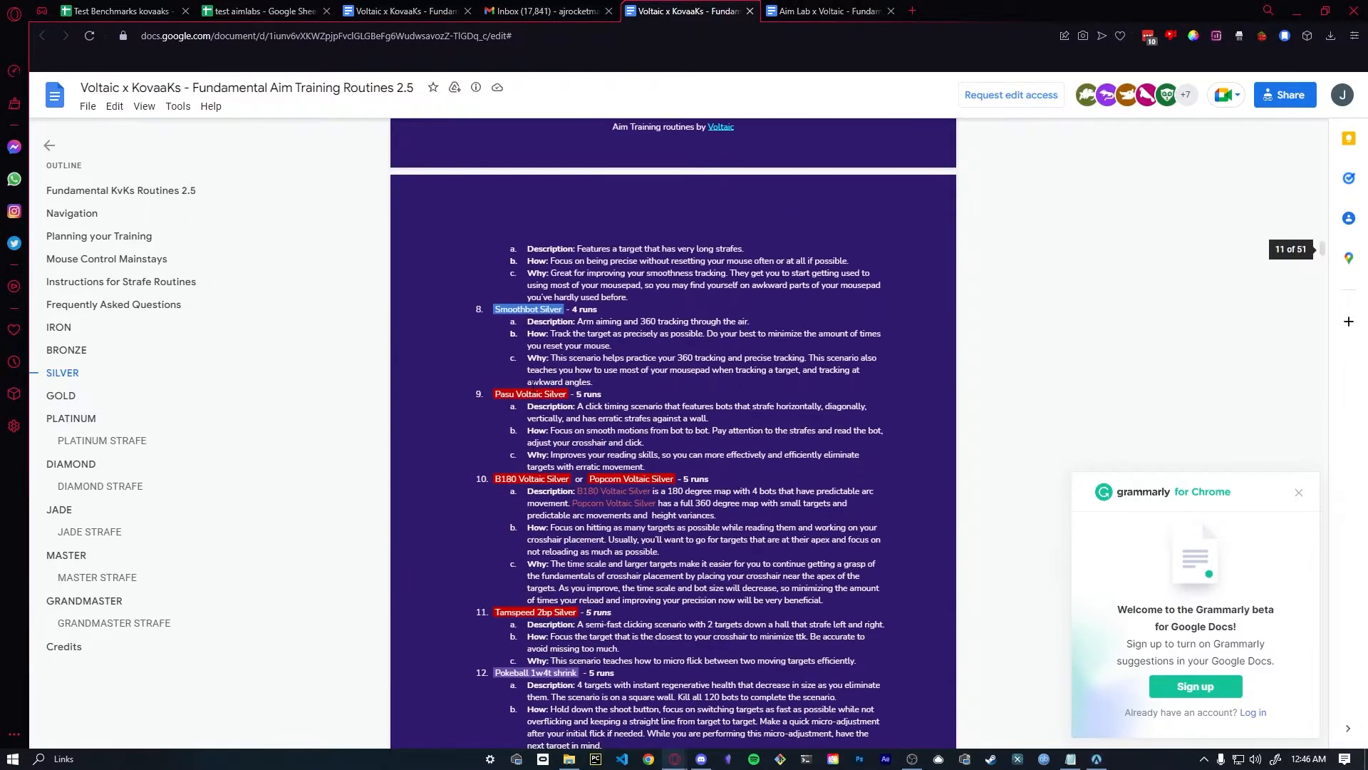
scroll("down", 3)
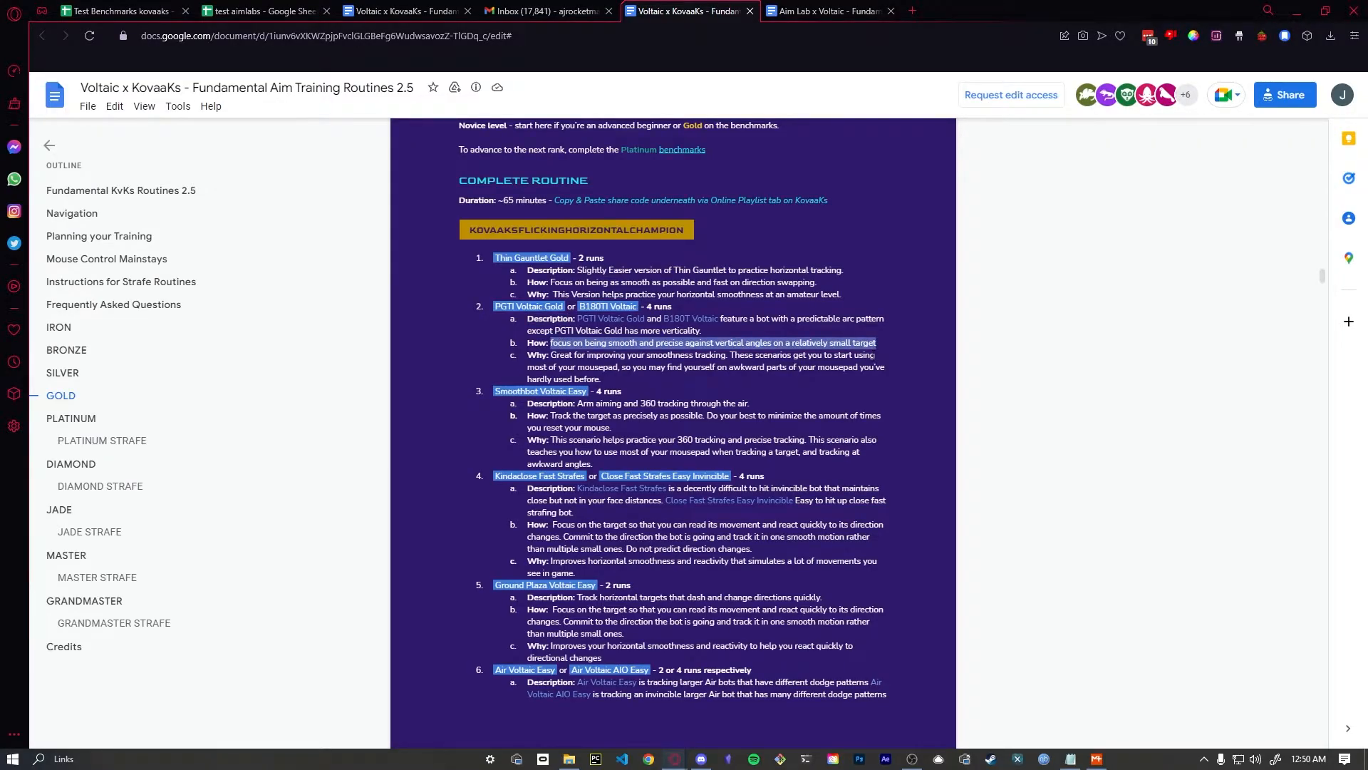
scroll("down", 3)
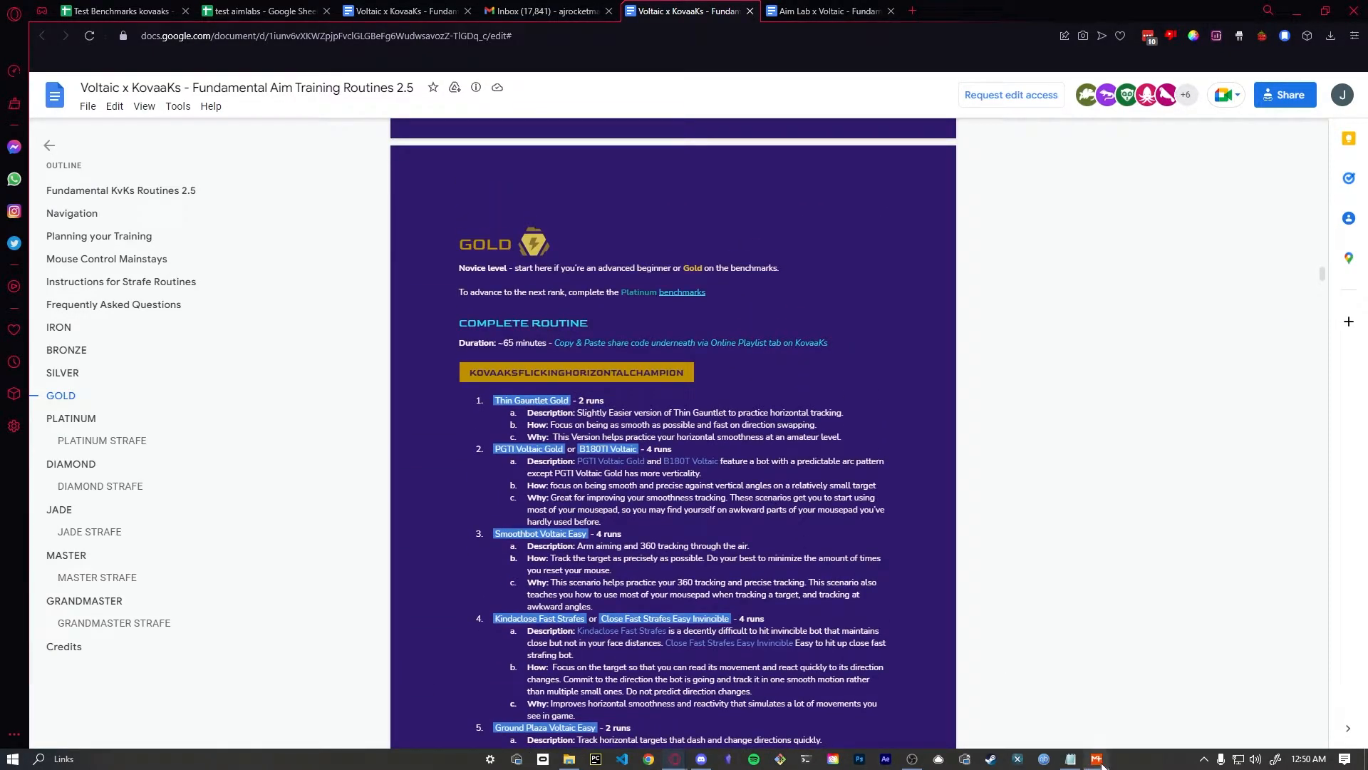
left_click(1096, 758)
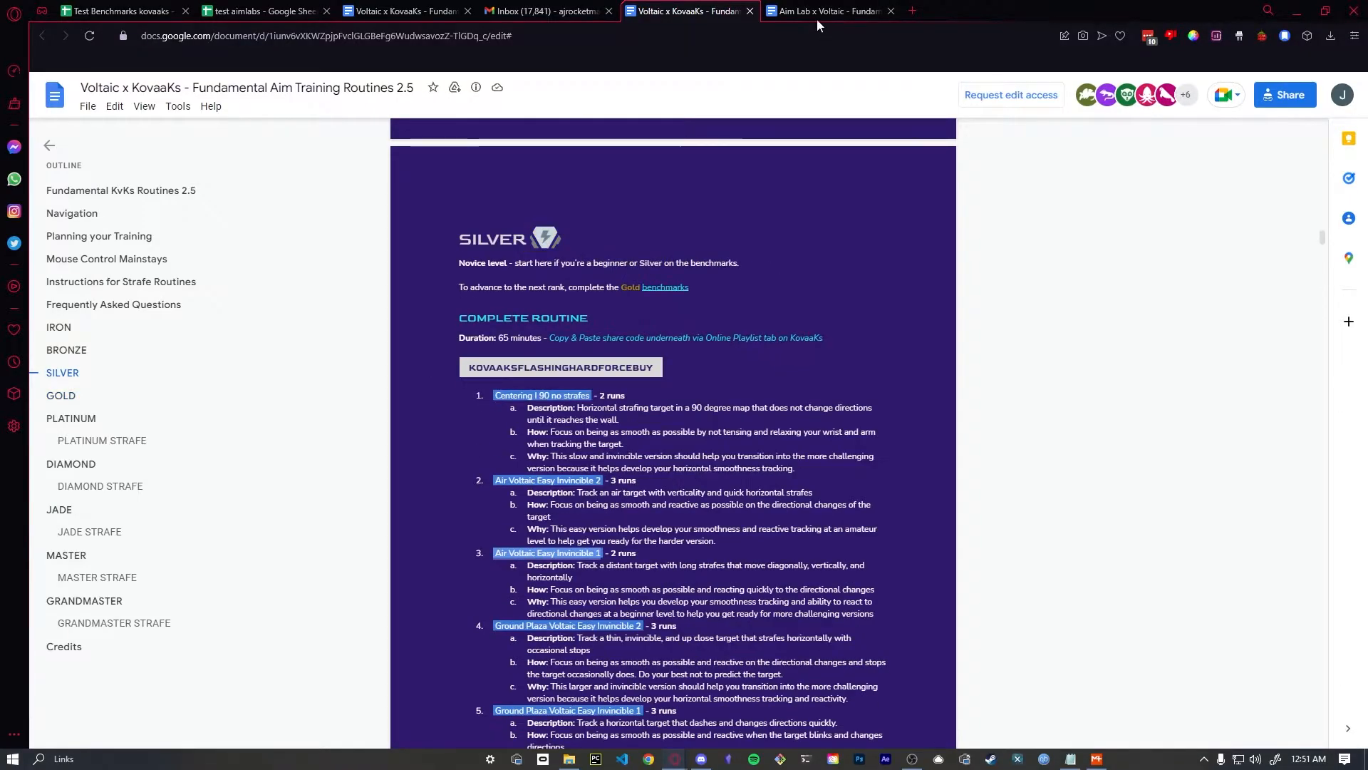
Scroll the Aim Lab routines doc up to IRON and open the Iron routine playlist link.
left_click(824, 11)
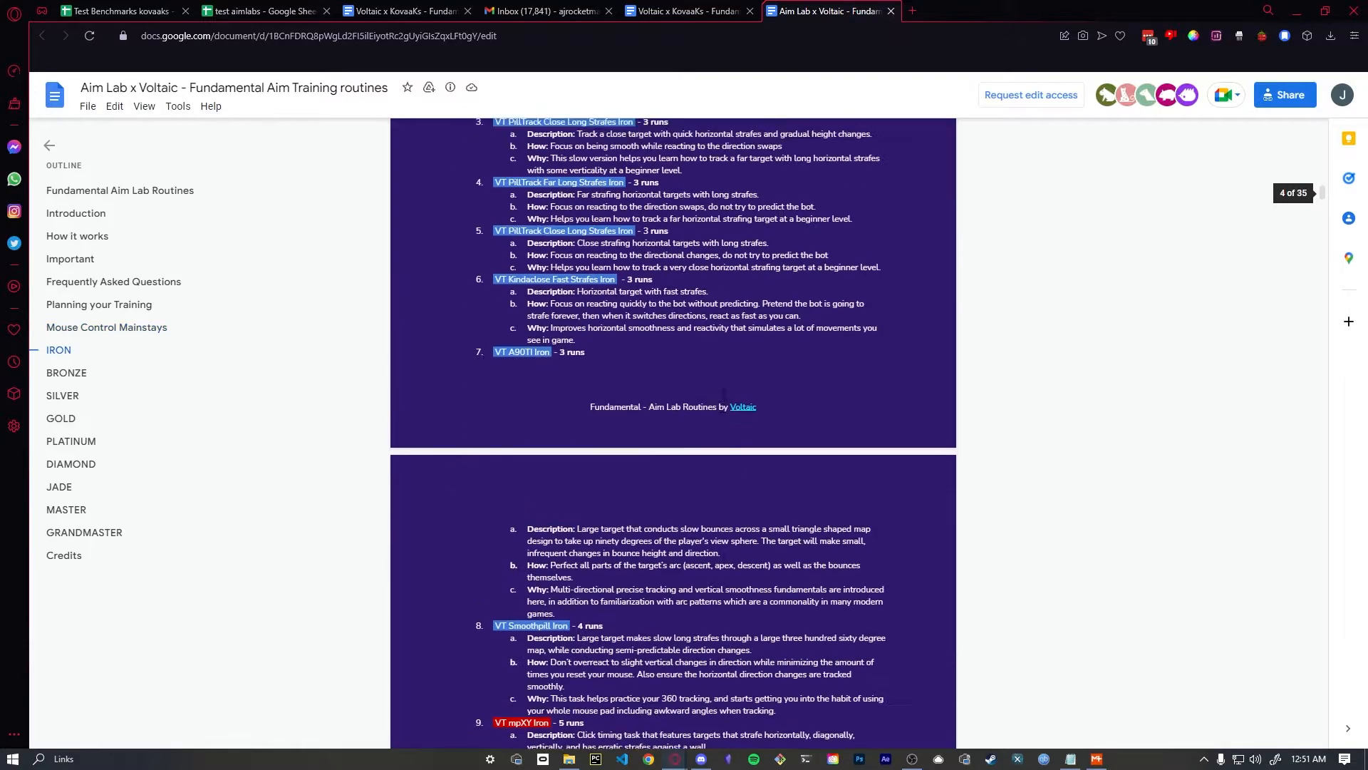
scroll("up", 3)
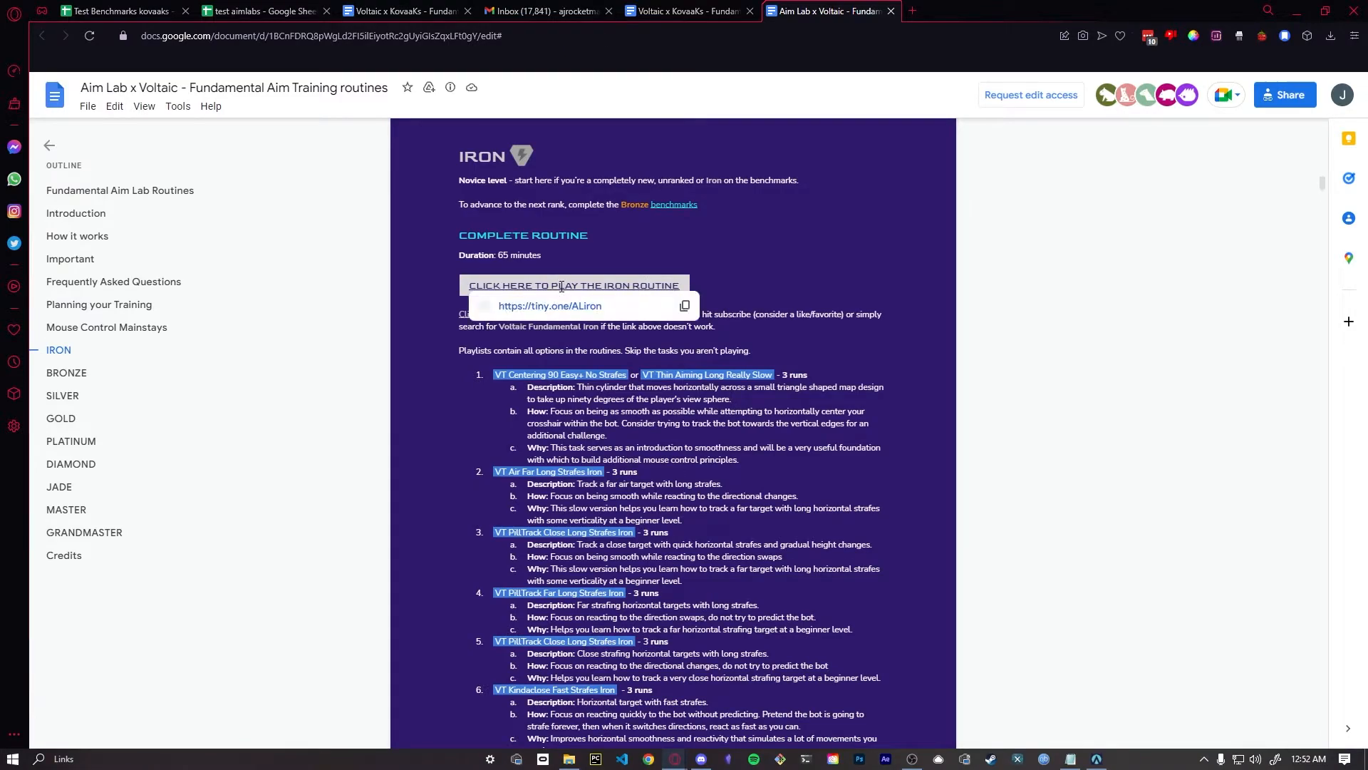
left_click(114, 11)
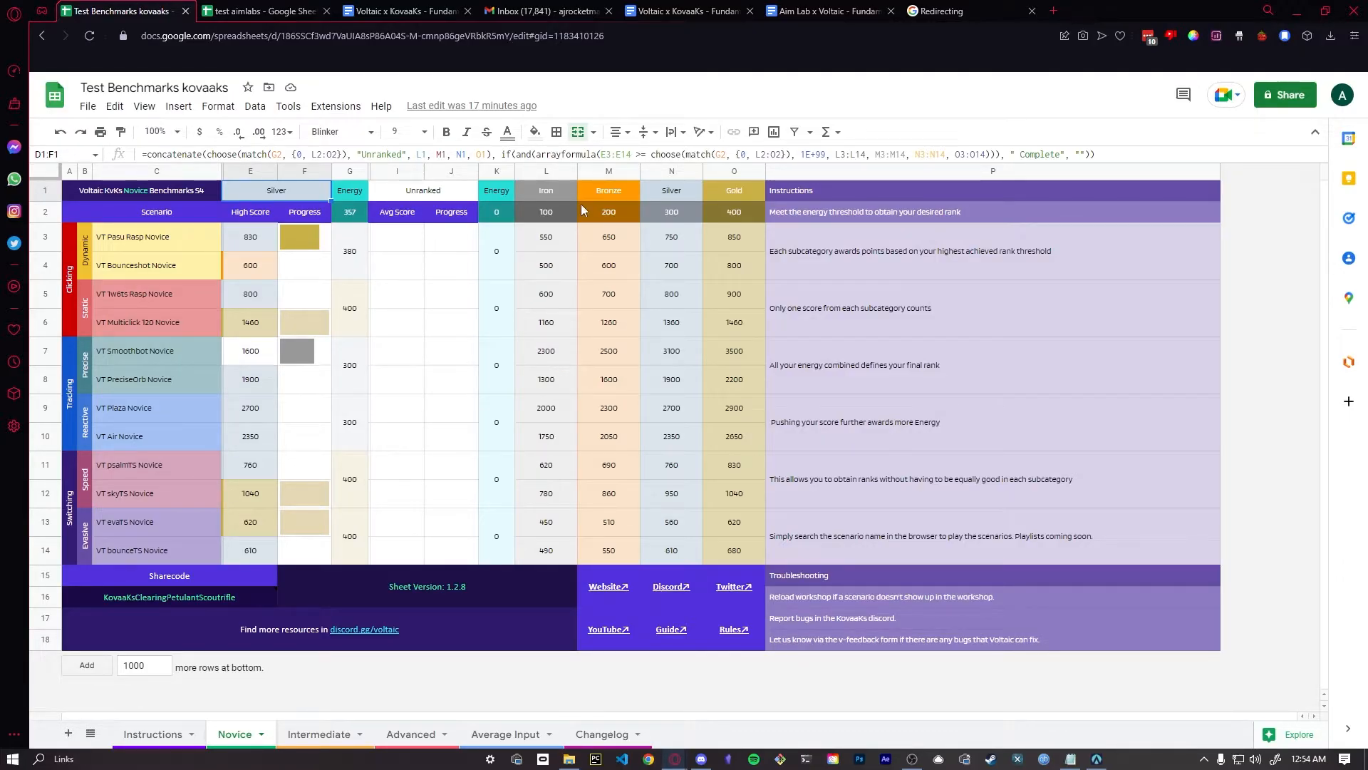
Inspect Intermediate progress bars for PatStrafe, psalmTS, Multiclick 120, ArcStrafe, evaTS and Air on the main Voltaic sheet.
left_click(686, 12)
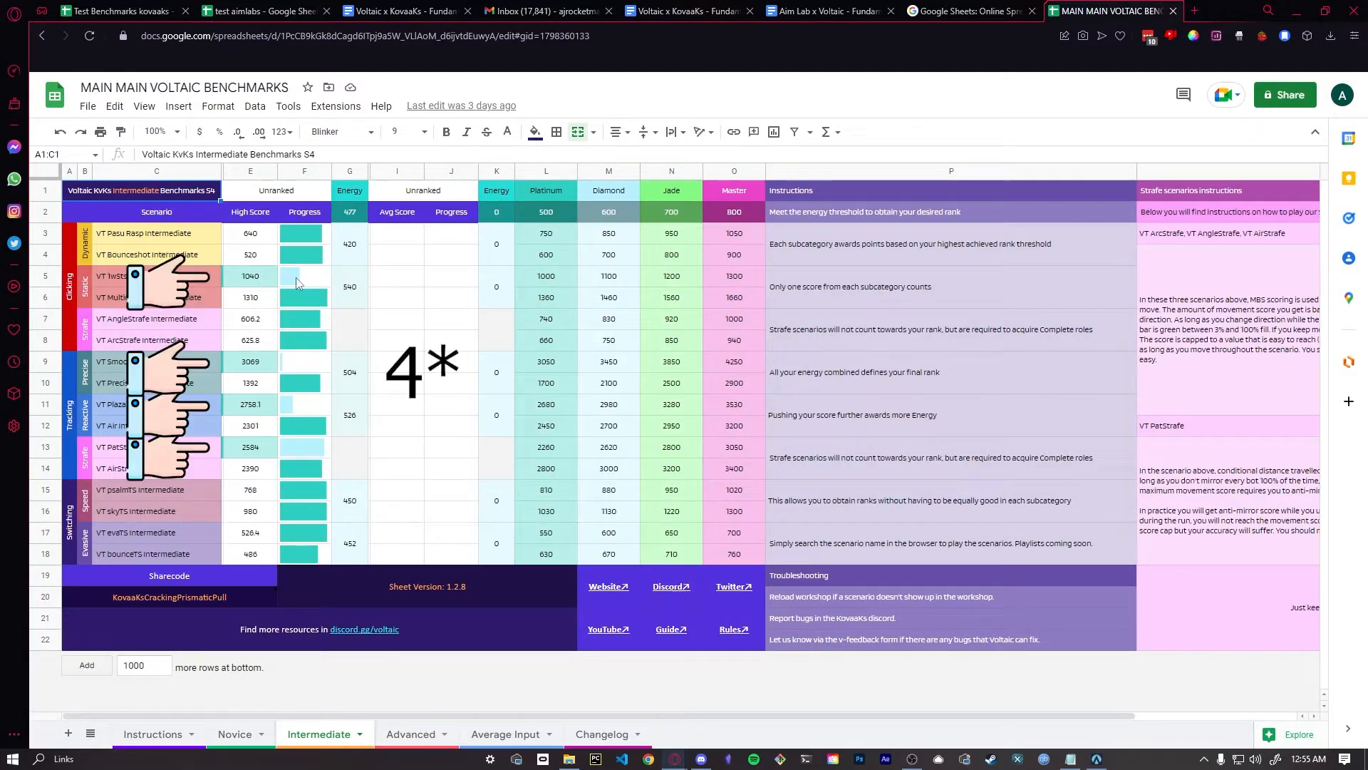
left_click(303, 446)
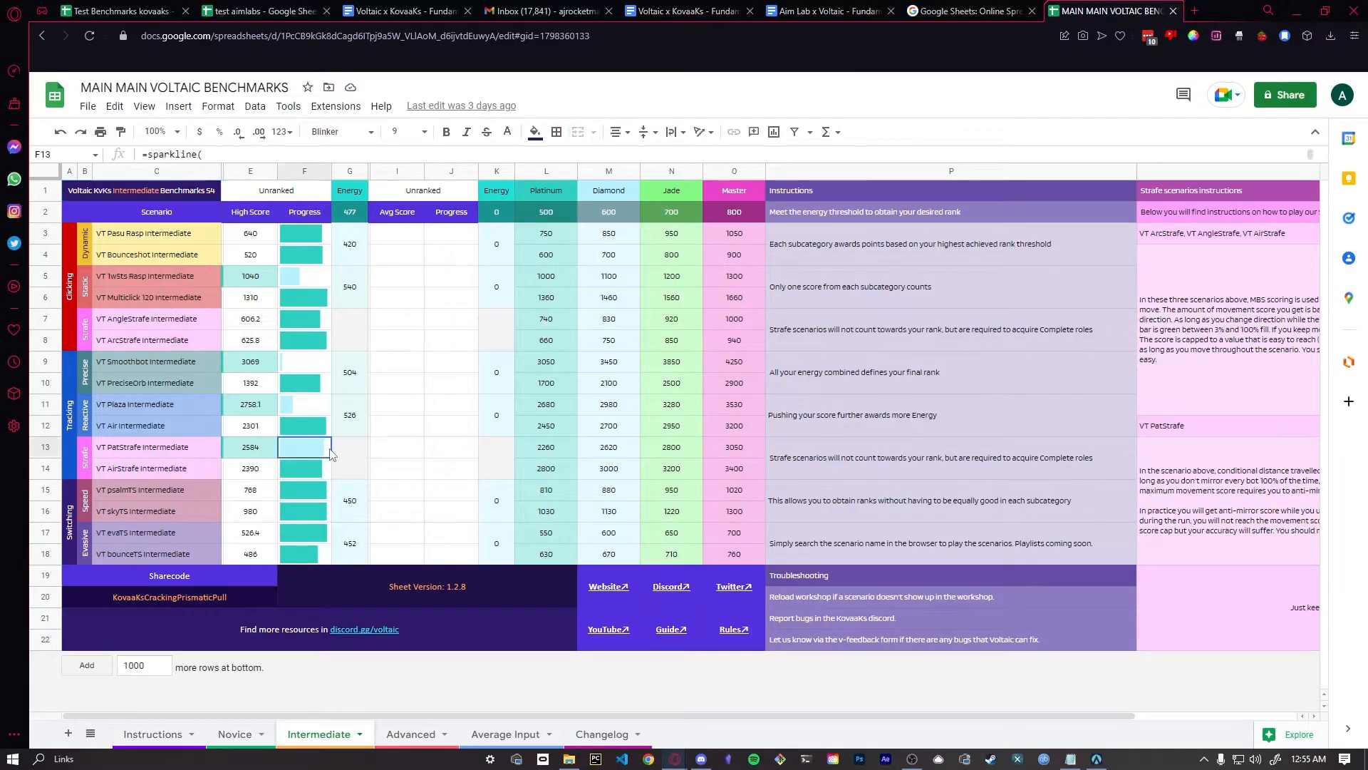
left_click(302, 490)
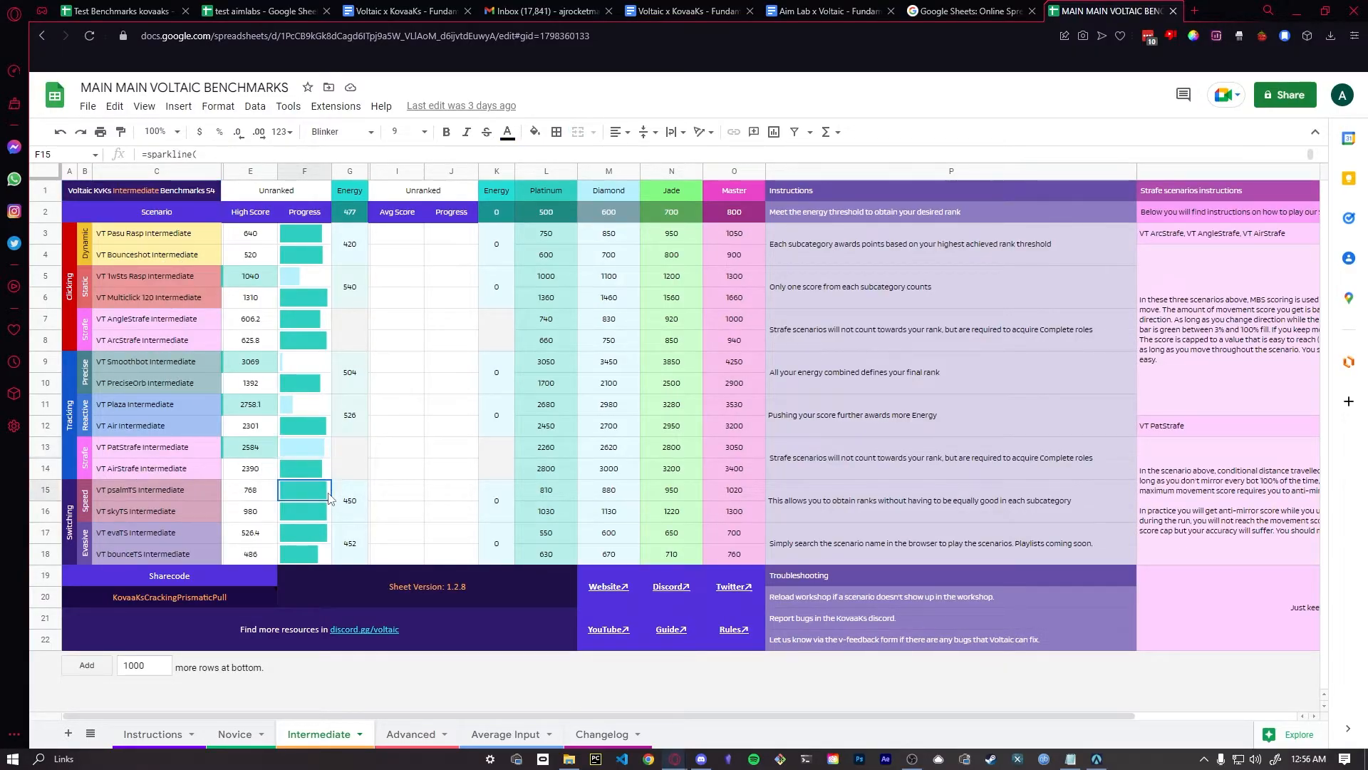
left_click(305, 297)
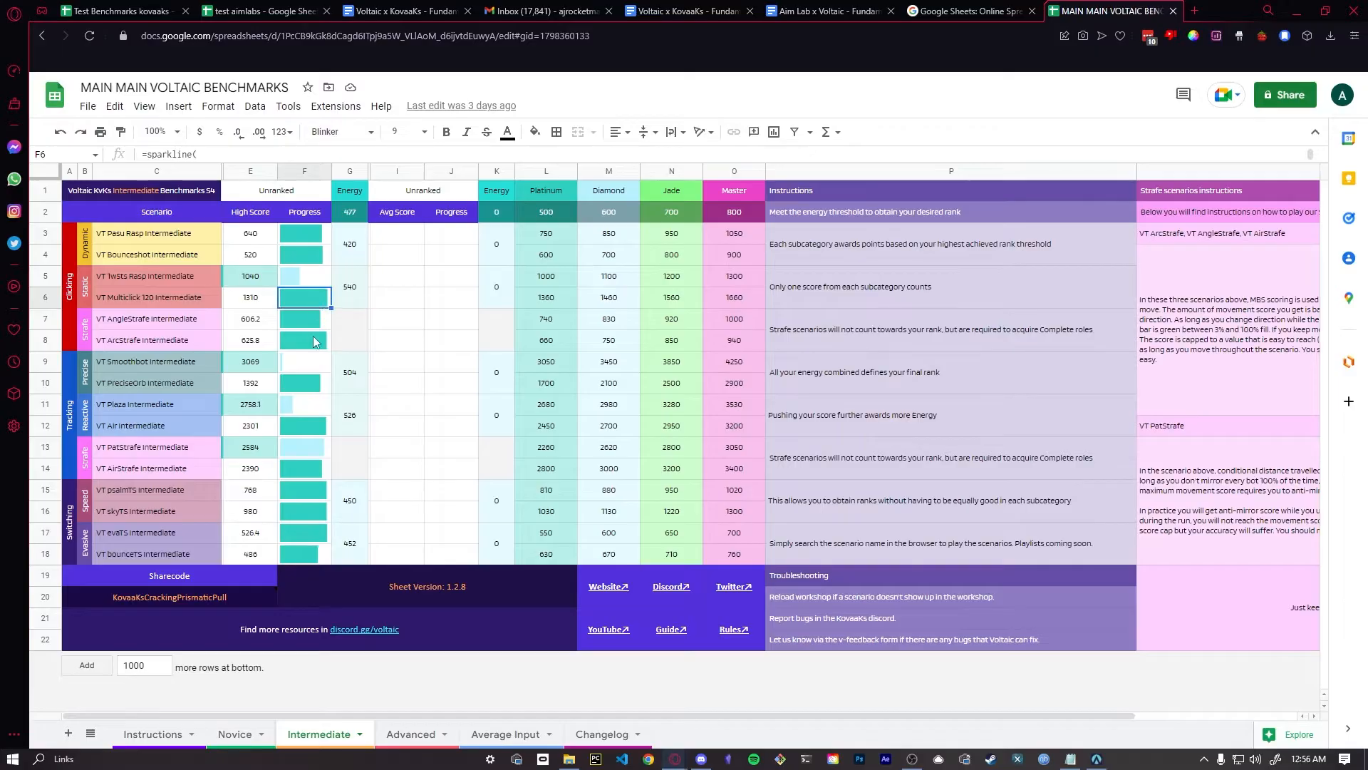
left_click(305, 339)
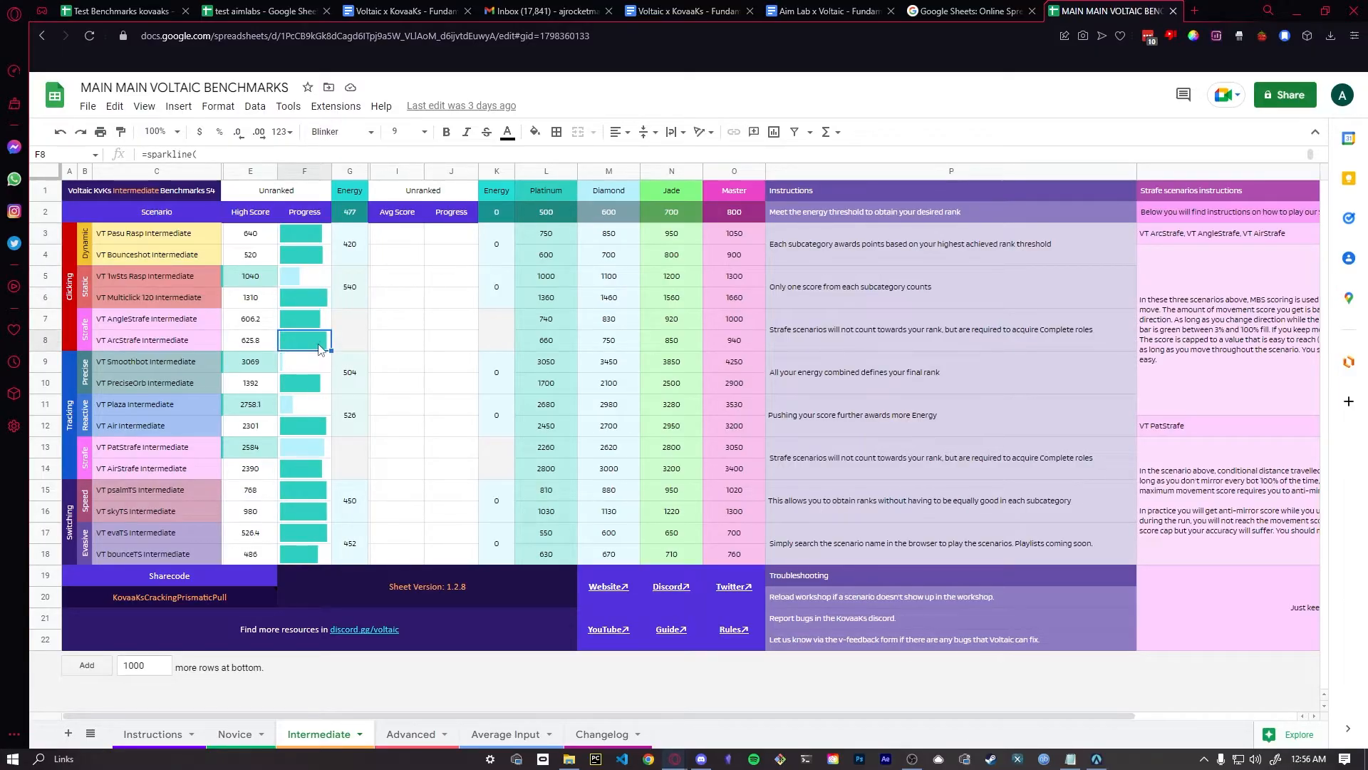
left_click(302, 533)
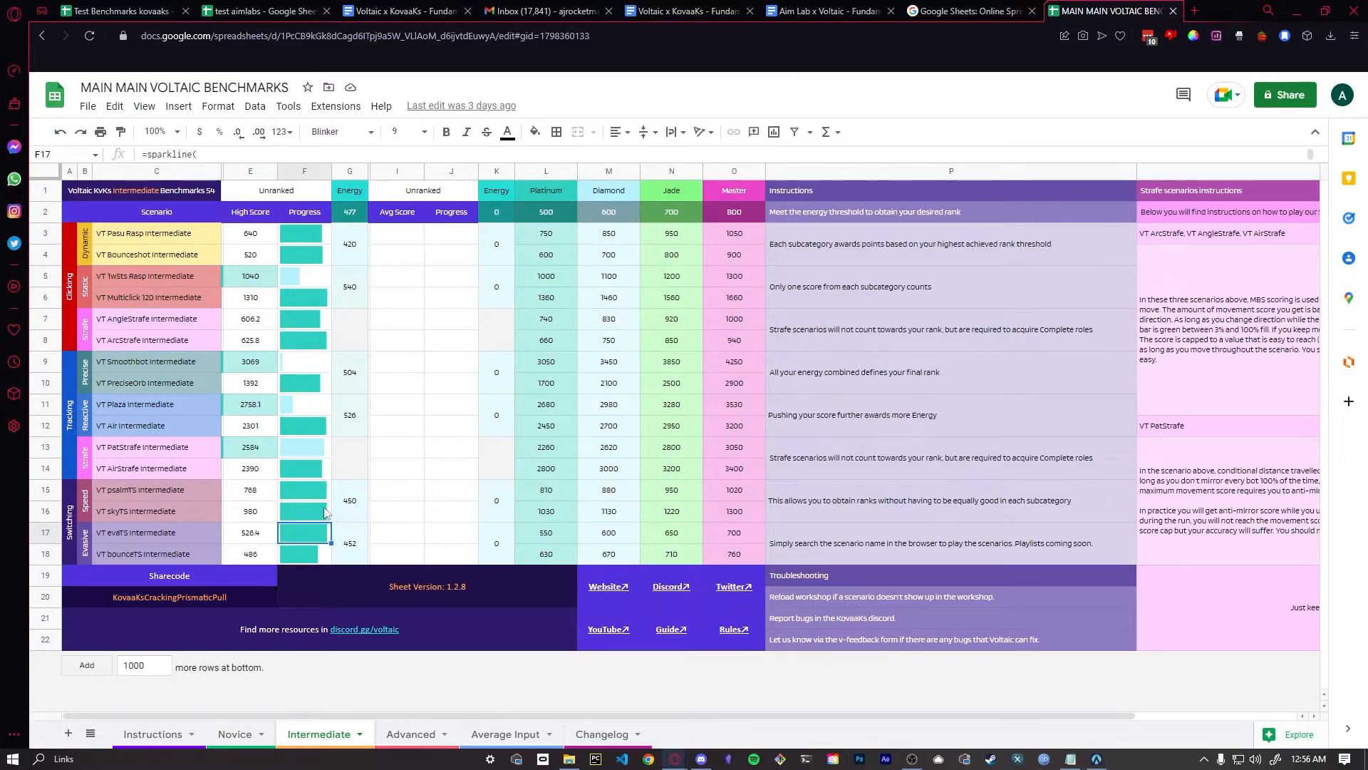
left_click(303, 425)
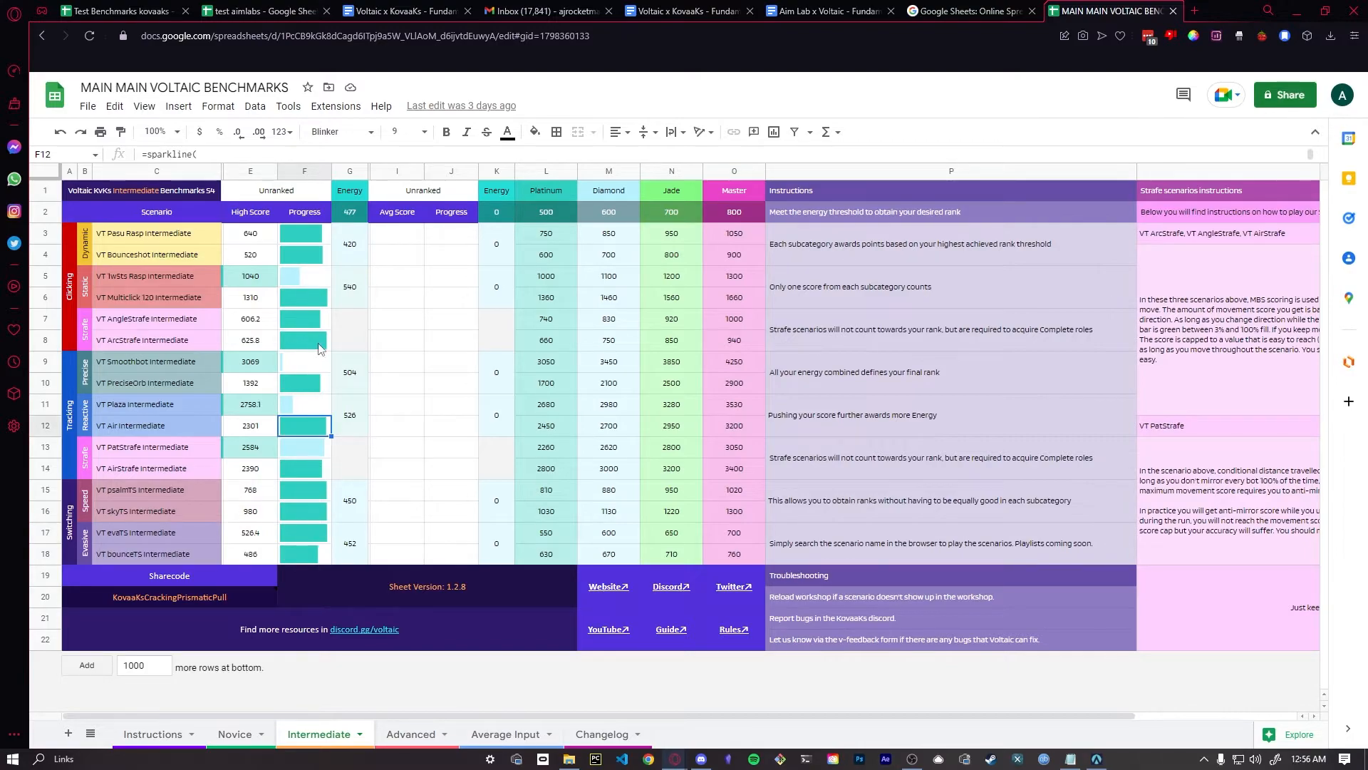
left_click(303, 296)
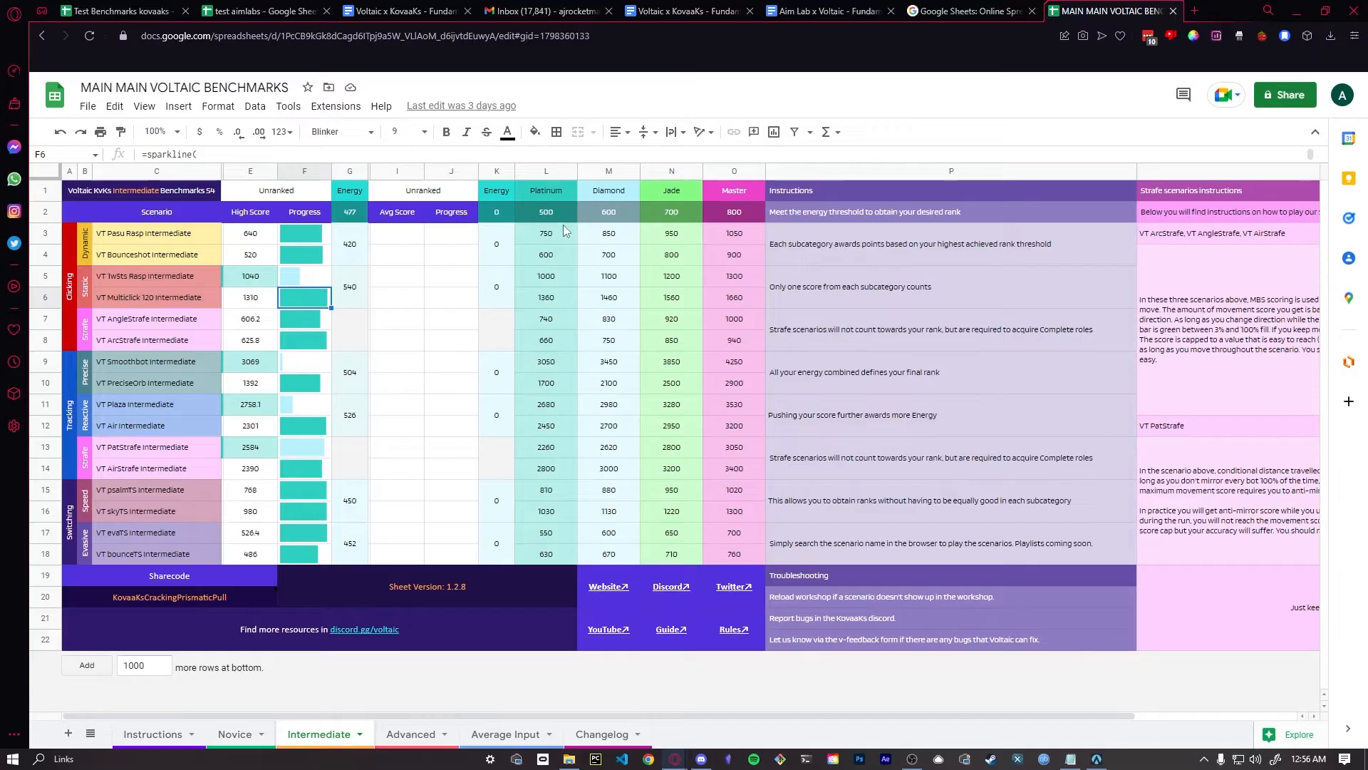
left_click(684, 11)
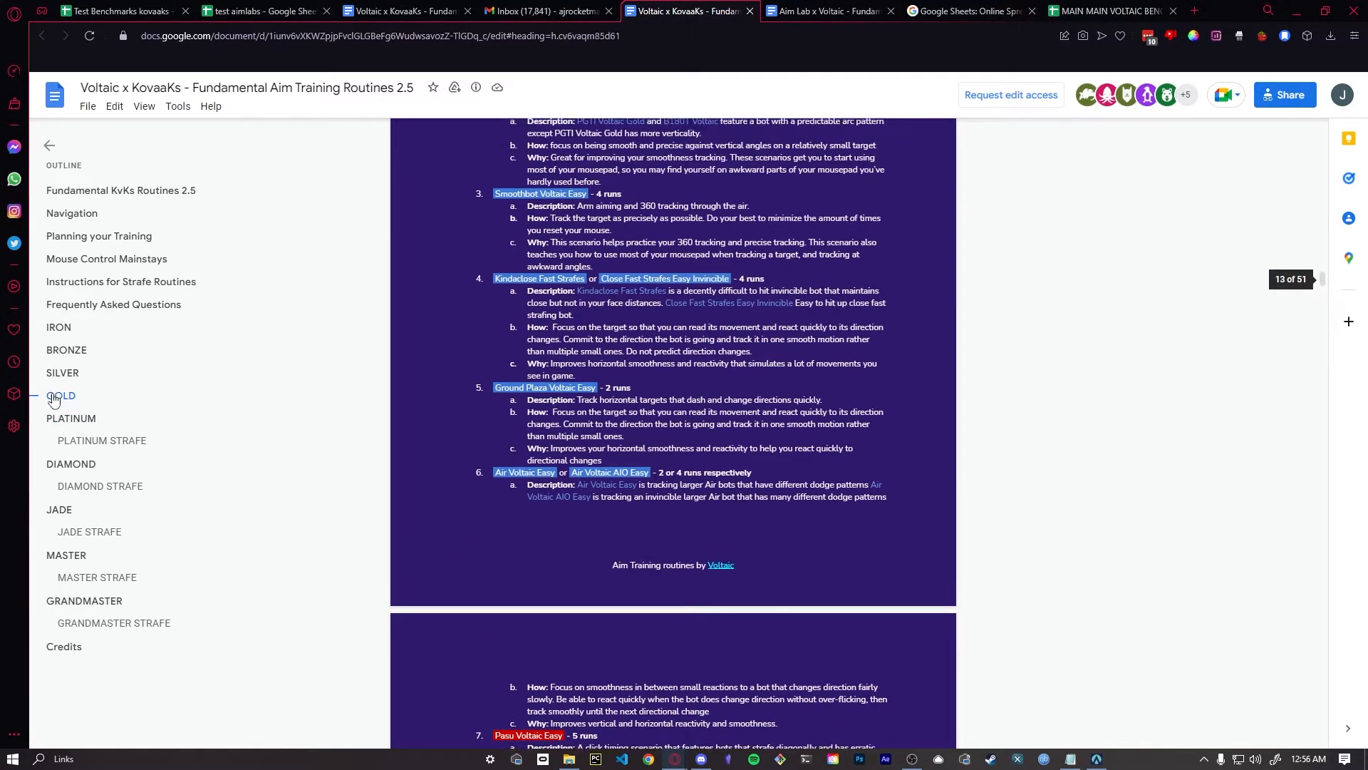
View the Gold routine in the KovaaK's doc while comparing against the main benchmarks sheet.
left_click(60, 396)
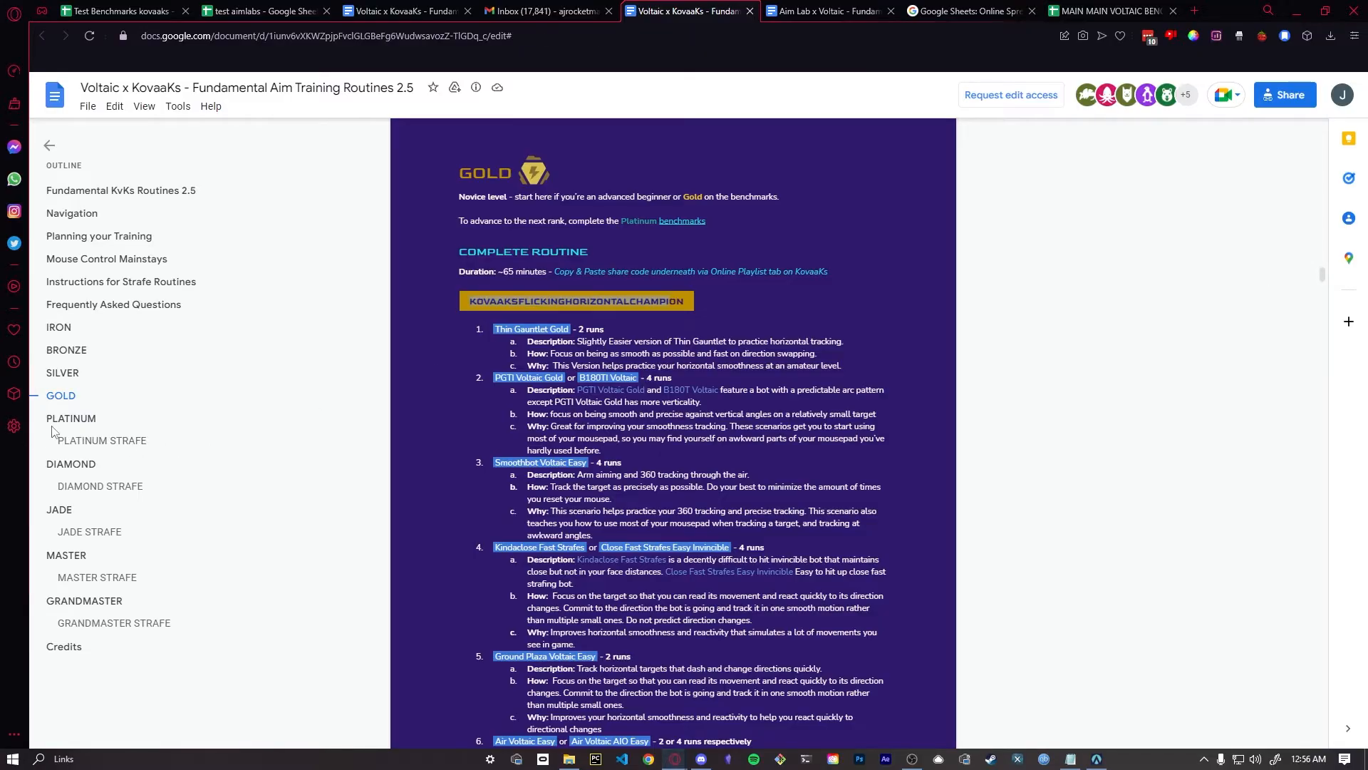
left_click(1109, 12)
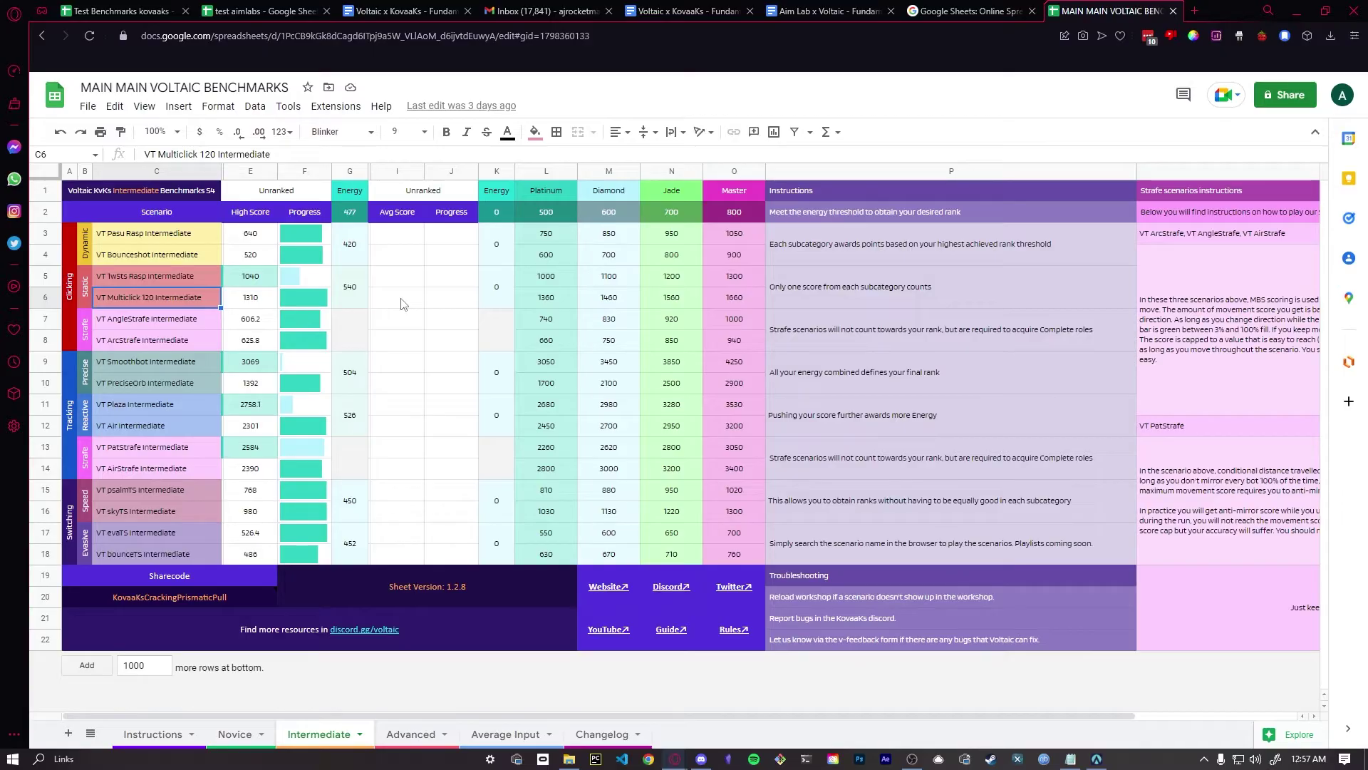
left_click(679, 12)
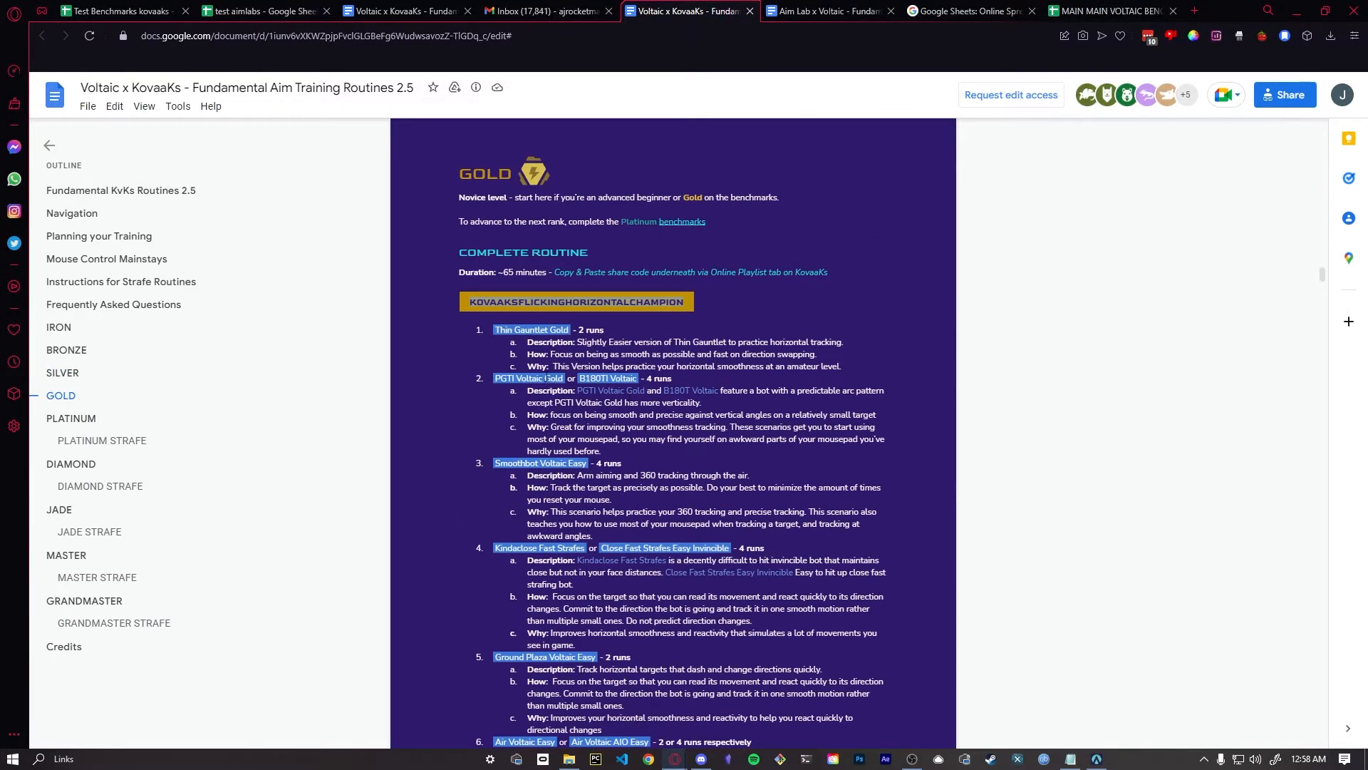
scroll("down", 3)
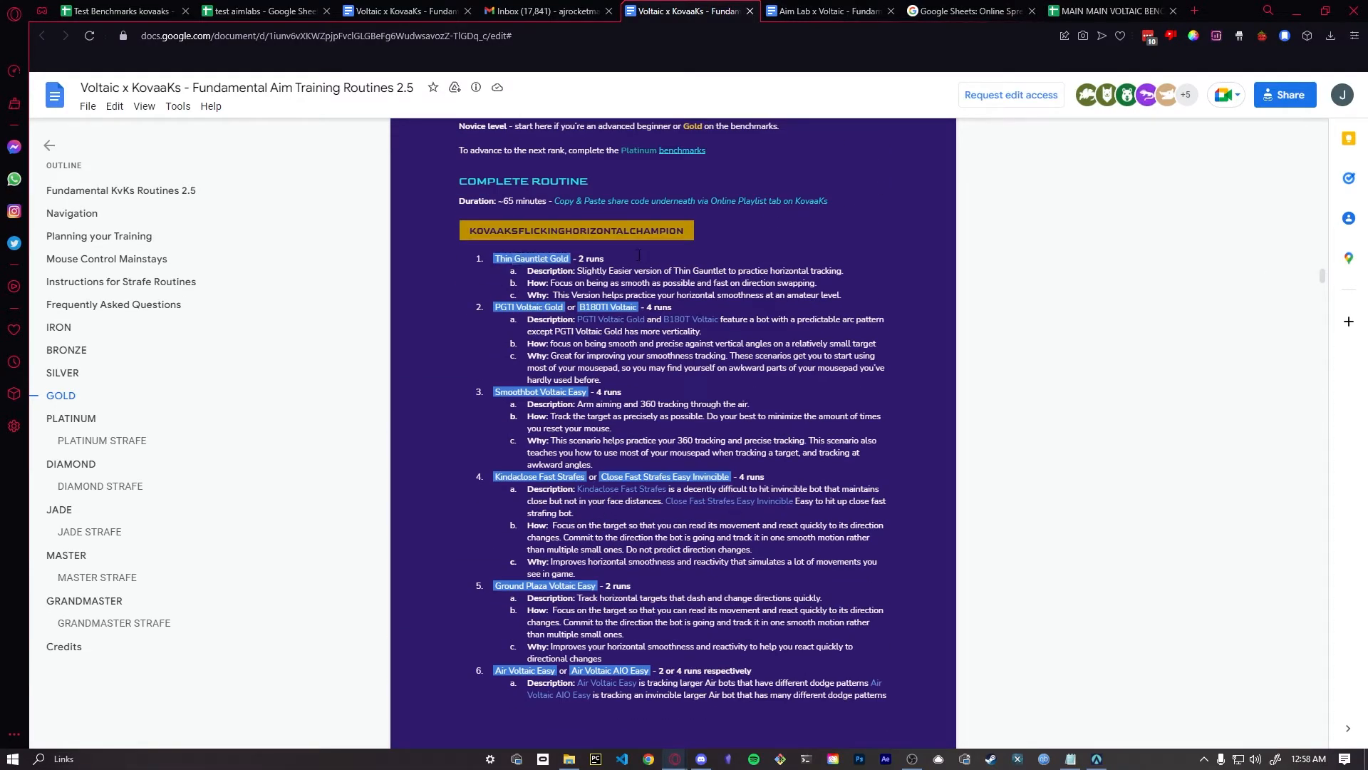
Compare once more with the sheet, then jump to the Platinum routine section.
left_click(1109, 10)
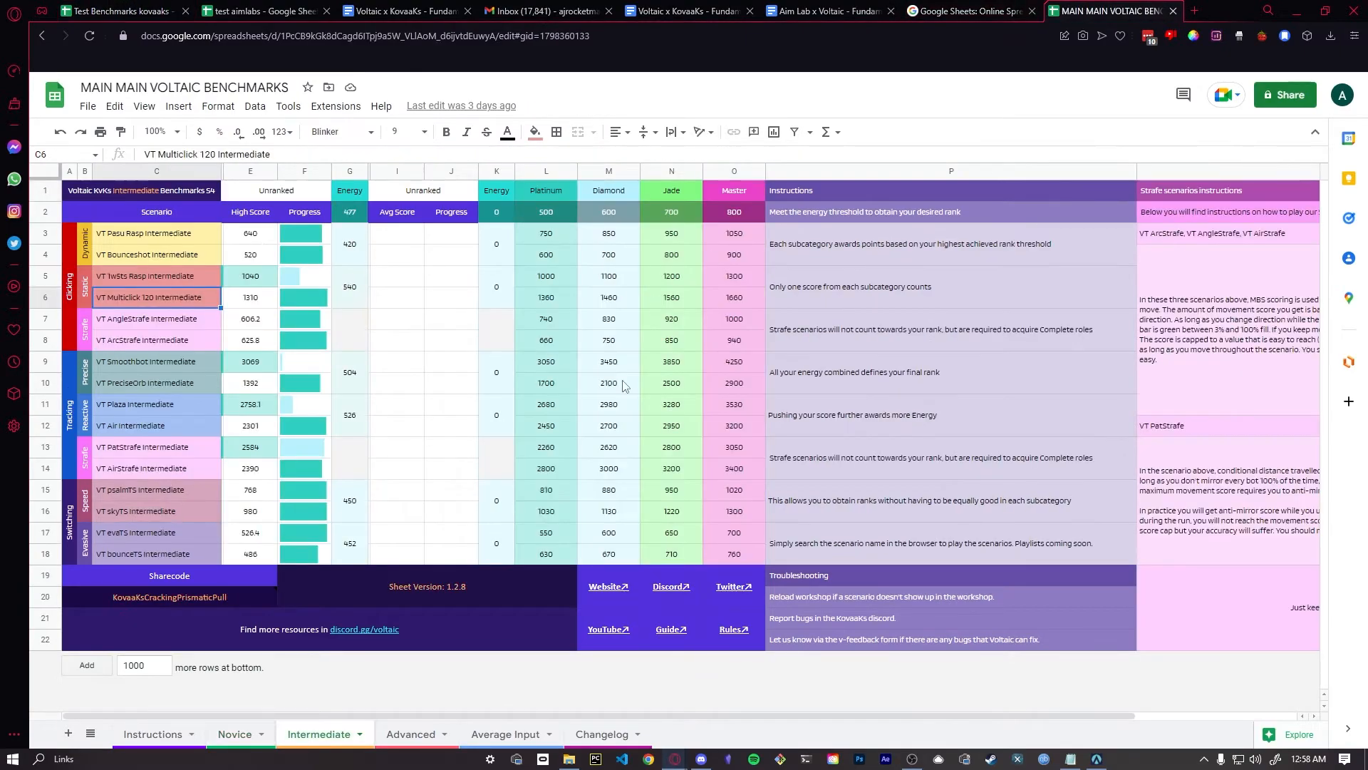
left_click(685, 11)
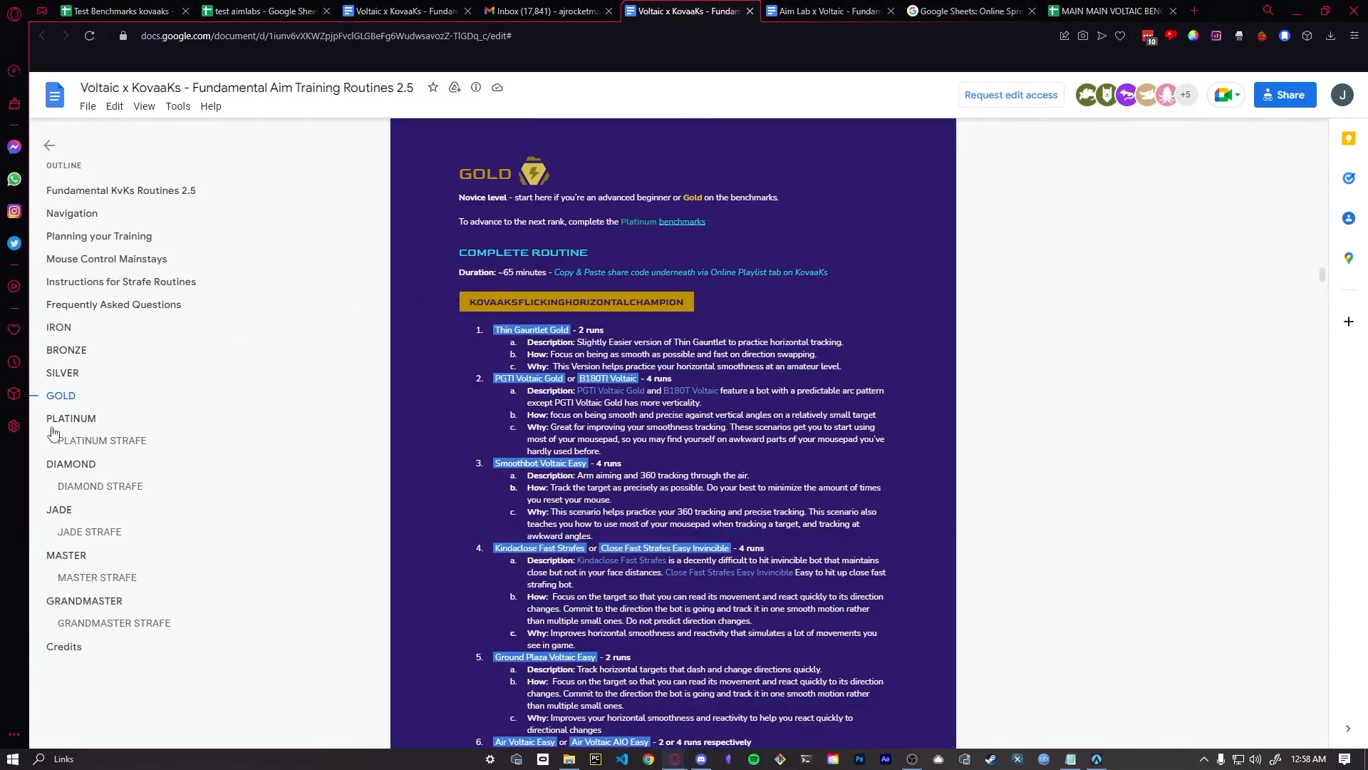
left_click(71, 418)
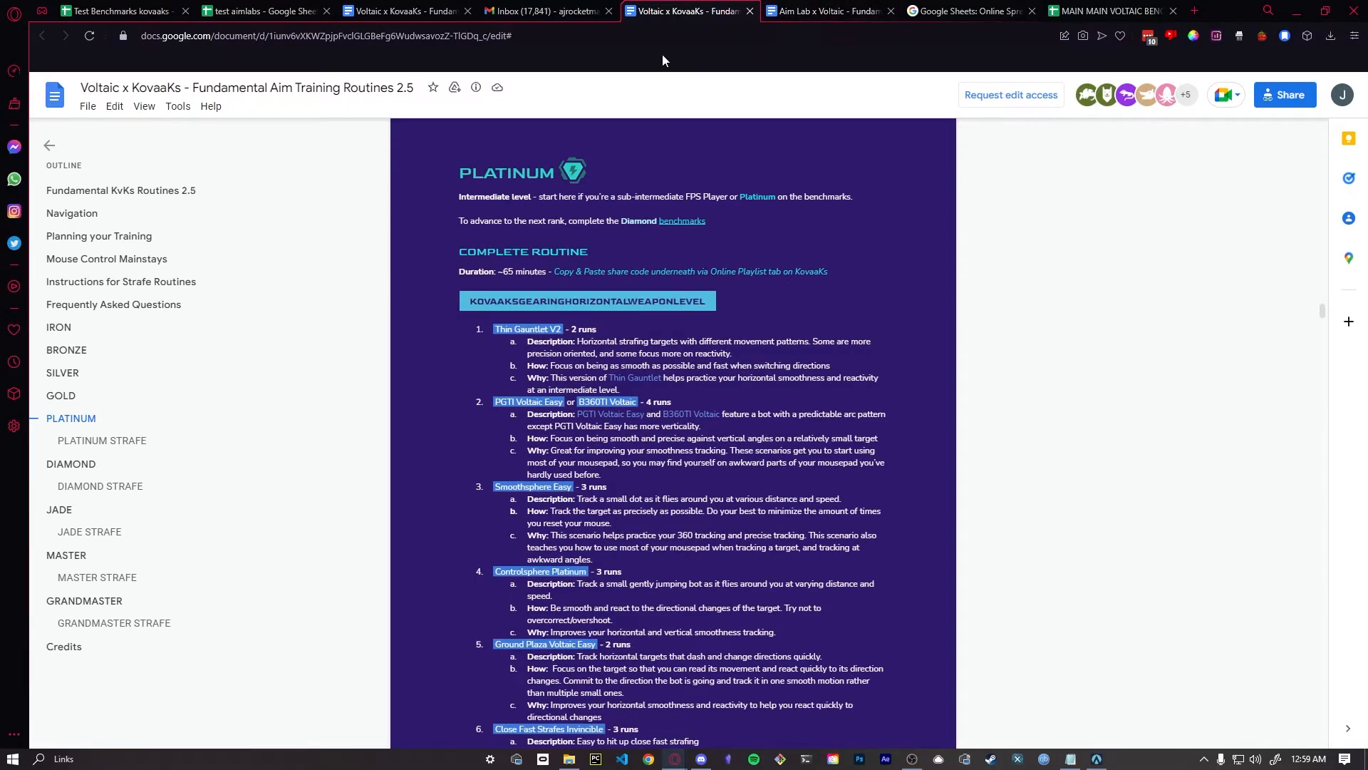
scroll("down", 3)
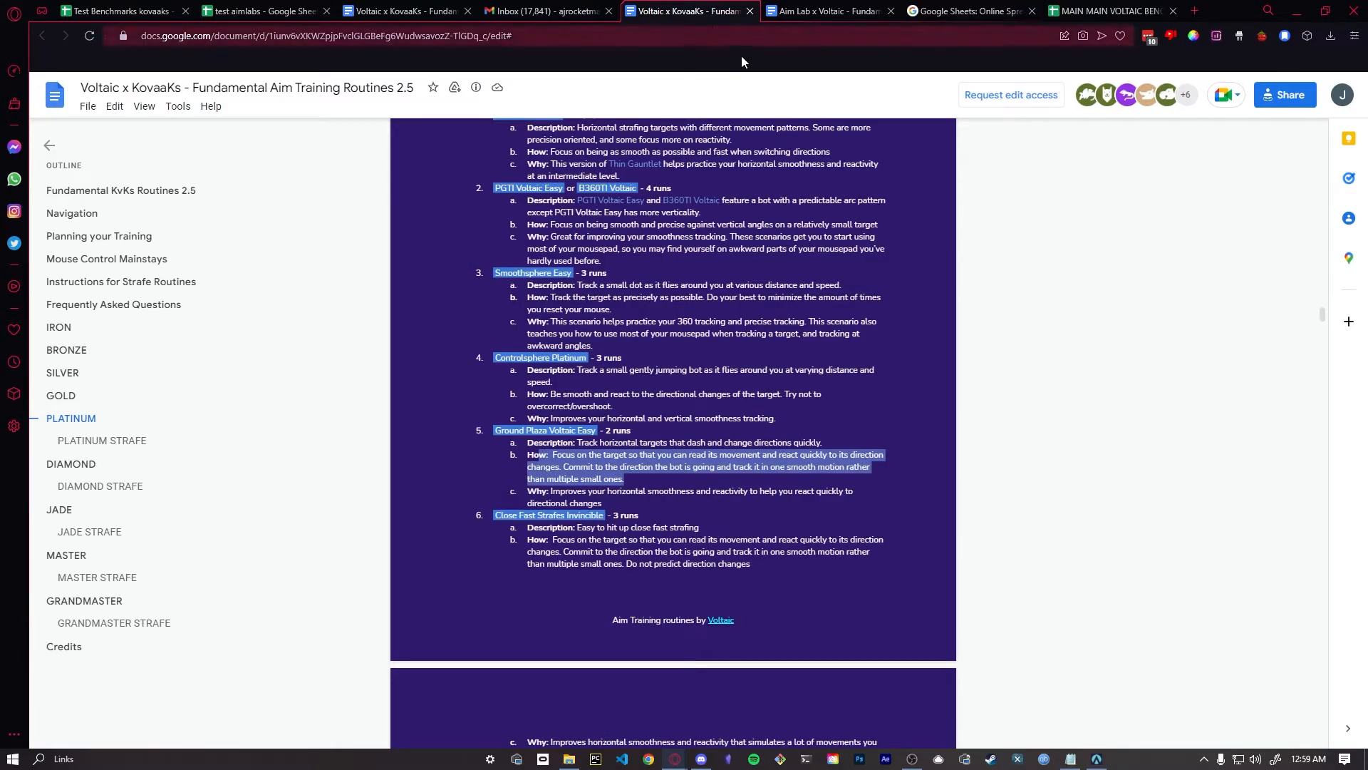
scroll("down", 3)
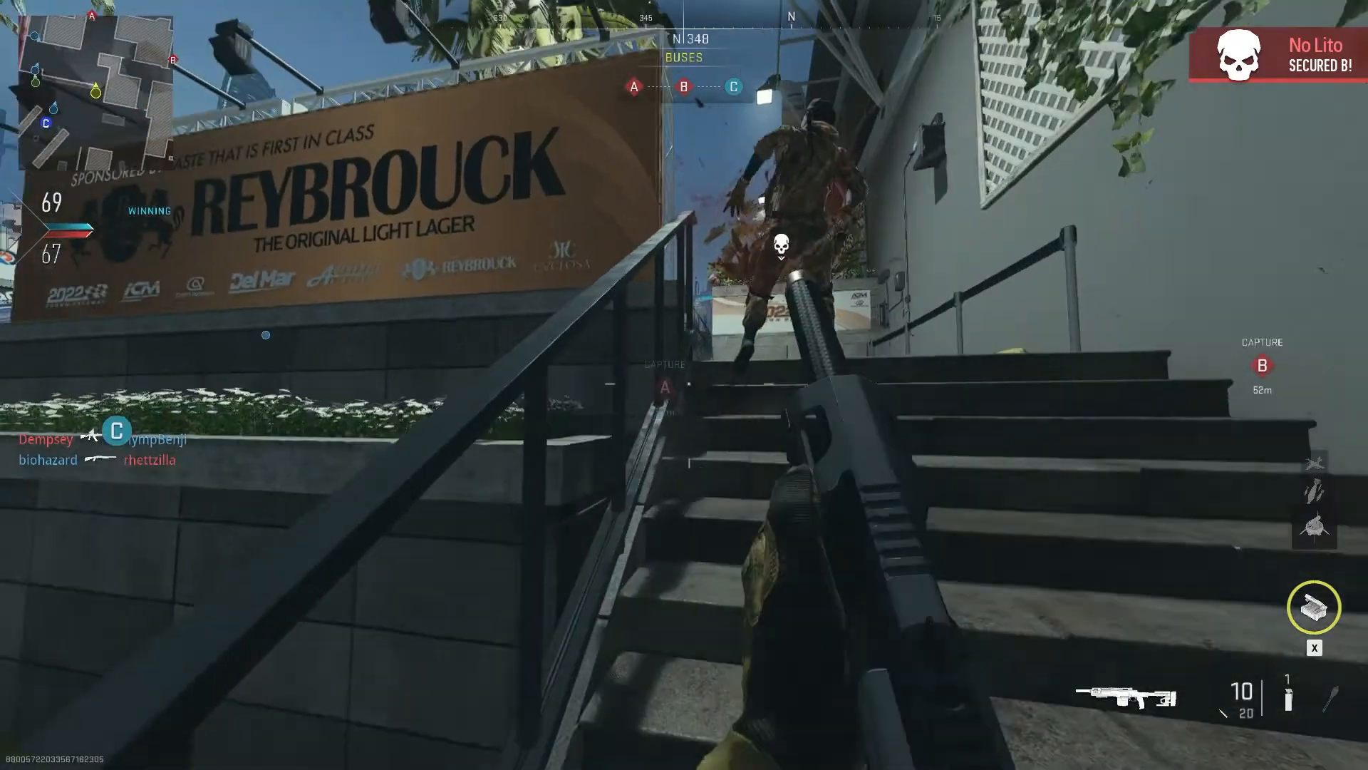
left_click(776, 247)
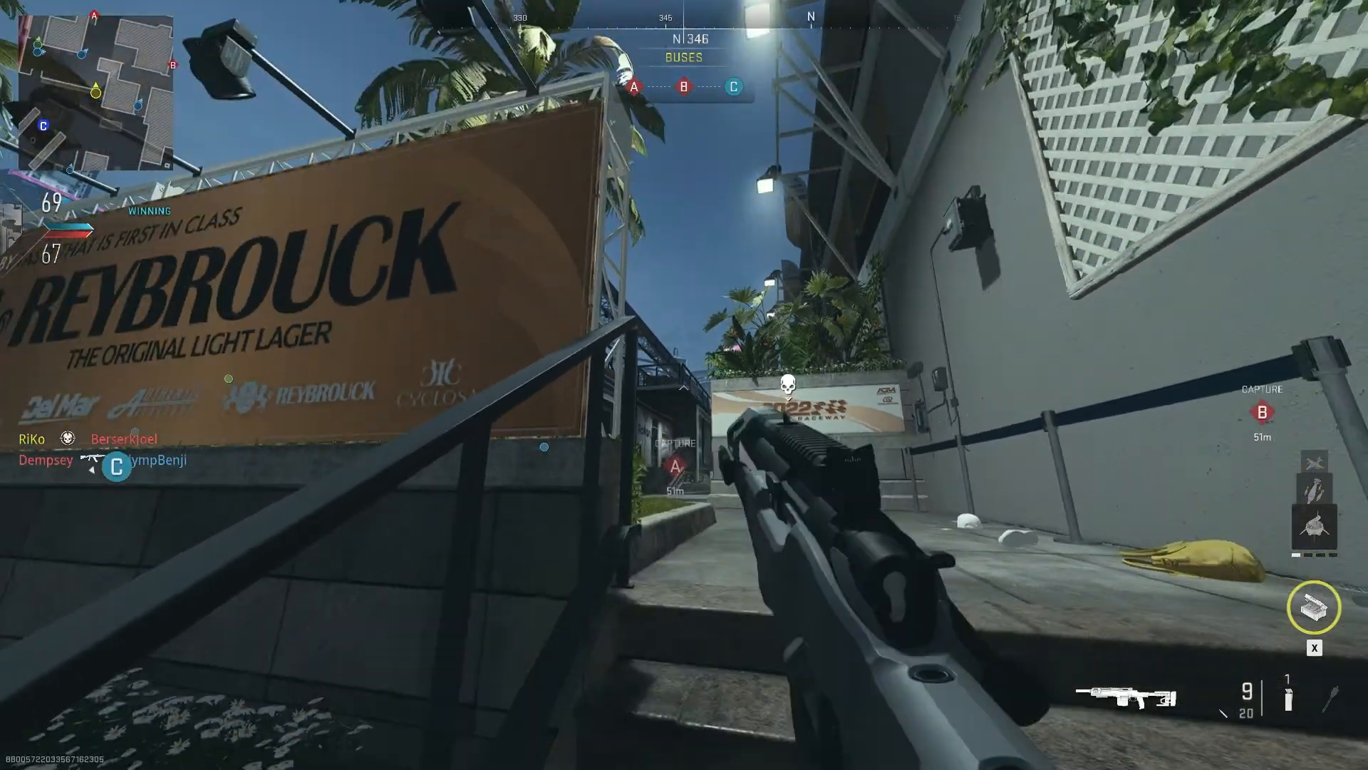
mouse_move(785, 348)
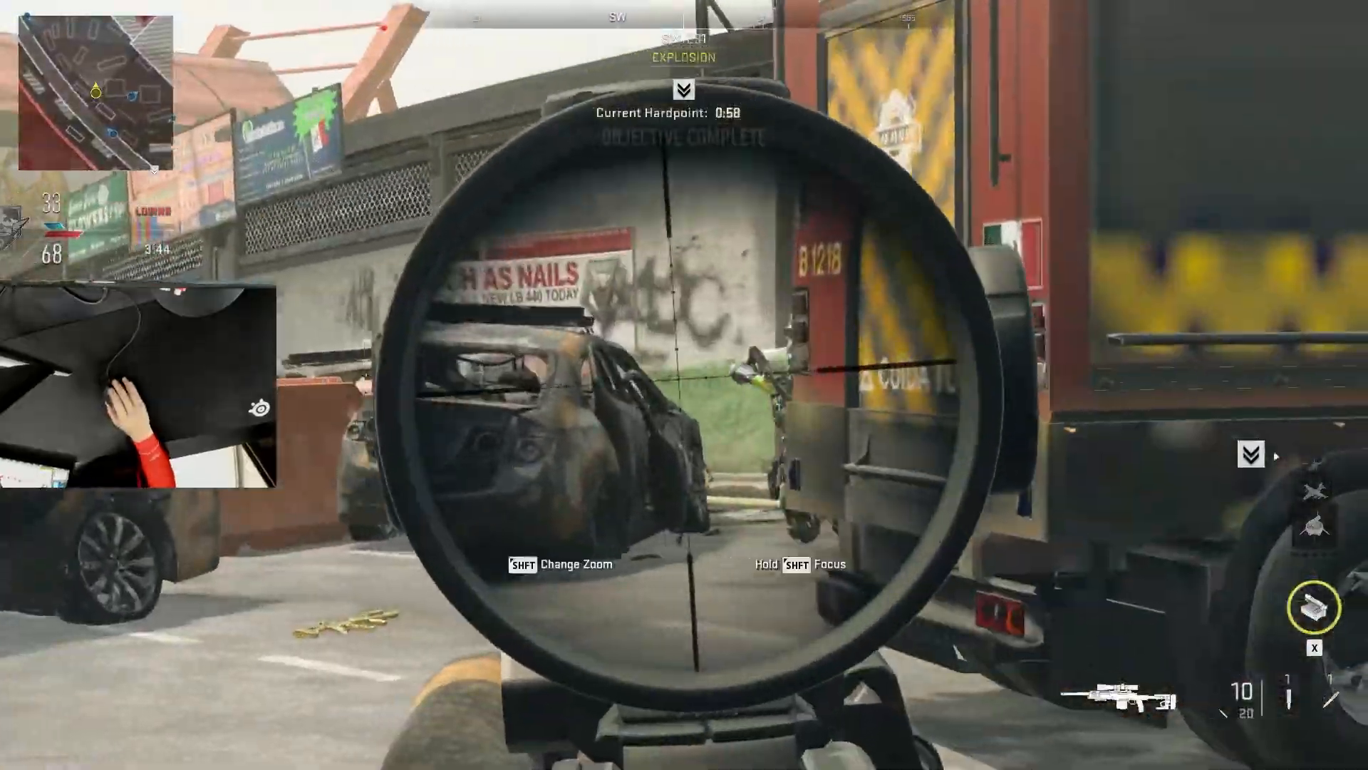
left_click(684, 385)
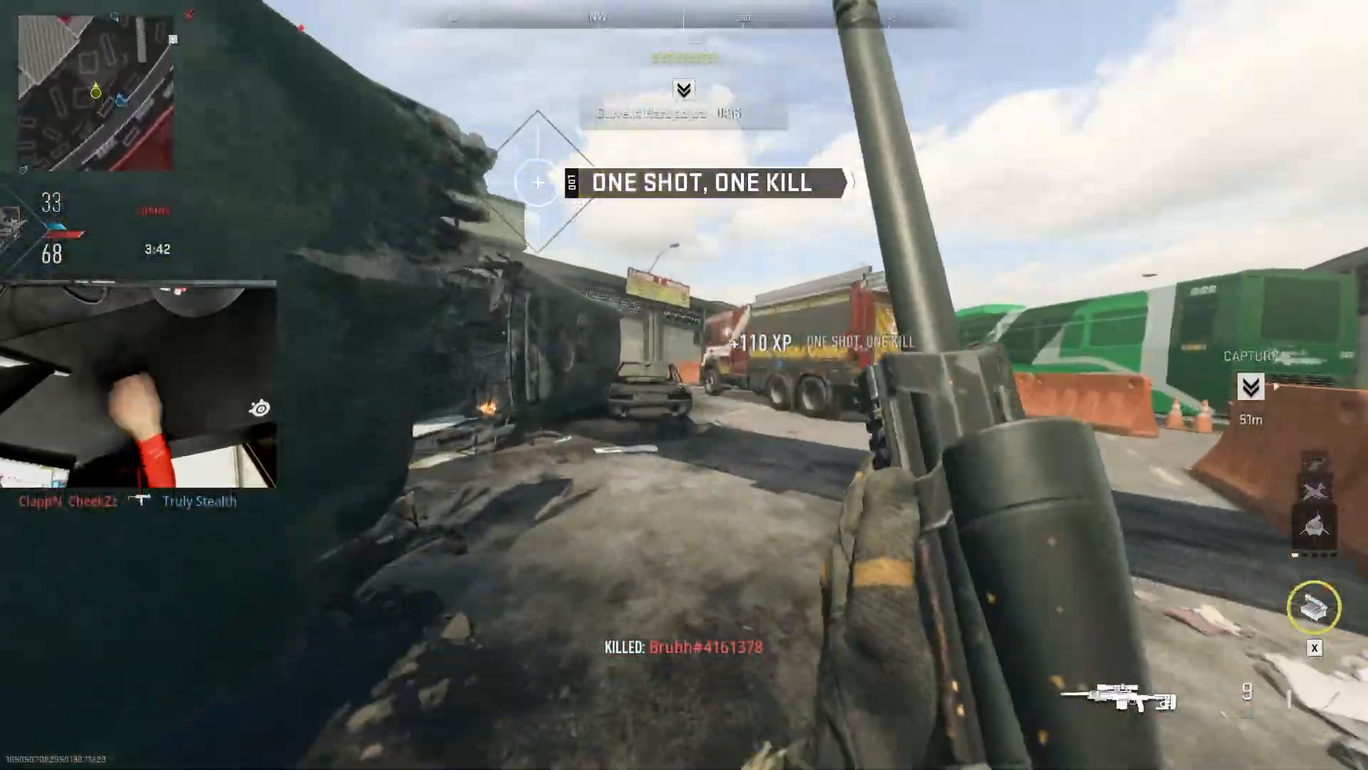